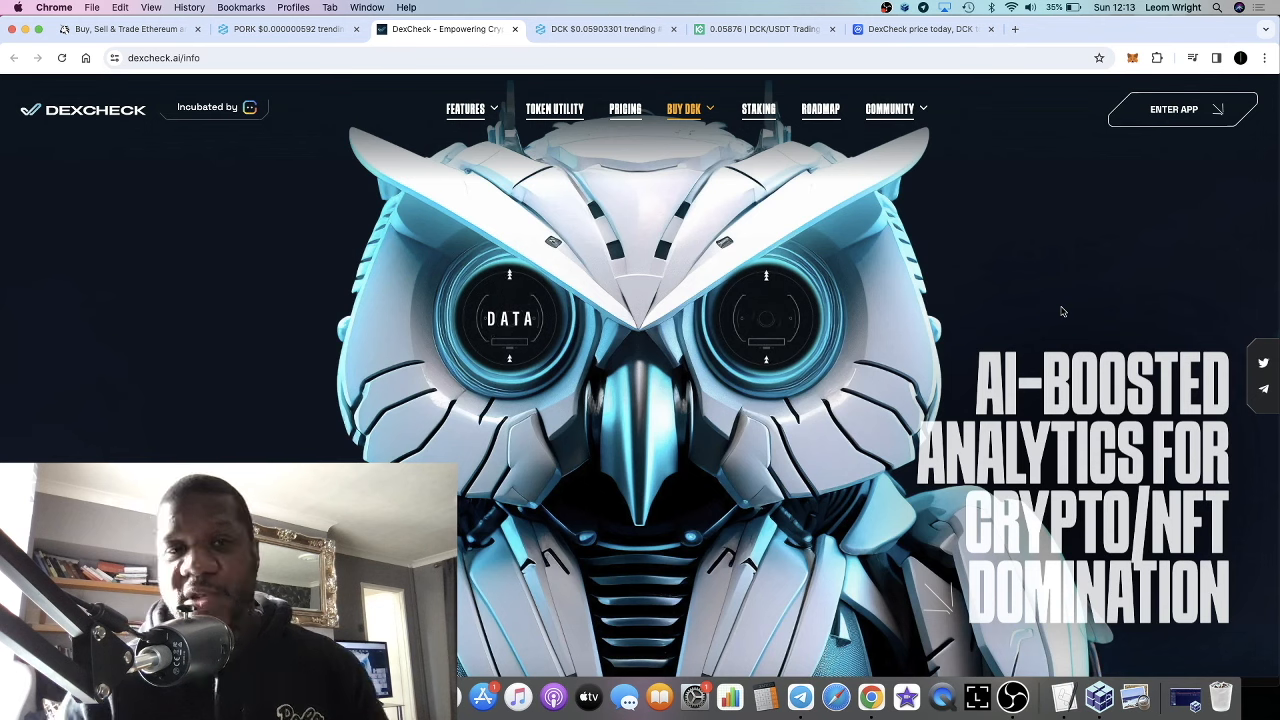
pyautogui.moveTo(258, 143)
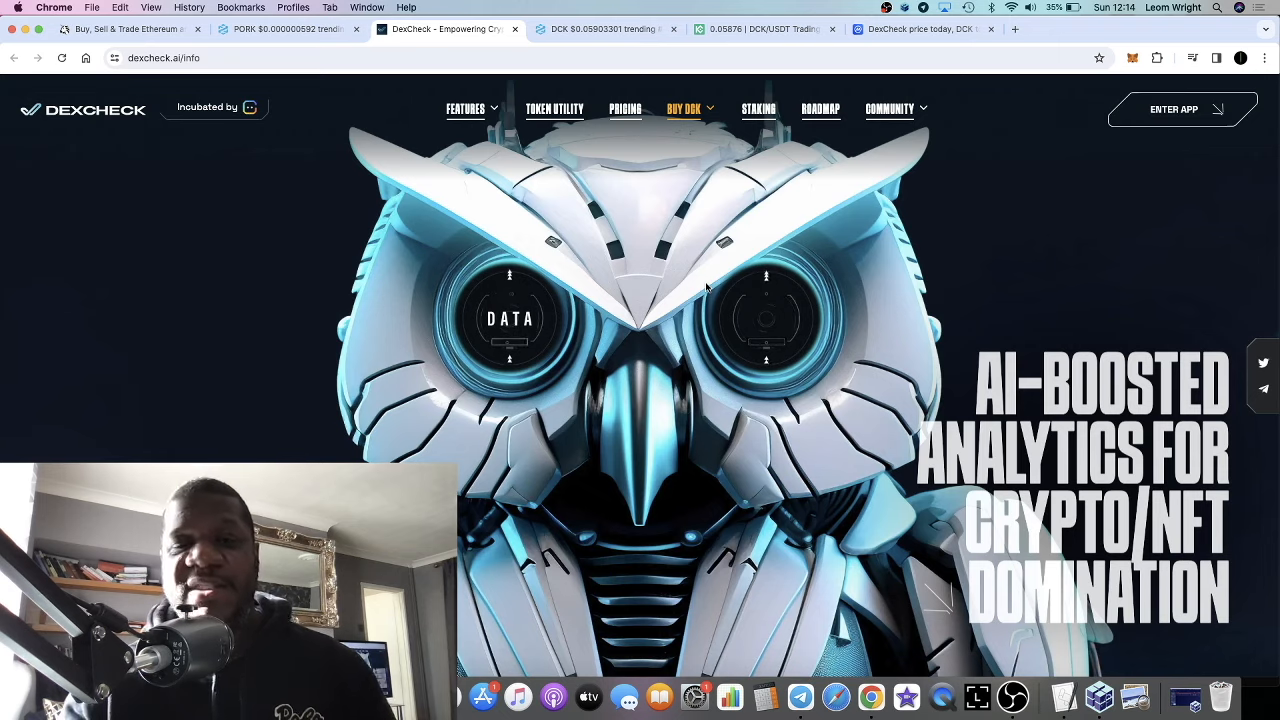
# Step: Browse the DEXTools DCK/BUSD PancakeSwap V3 pair's market cap, liquidity and holders stats
pyautogui.scroll(-3)
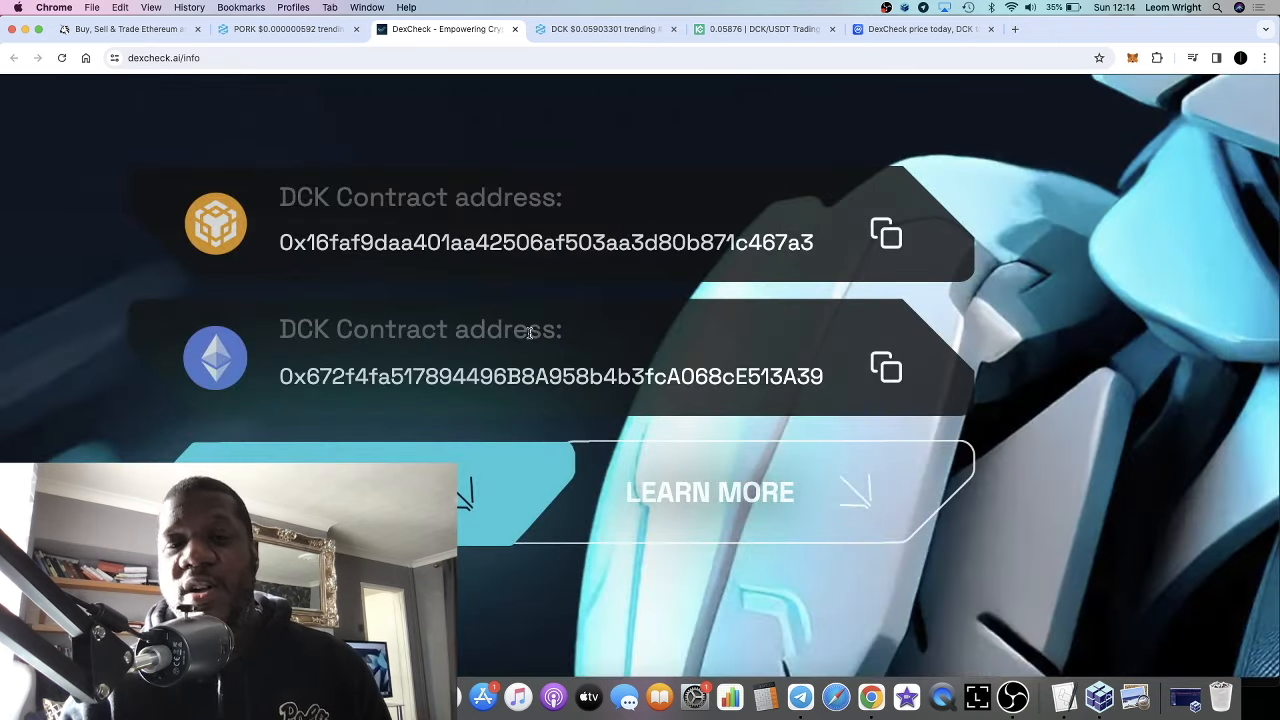
pyautogui.scroll(3)
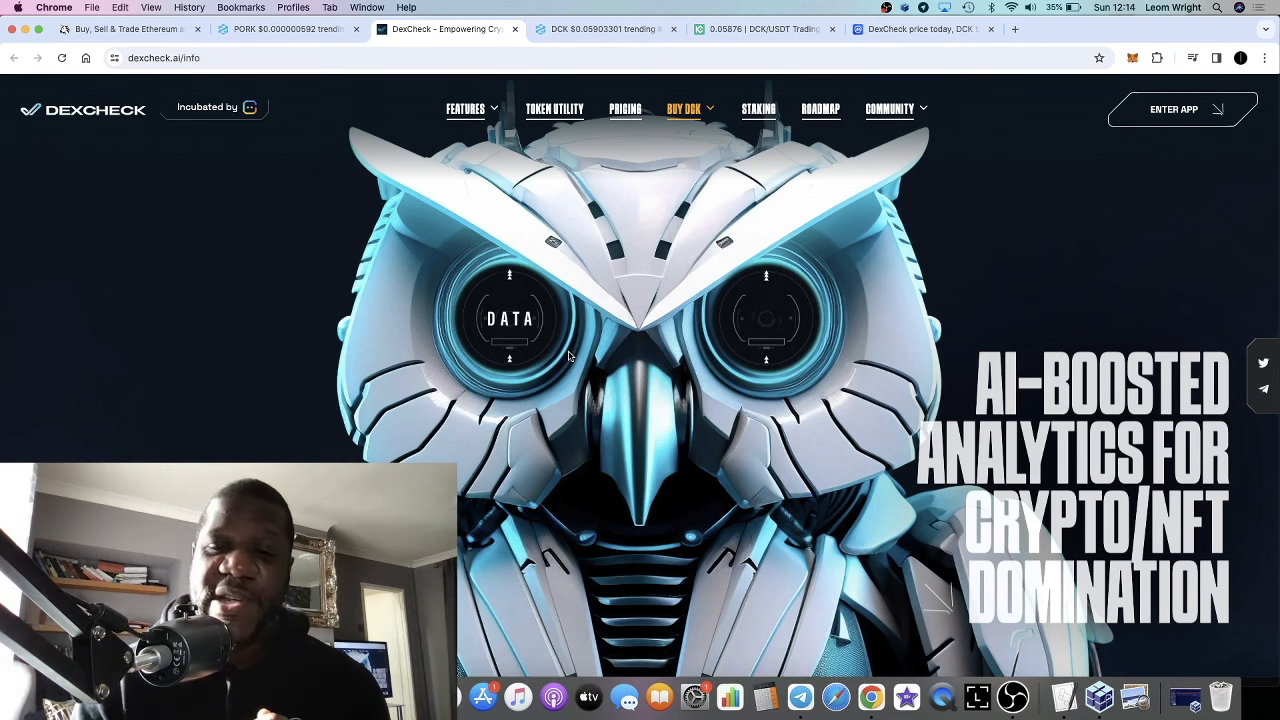
pyautogui.moveTo(846, 432)
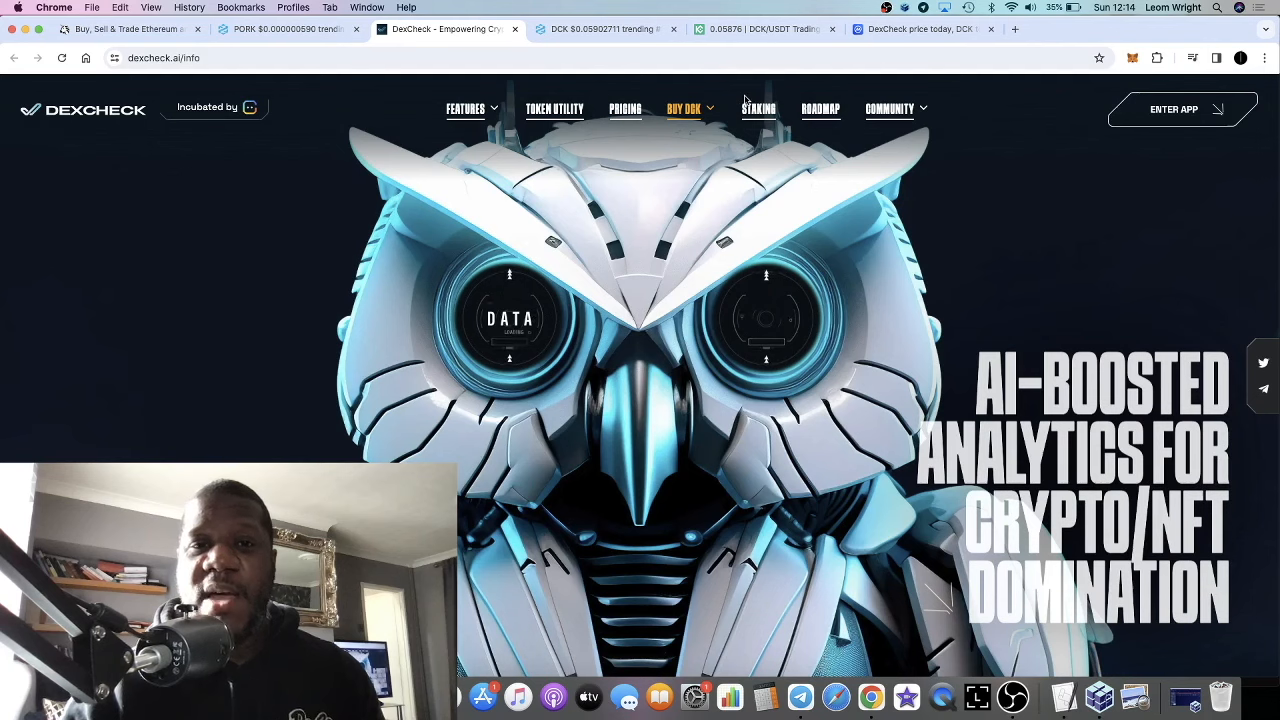
pyautogui.click(605, 28)
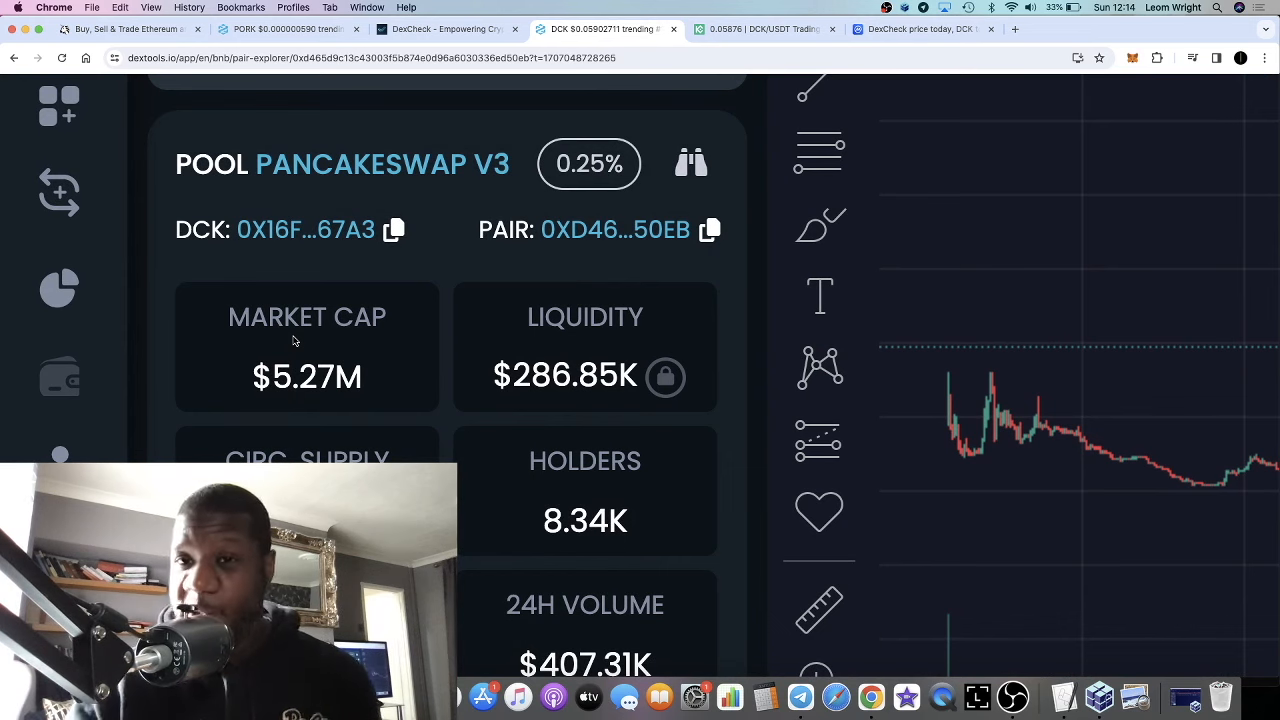
pyautogui.scroll(-3)
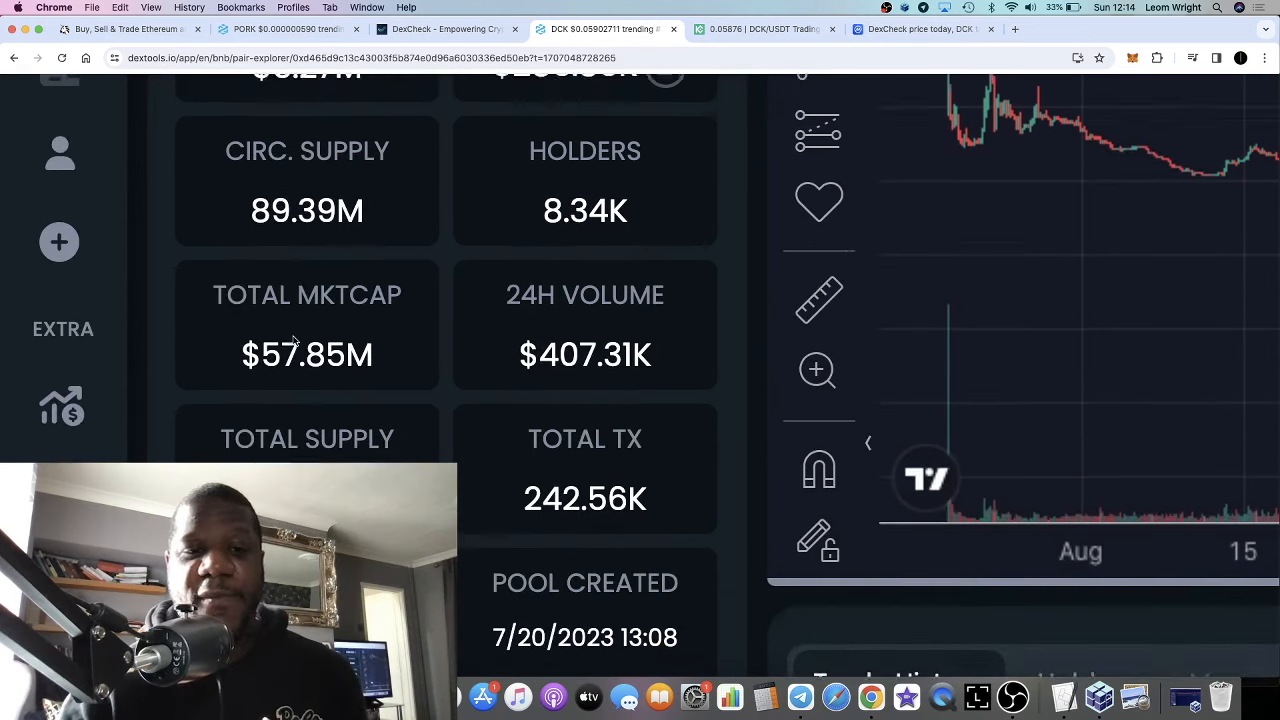
pyautogui.scroll(-3)
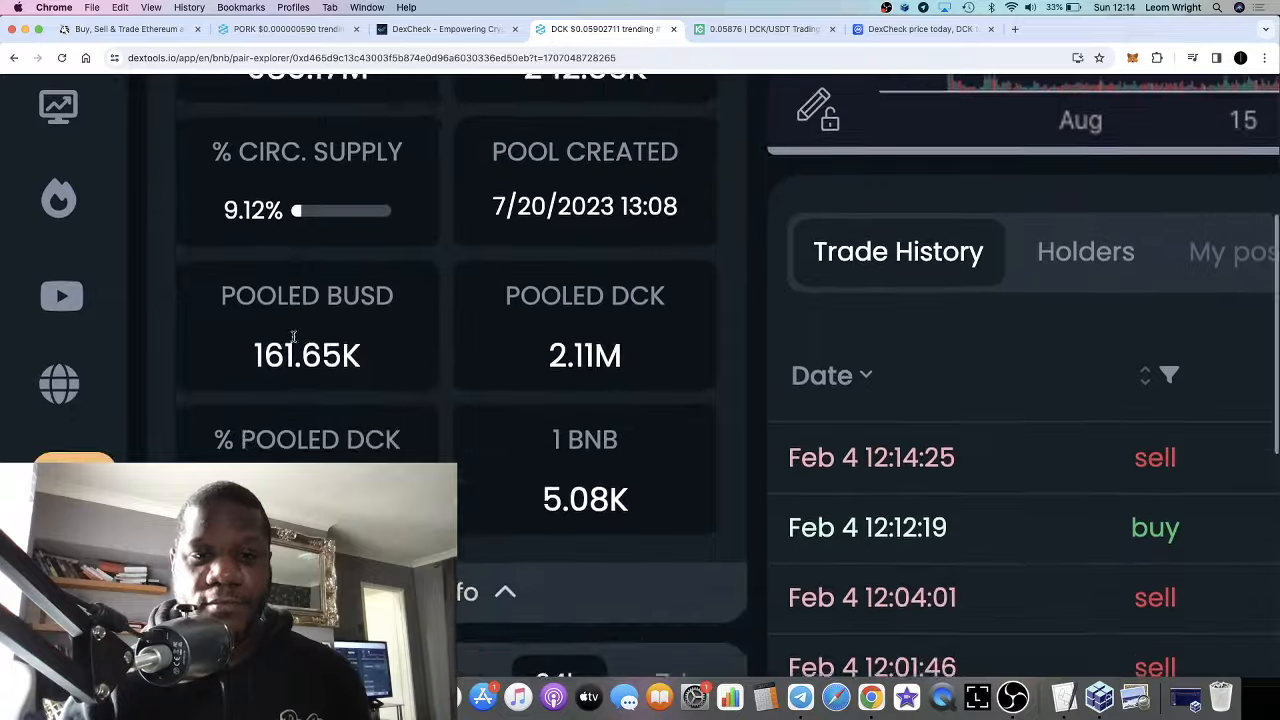
pyautogui.scroll(3)
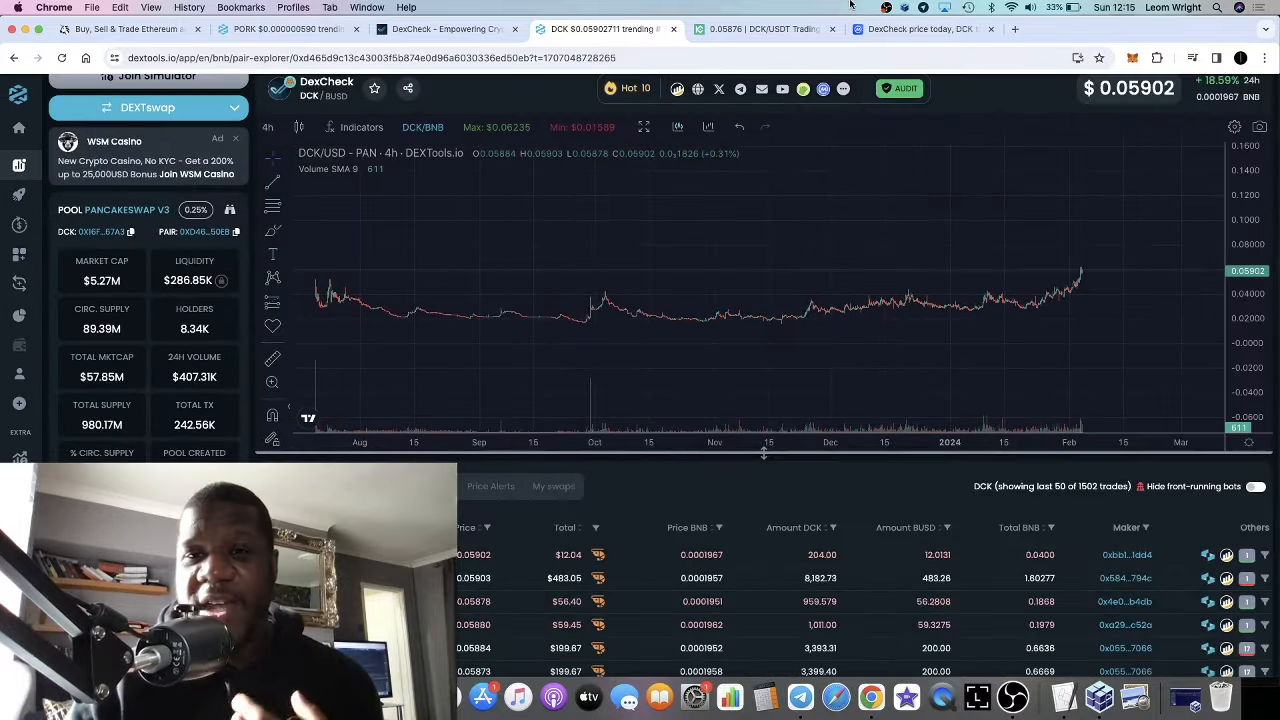
# Step: Look over DexCheck's CoinMarketCap page: price $0.05861, market cap, volume and supply figures
pyautogui.click(920, 28)
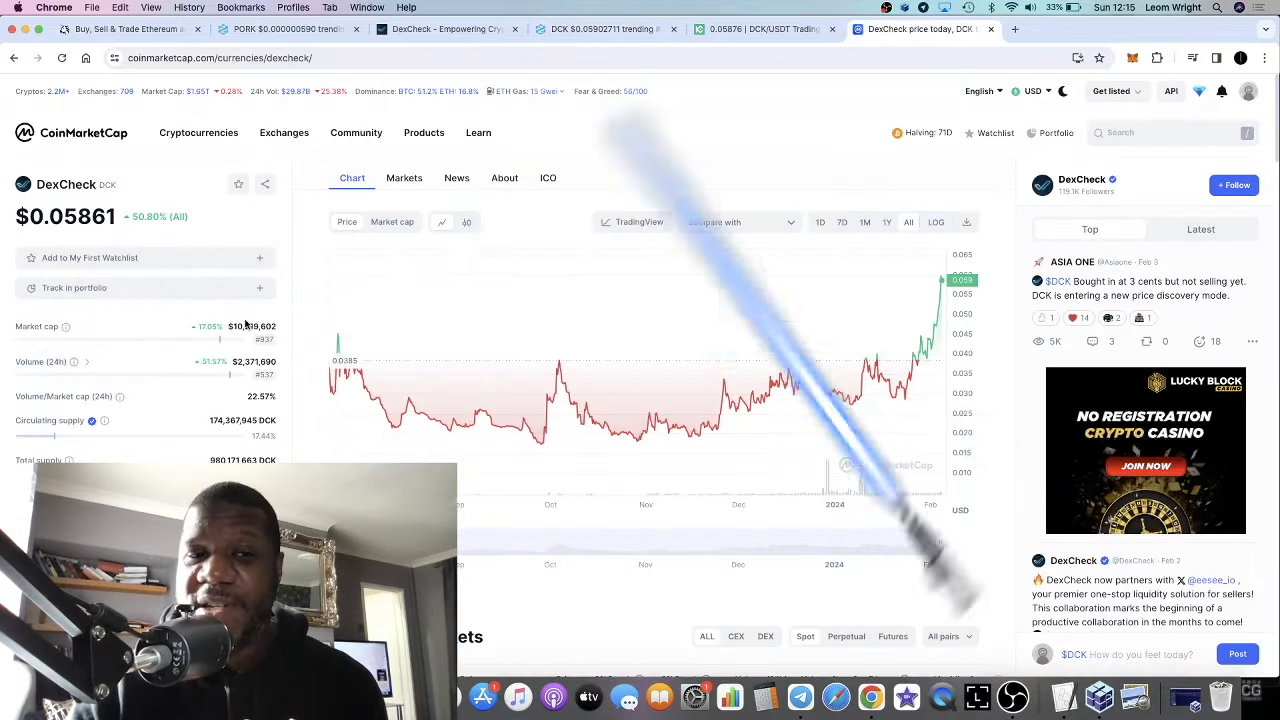
pyautogui.scroll(-3)
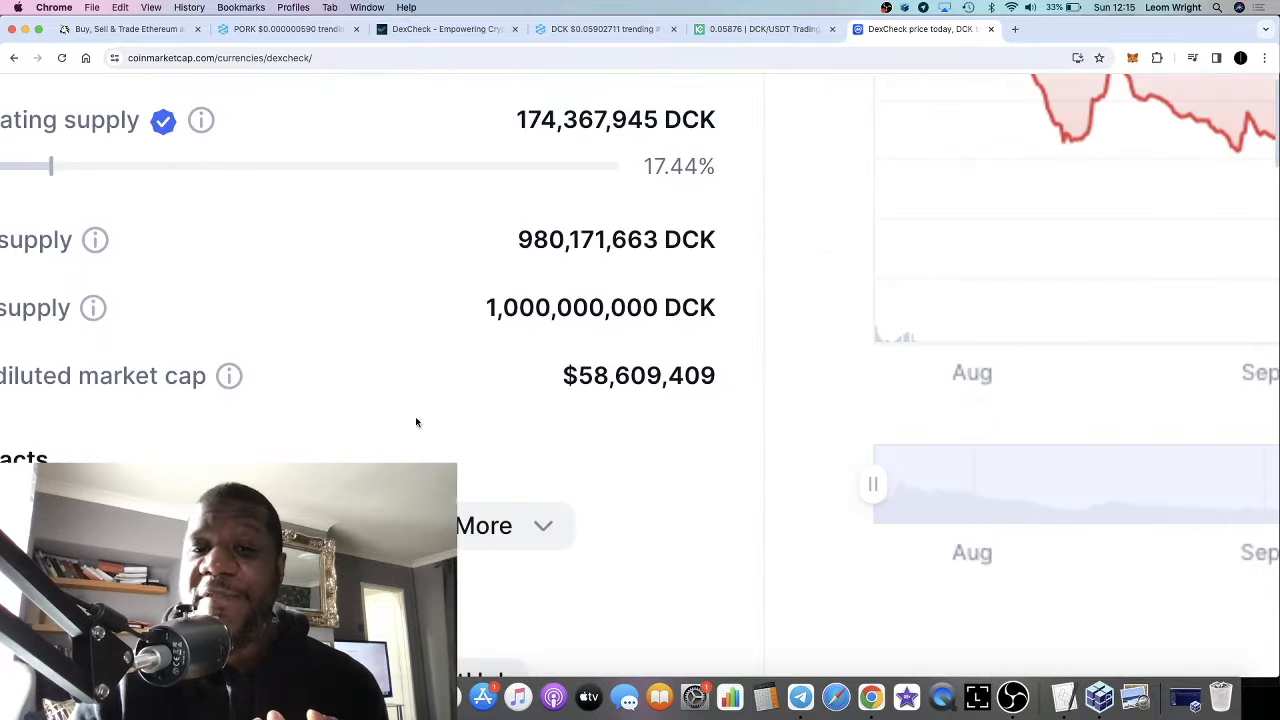
pyautogui.scroll(3)
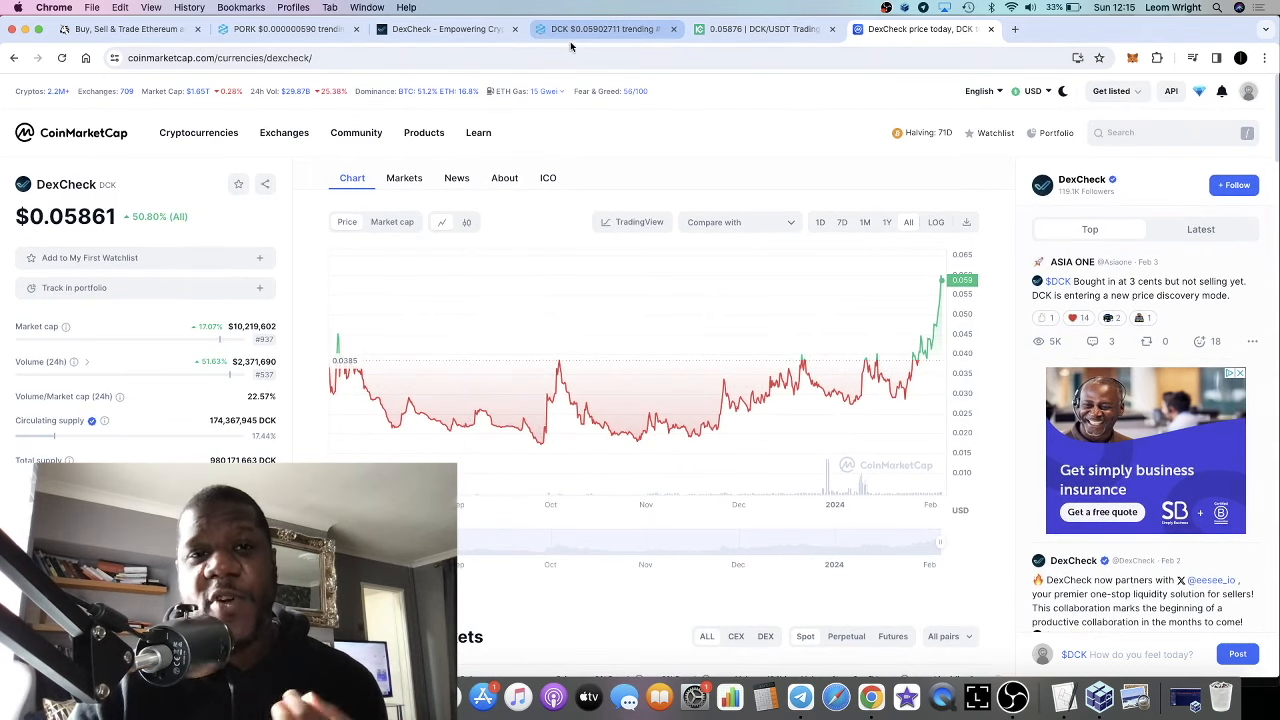
# Step: Return to the DEXTools DCK/BUSD chart at $0.05875 and type 'dck' into the pair search
pyautogui.click(445, 28)
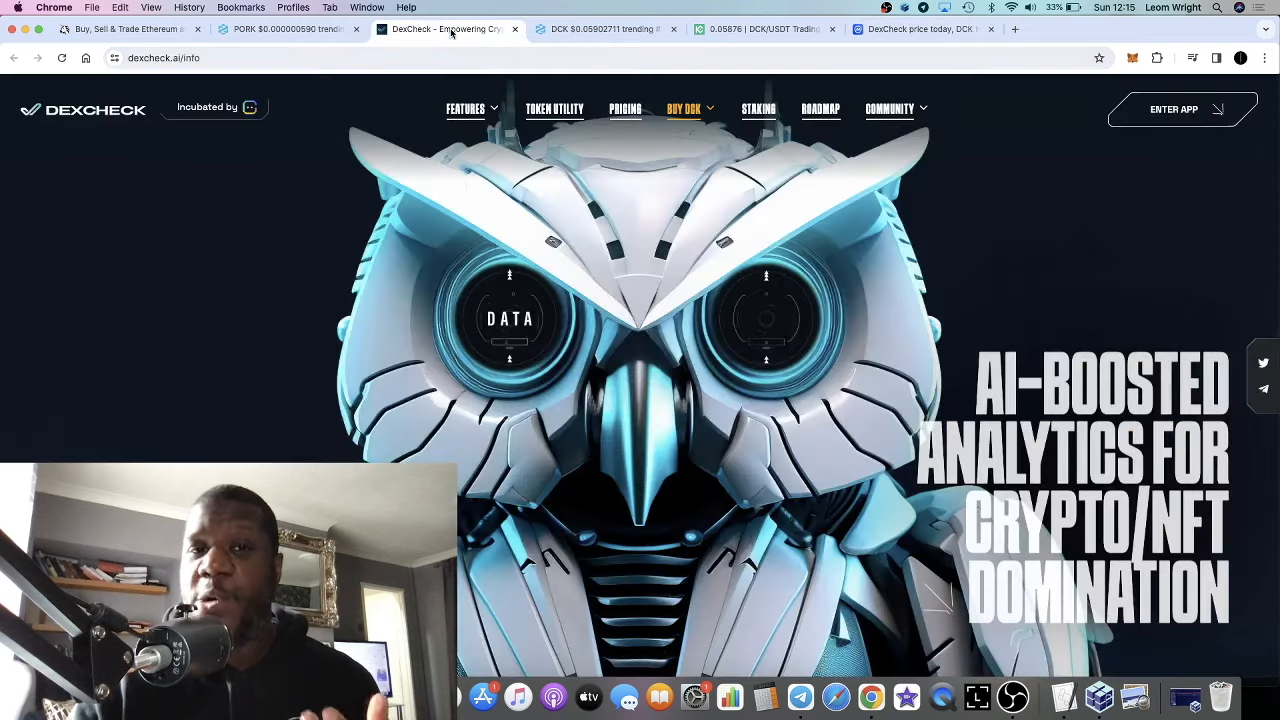
pyautogui.click(610, 28)
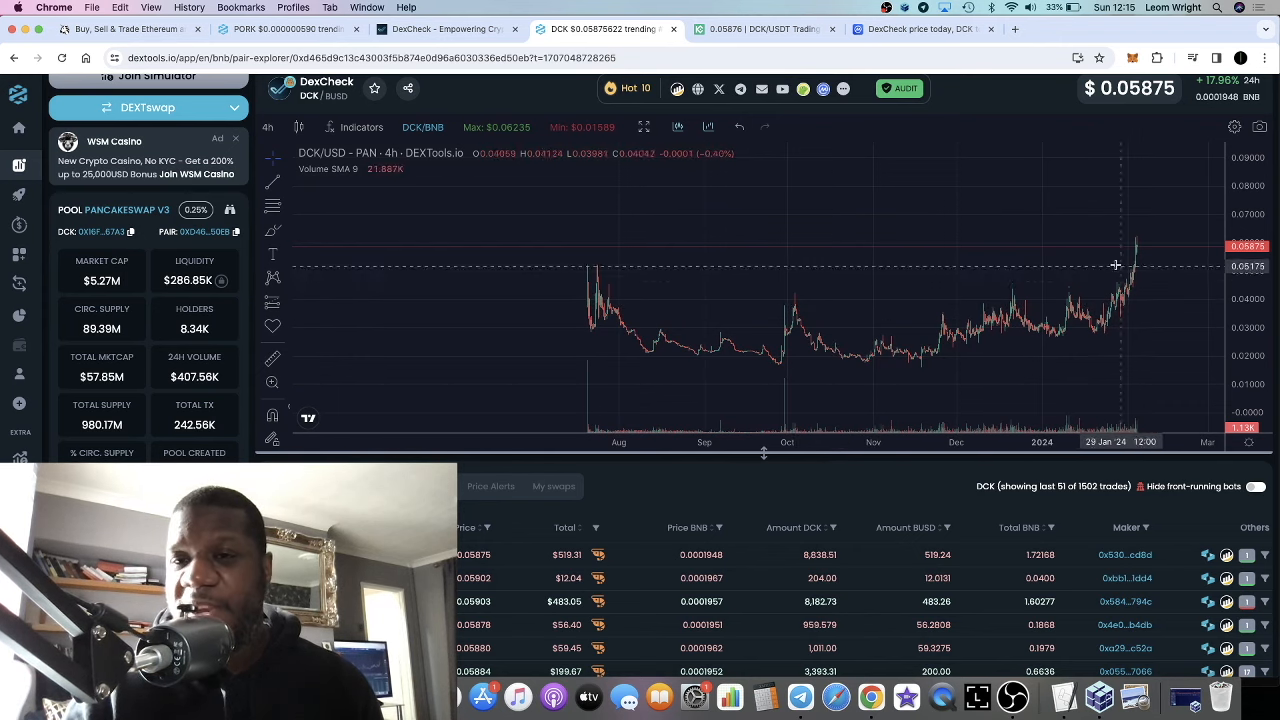
pyautogui.moveTo(1125, 305)
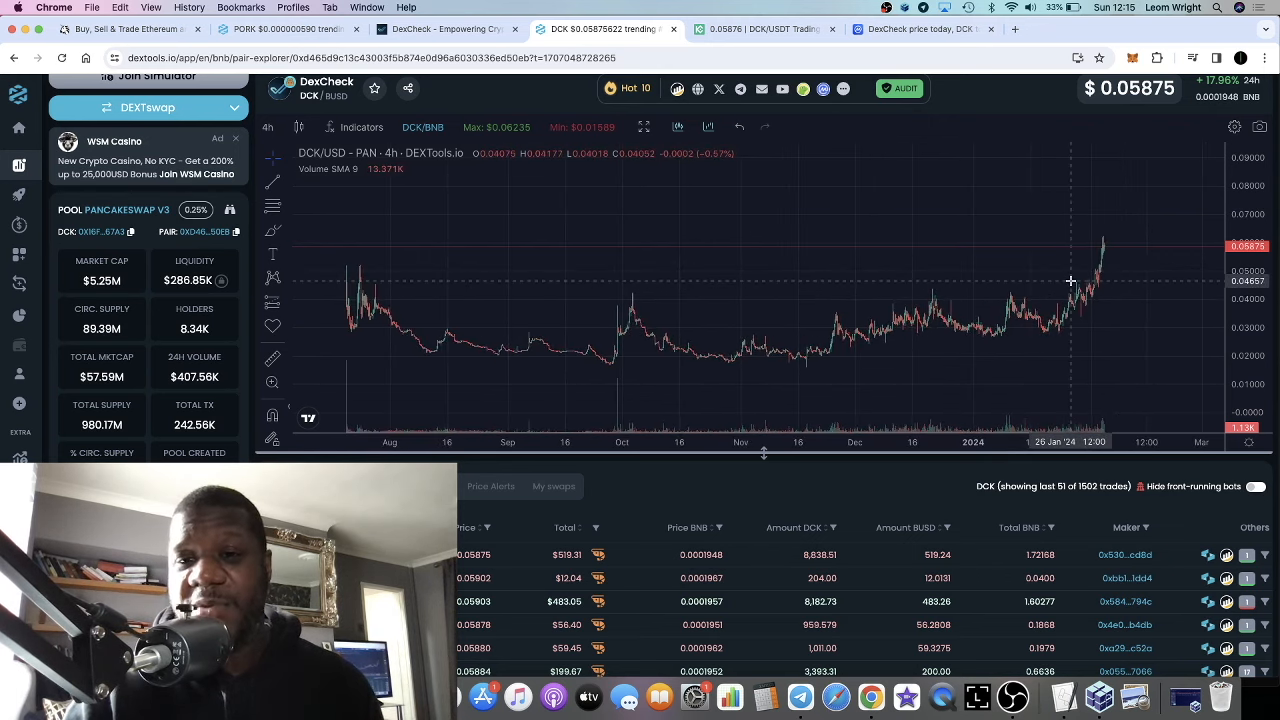
pyautogui.moveTo(1010, 263)
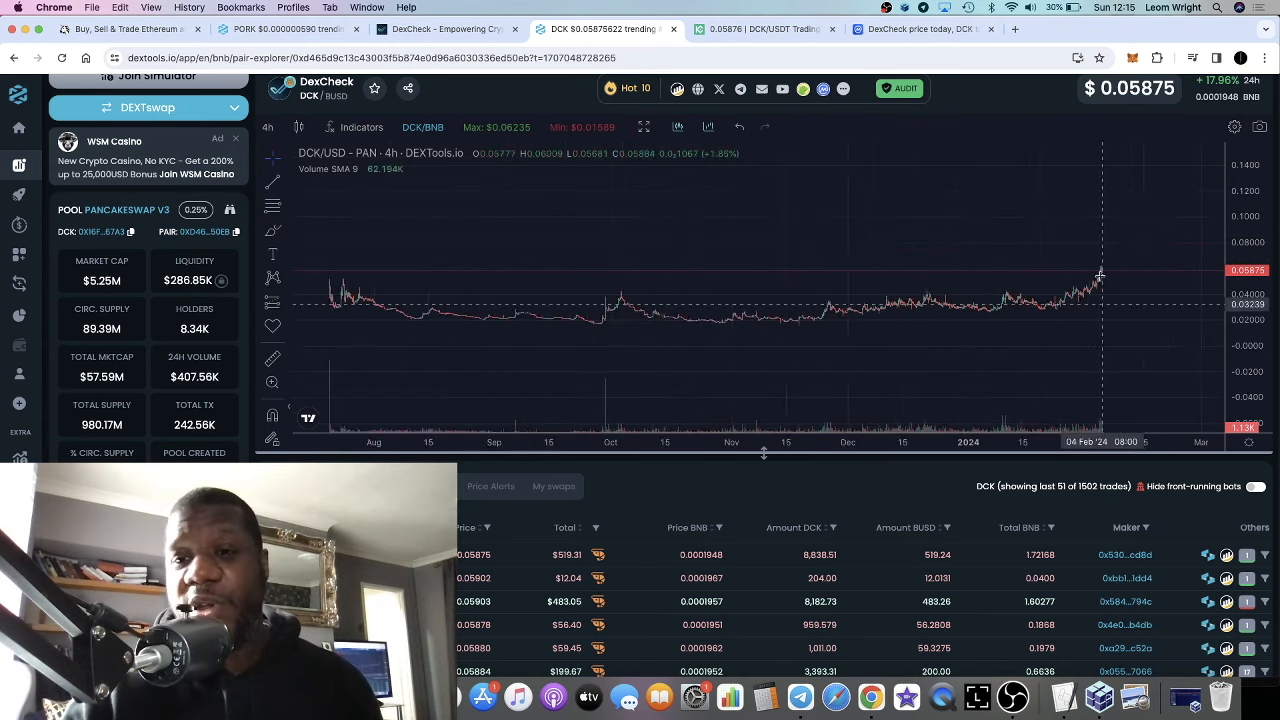
pyautogui.moveTo(1131, 243)
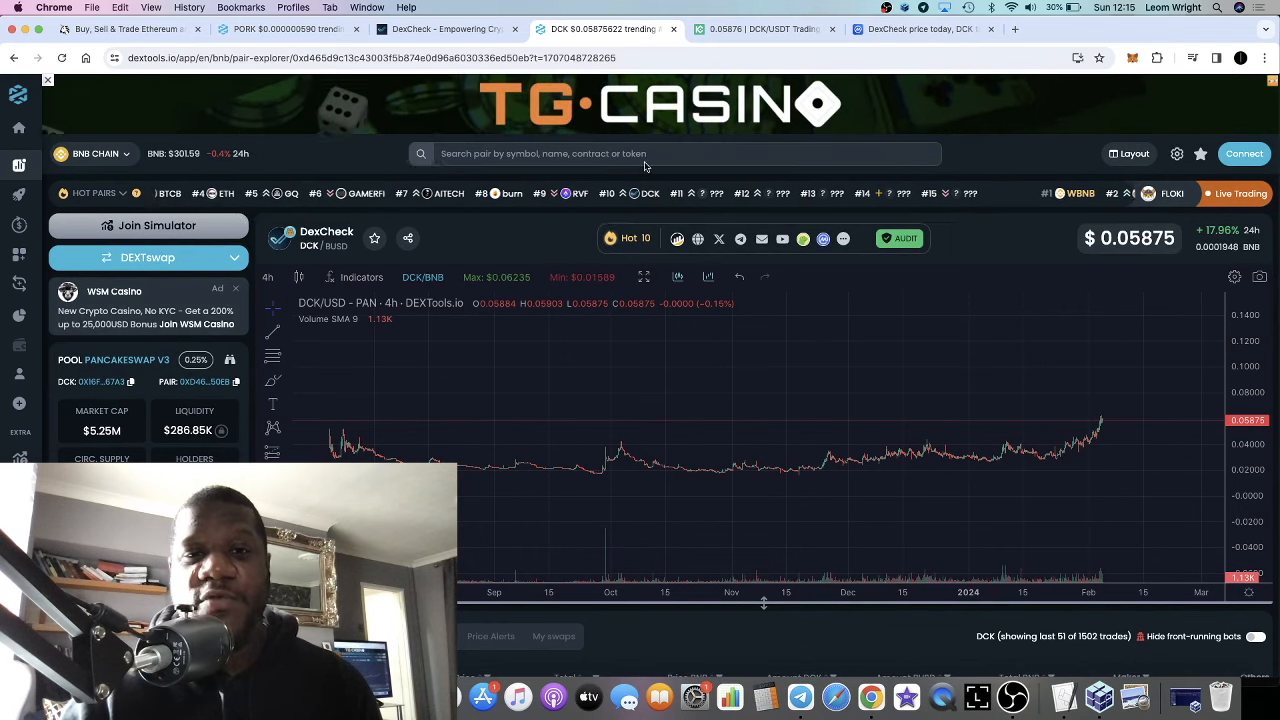
pyautogui.write('dck')
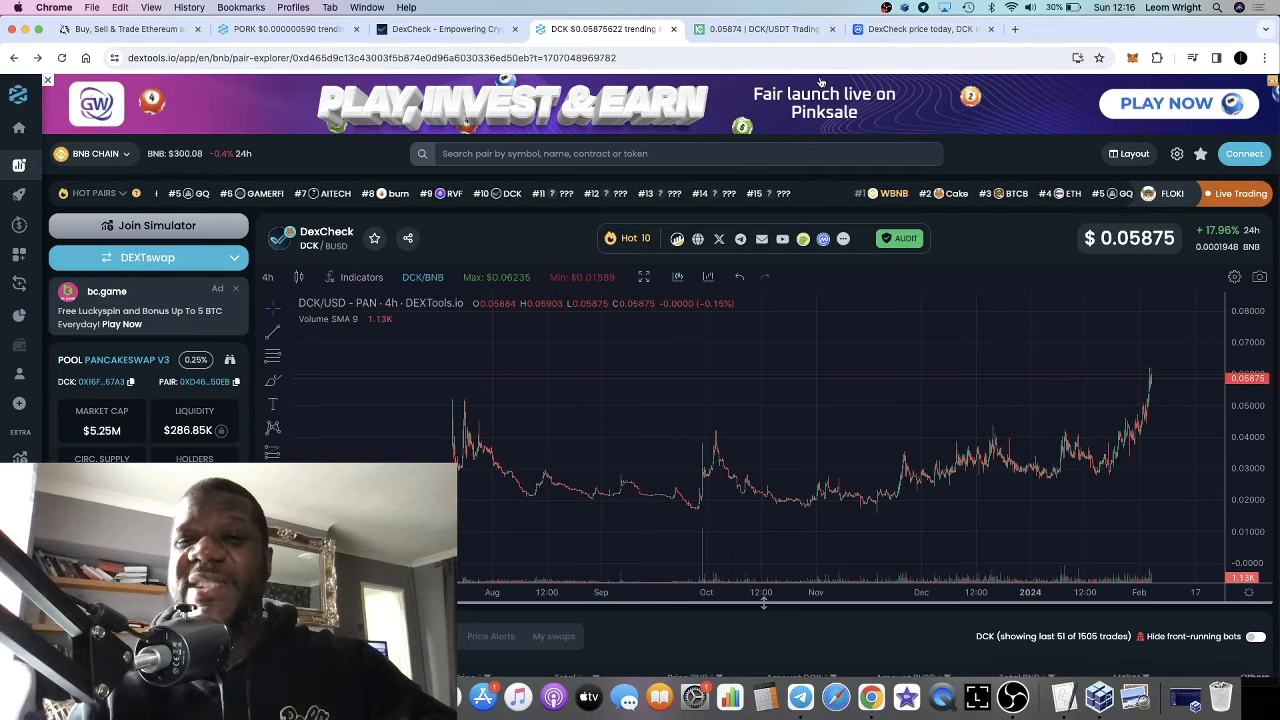
# Step: Scroll CoinMarketCap's DexCheck page from the exchange markets table back up to the $0.0586 chart
pyautogui.click(920, 28)
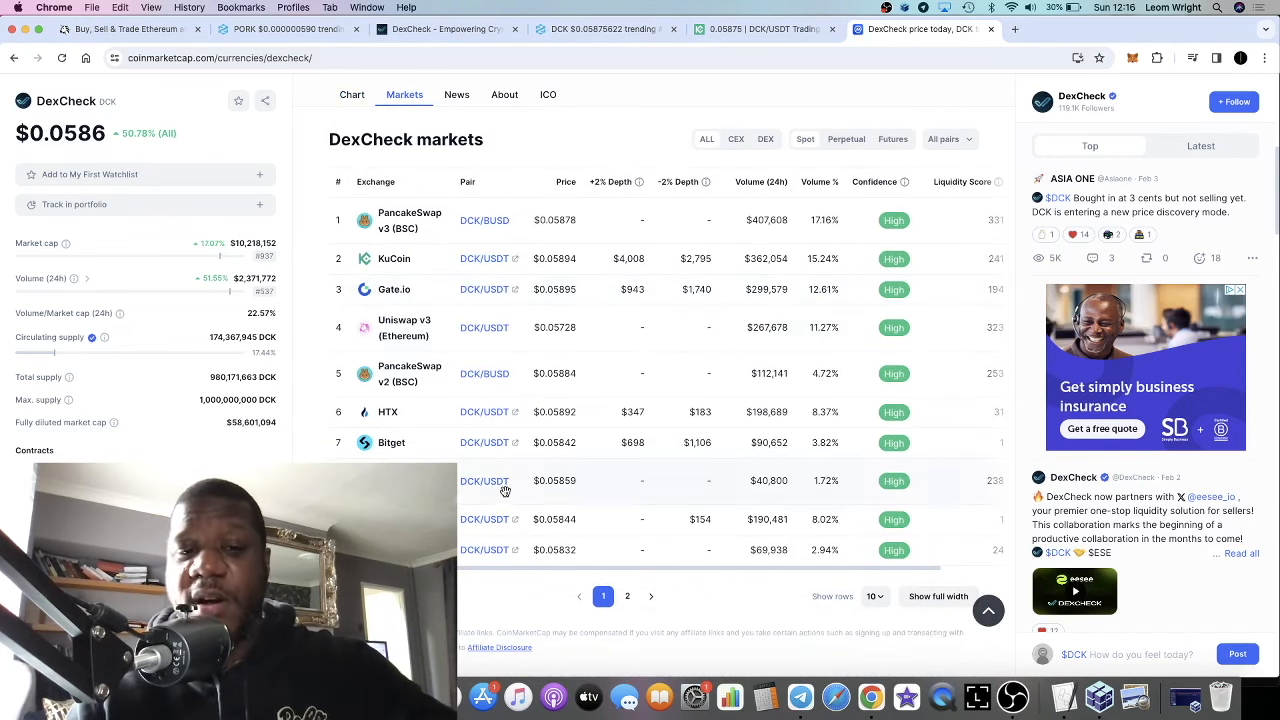
pyautogui.scroll(3)
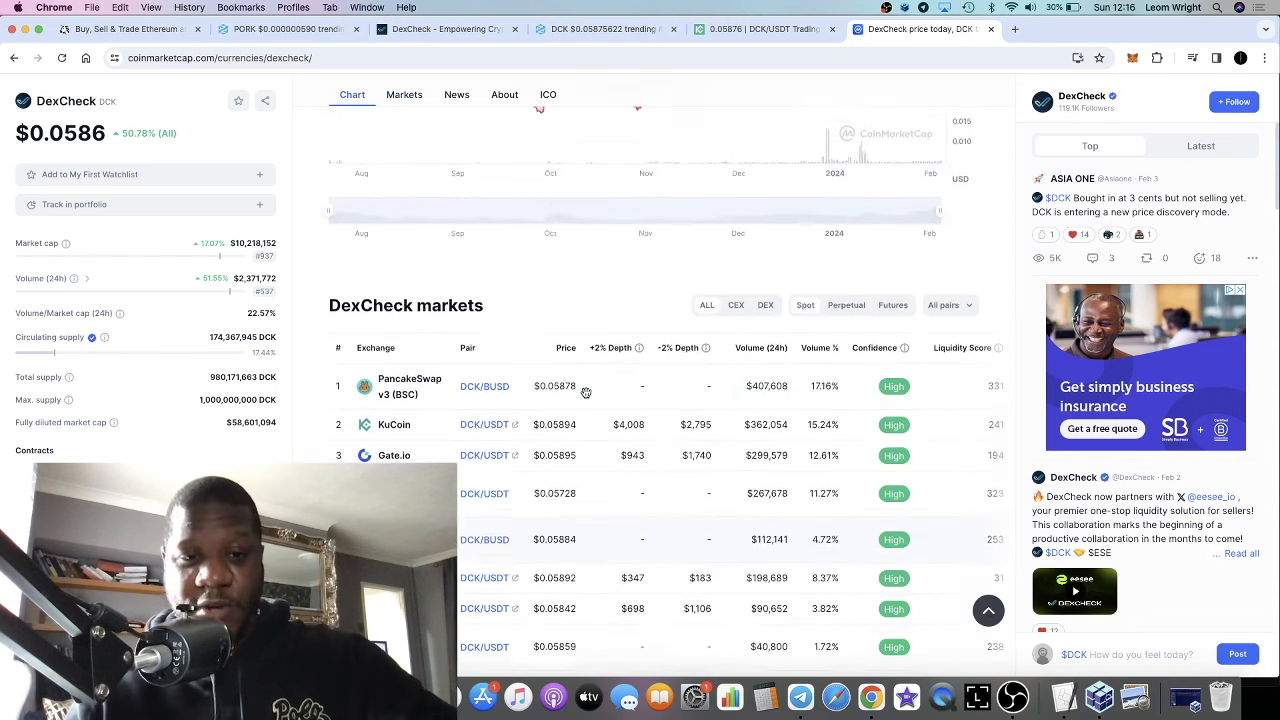
pyautogui.scroll(3)
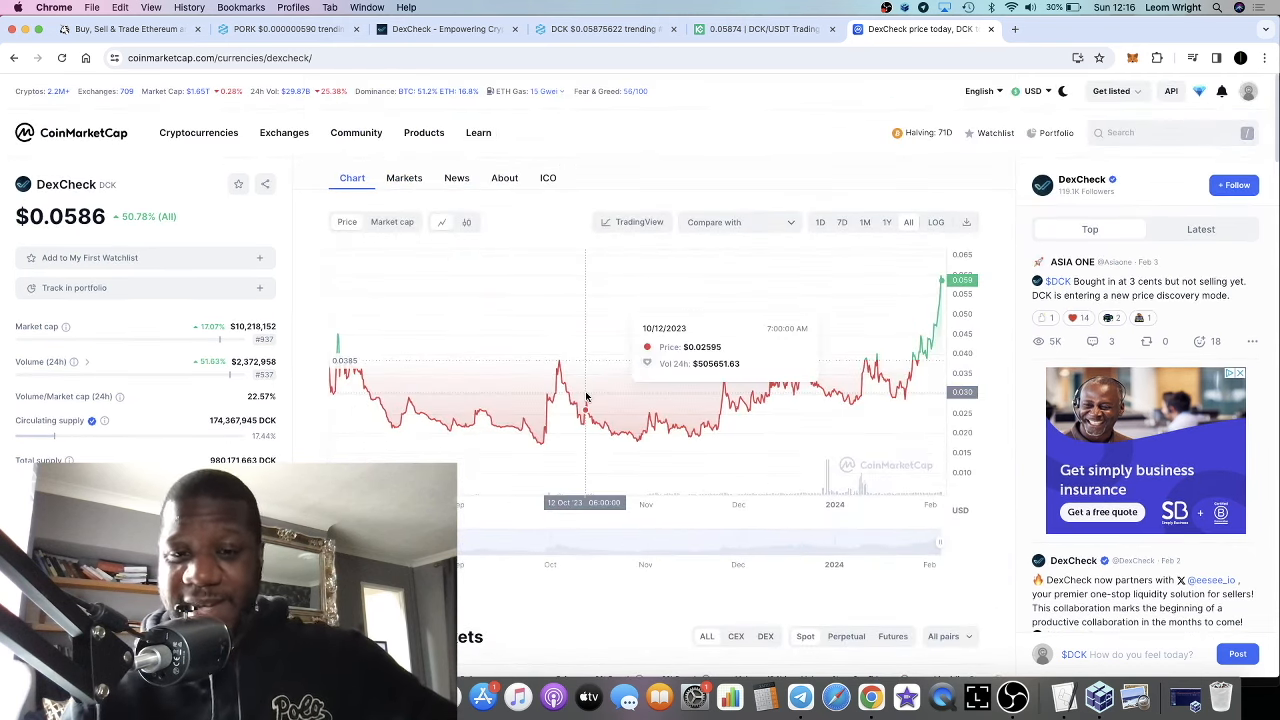
pyautogui.moveTo(630, 285)
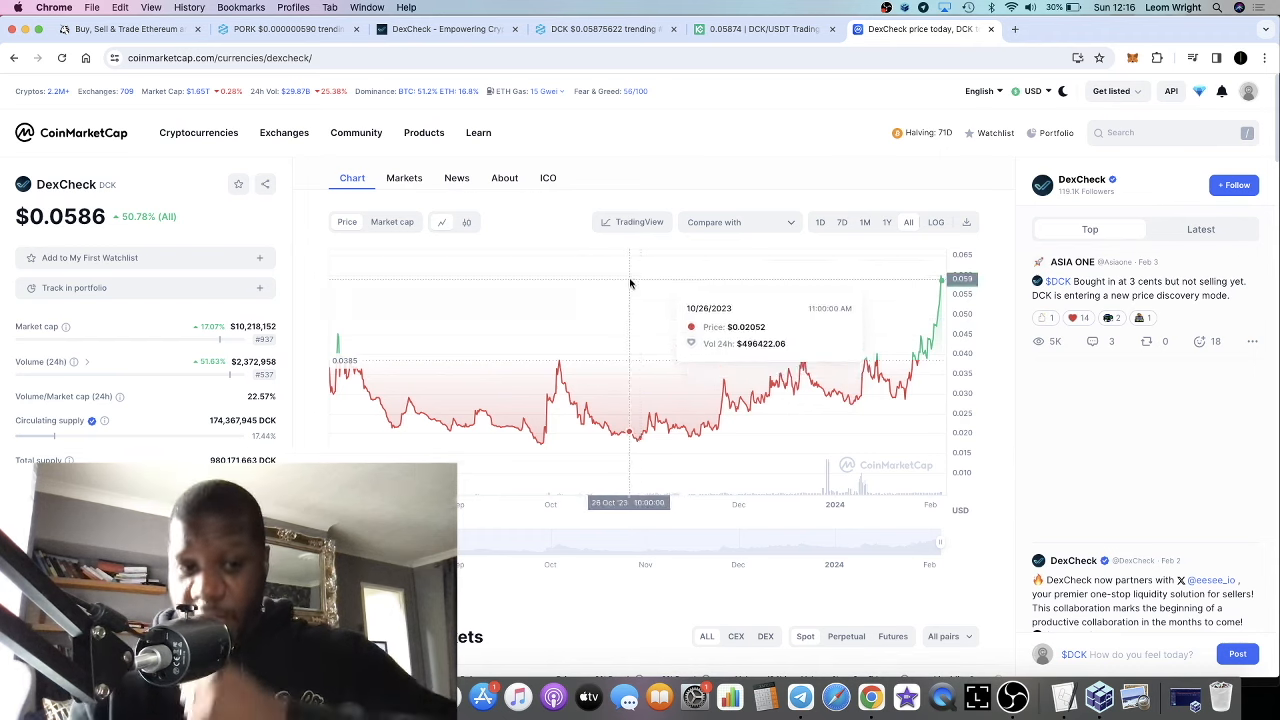
pyautogui.moveTo(626, 278)
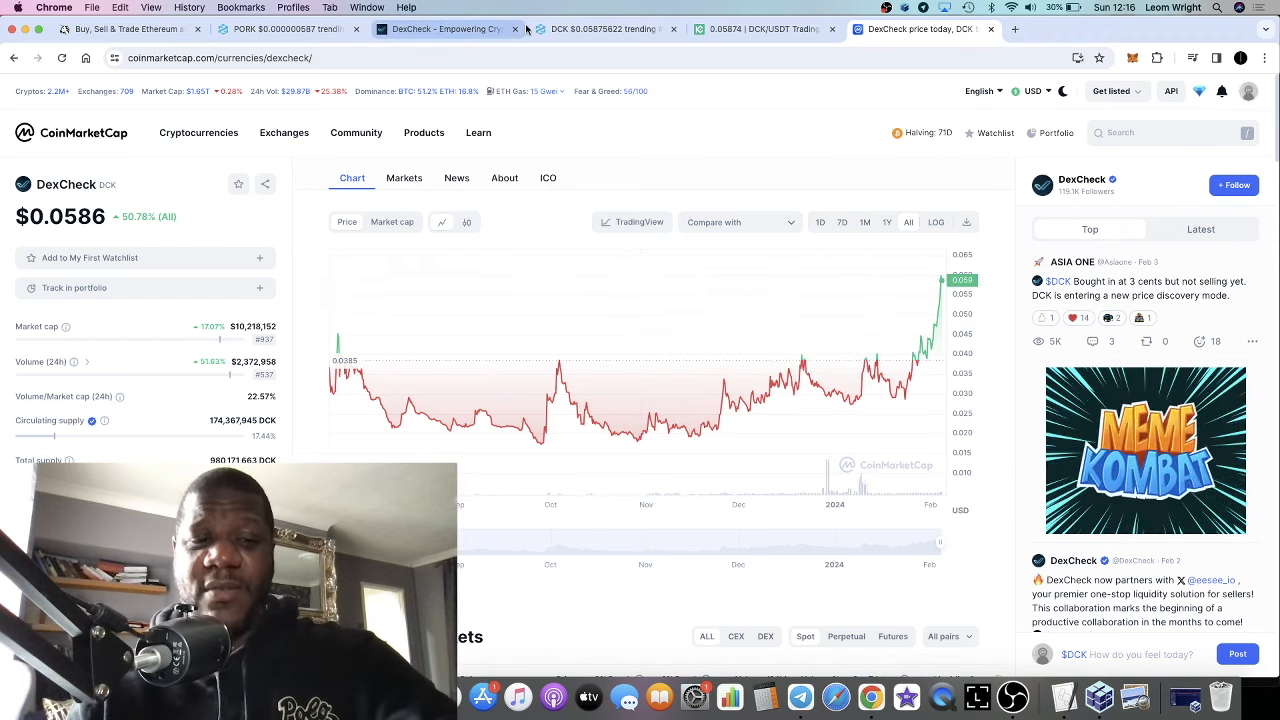
# Step: Scroll the DexCheck homepage past the token utility section to the angel investors lineup
pyautogui.click(447, 28)
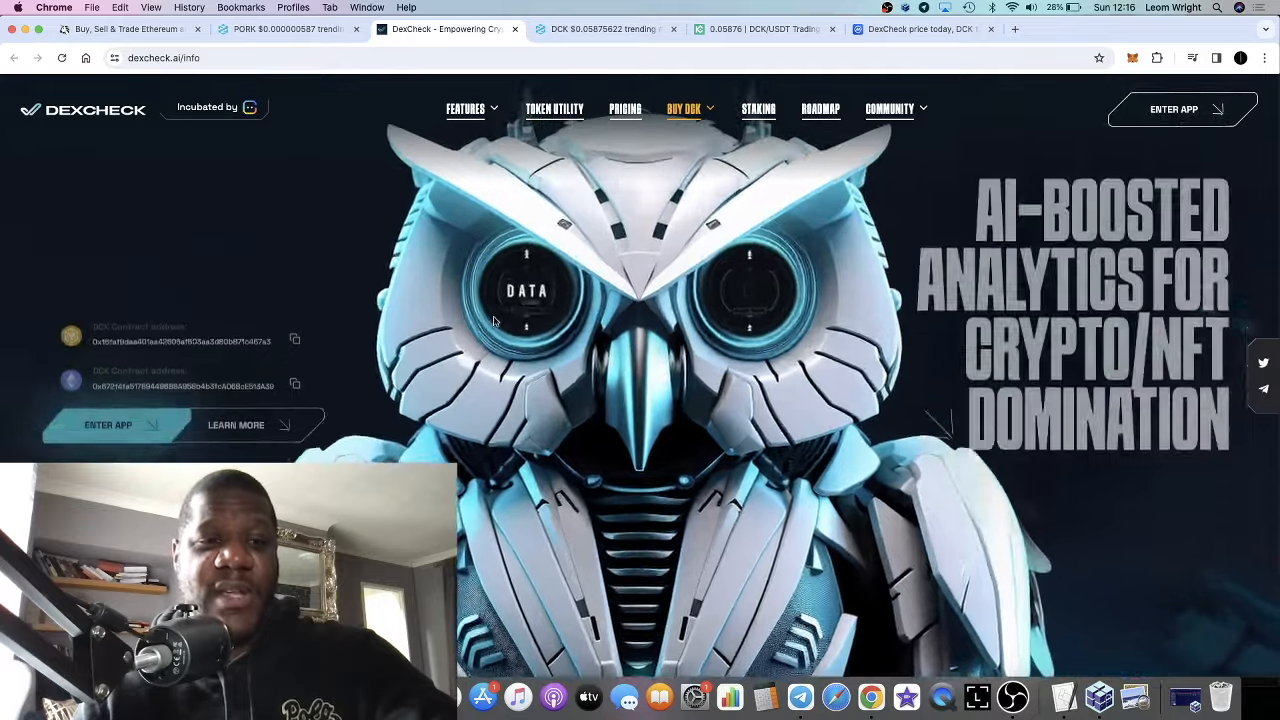
pyautogui.scroll(-3)
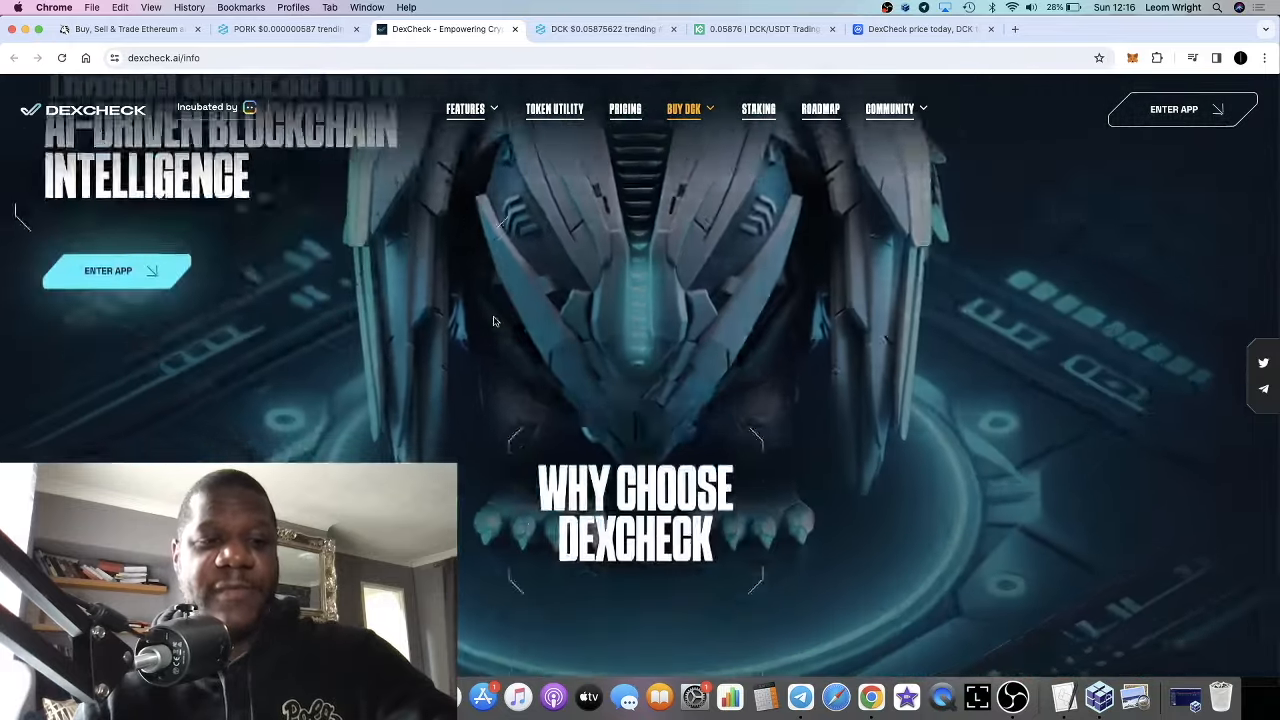
pyautogui.scroll(-3)
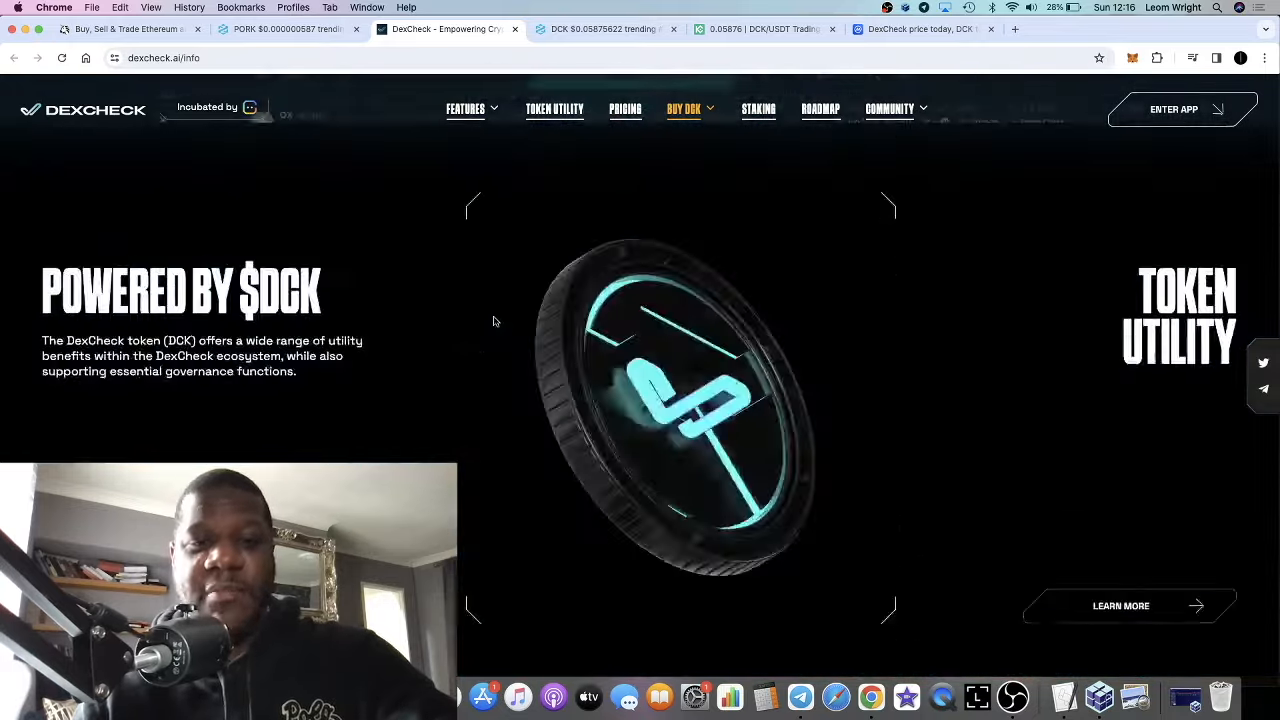
pyautogui.scroll(-3)
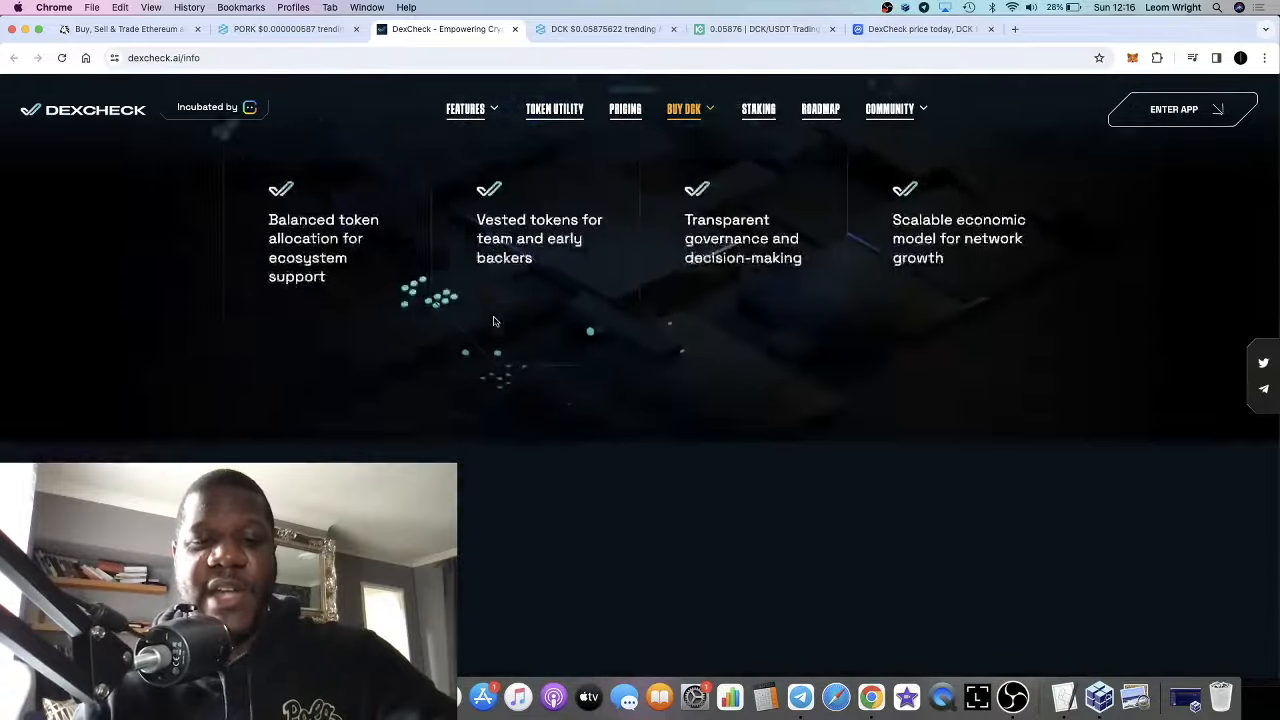
pyautogui.scroll(-3)
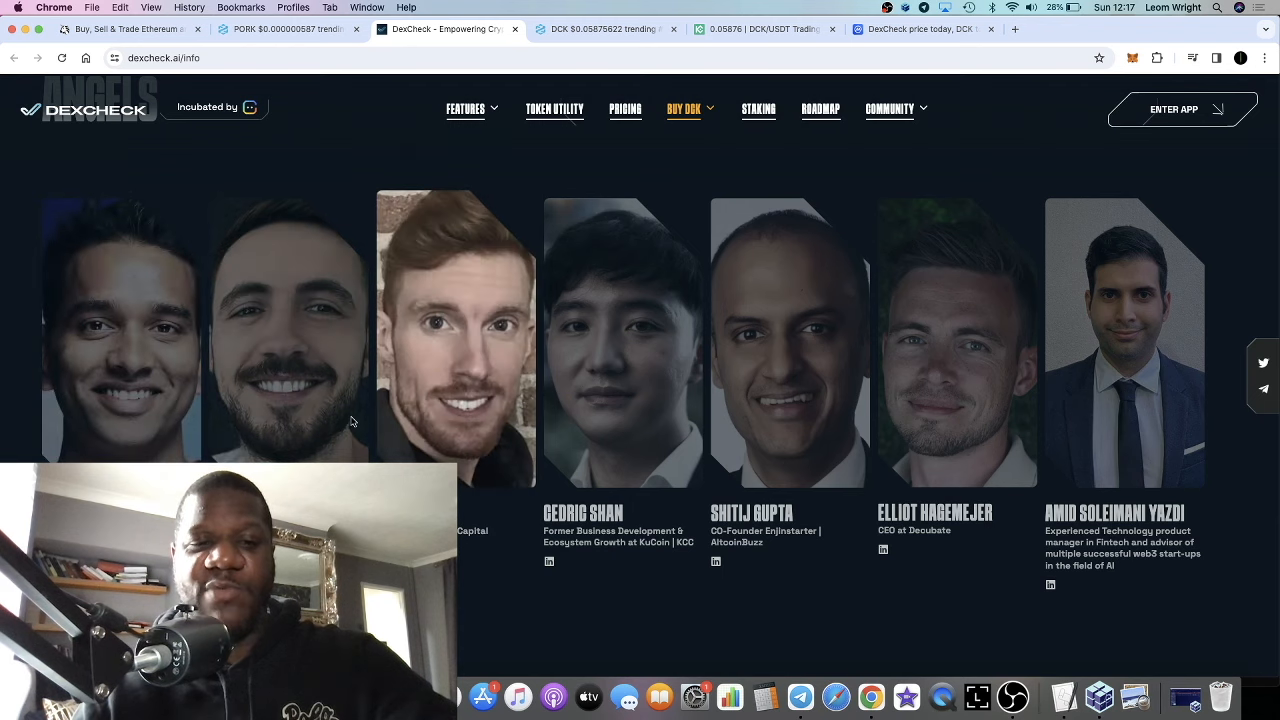
pyautogui.scroll(-3)
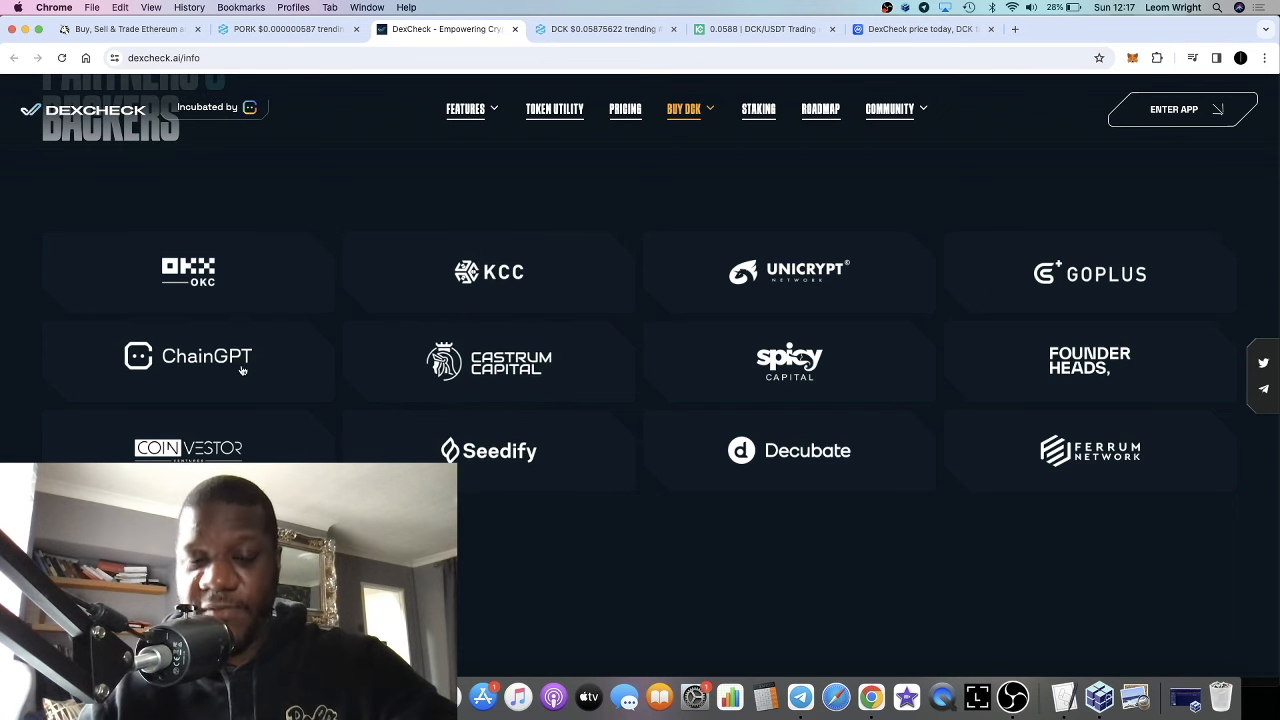
pyautogui.moveTo(632, 290)
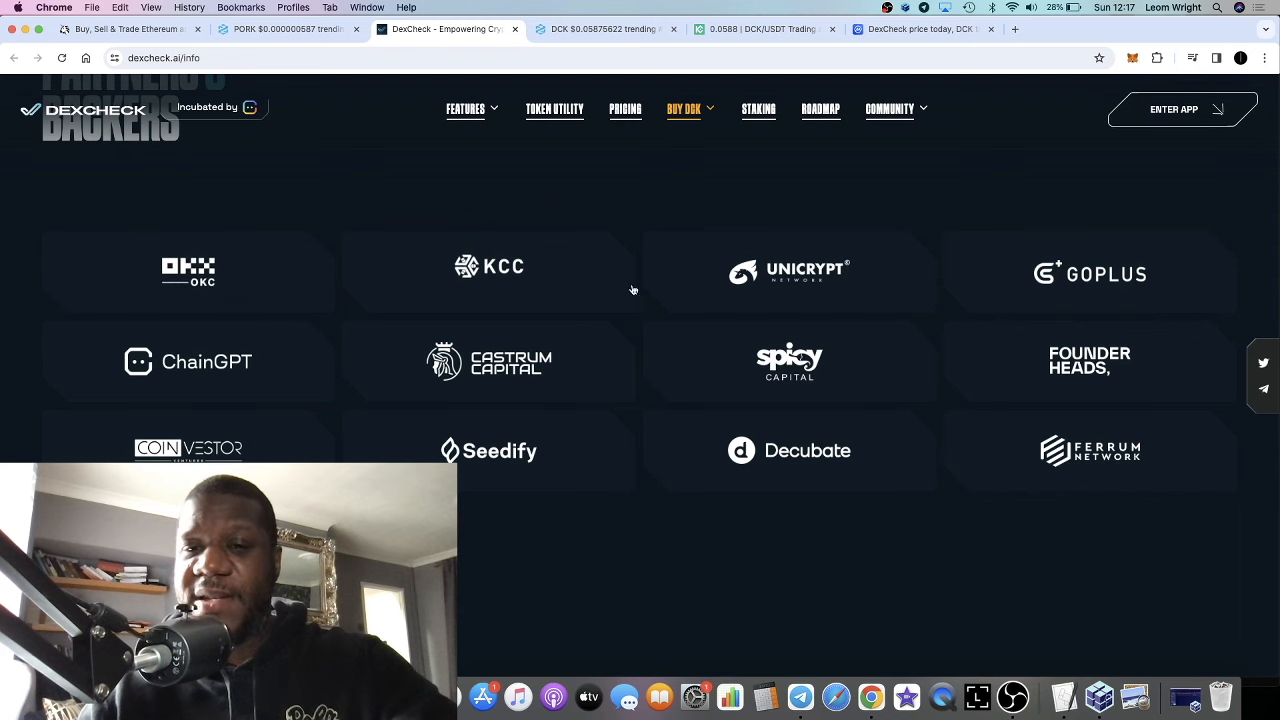
pyautogui.moveTo(837, 390)
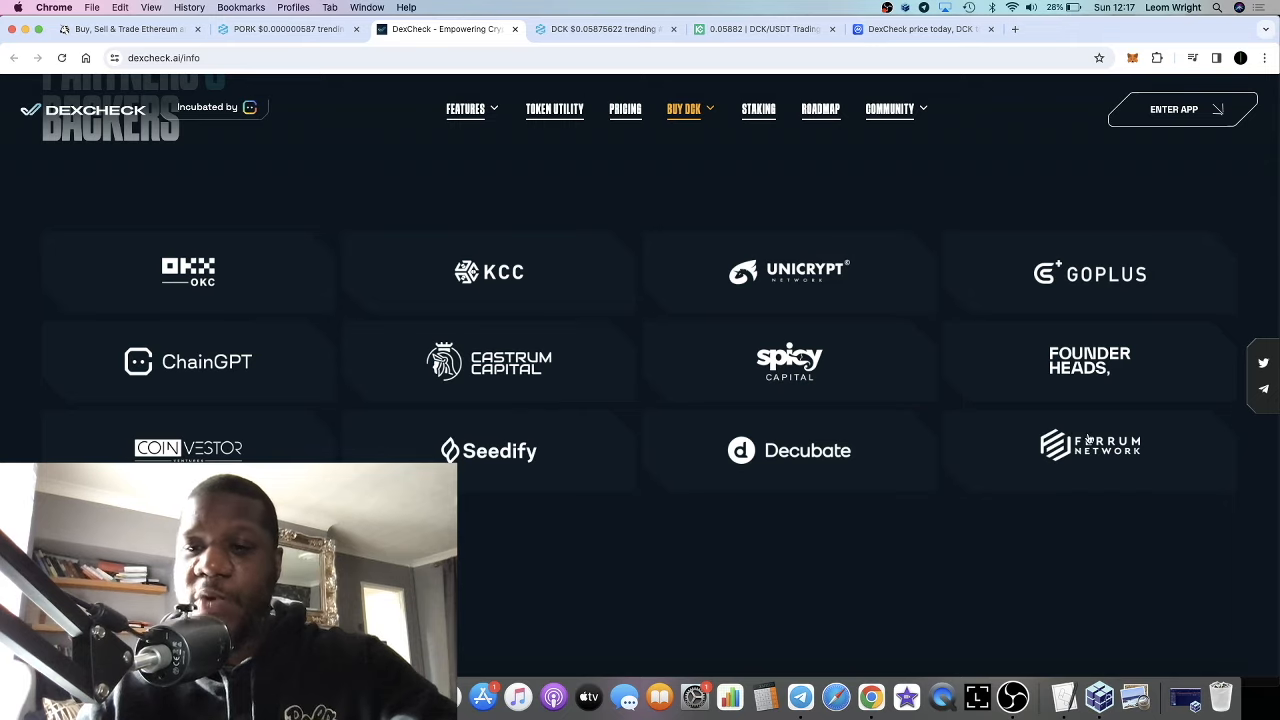
pyautogui.scroll(-3)
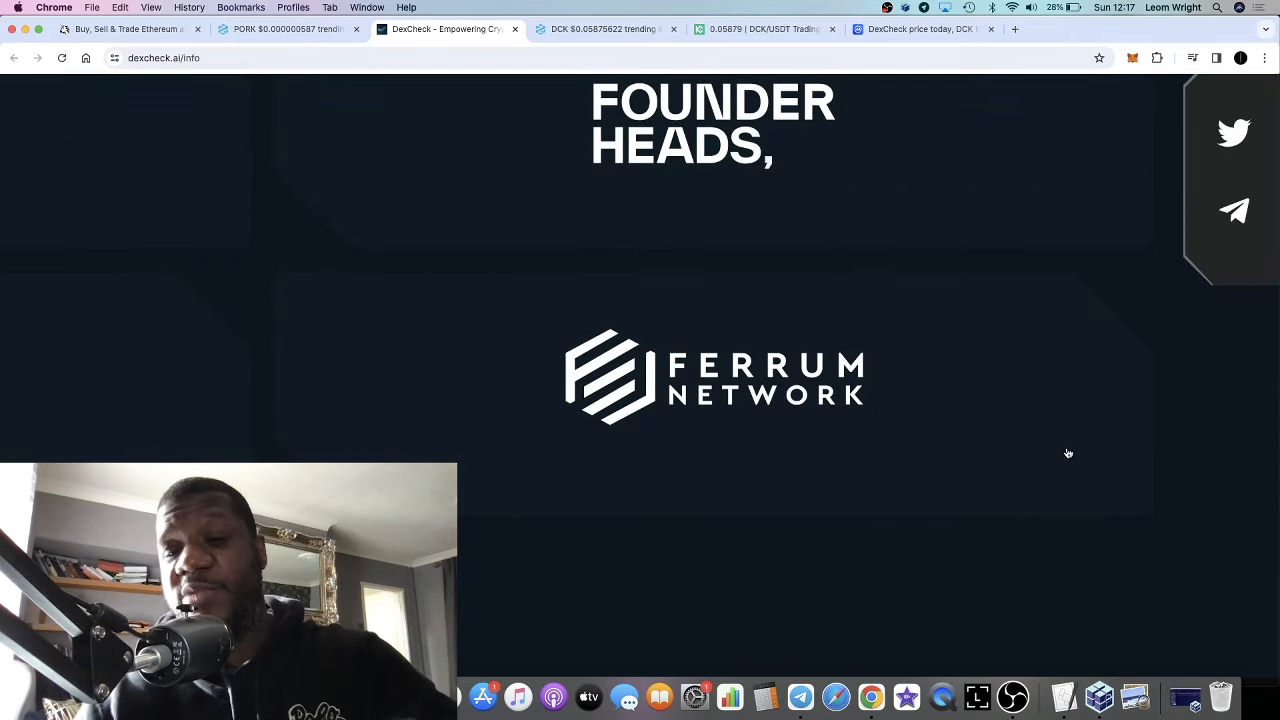
pyautogui.moveTo(999, 422)
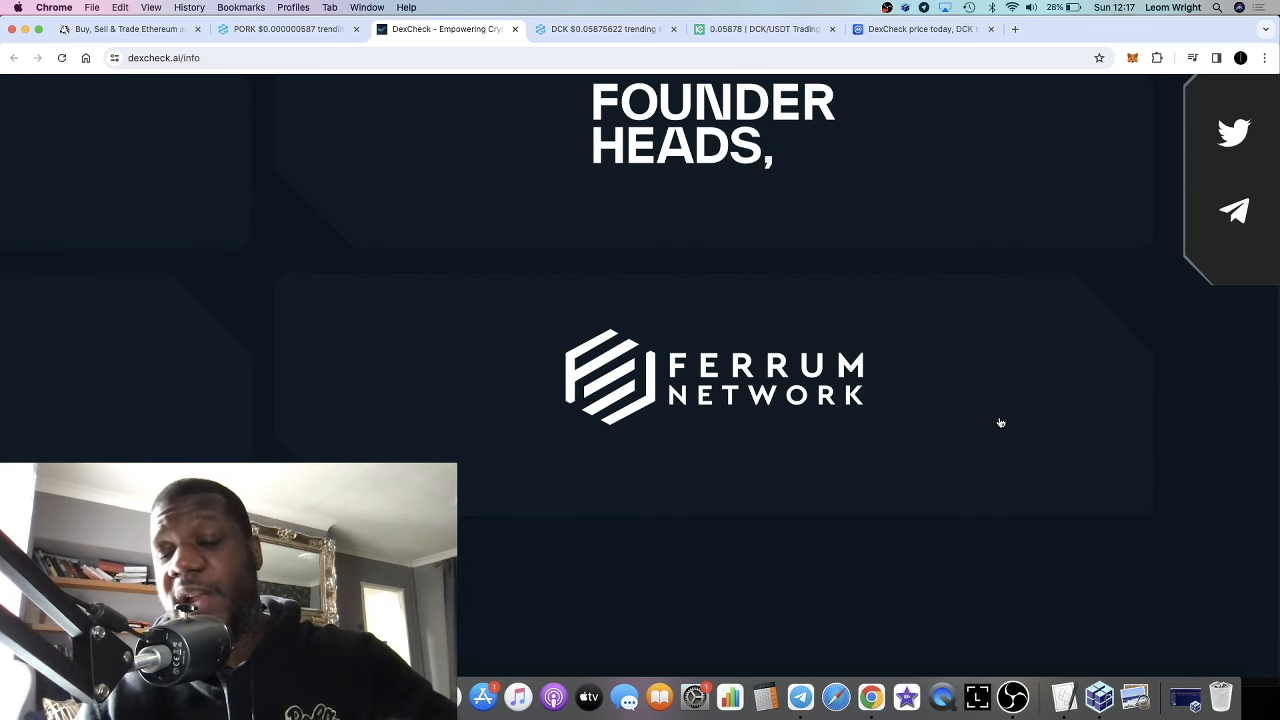
pyautogui.scroll(3)
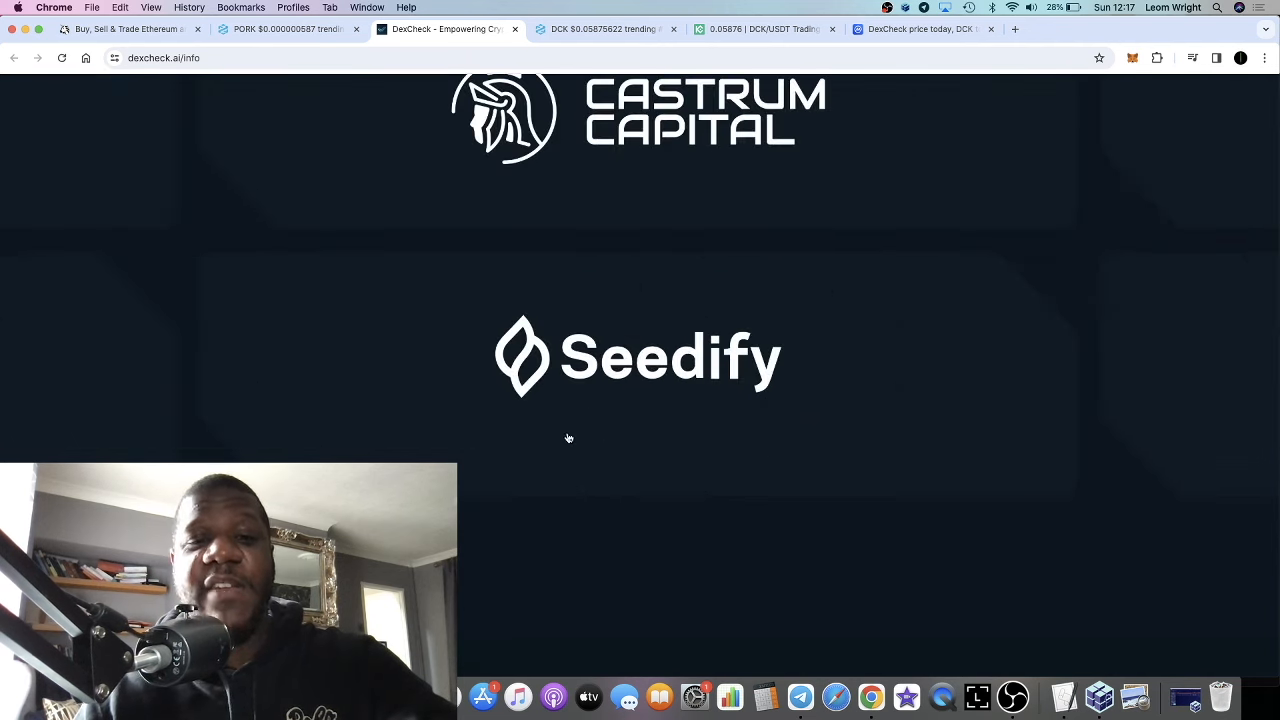
pyautogui.scroll(3)
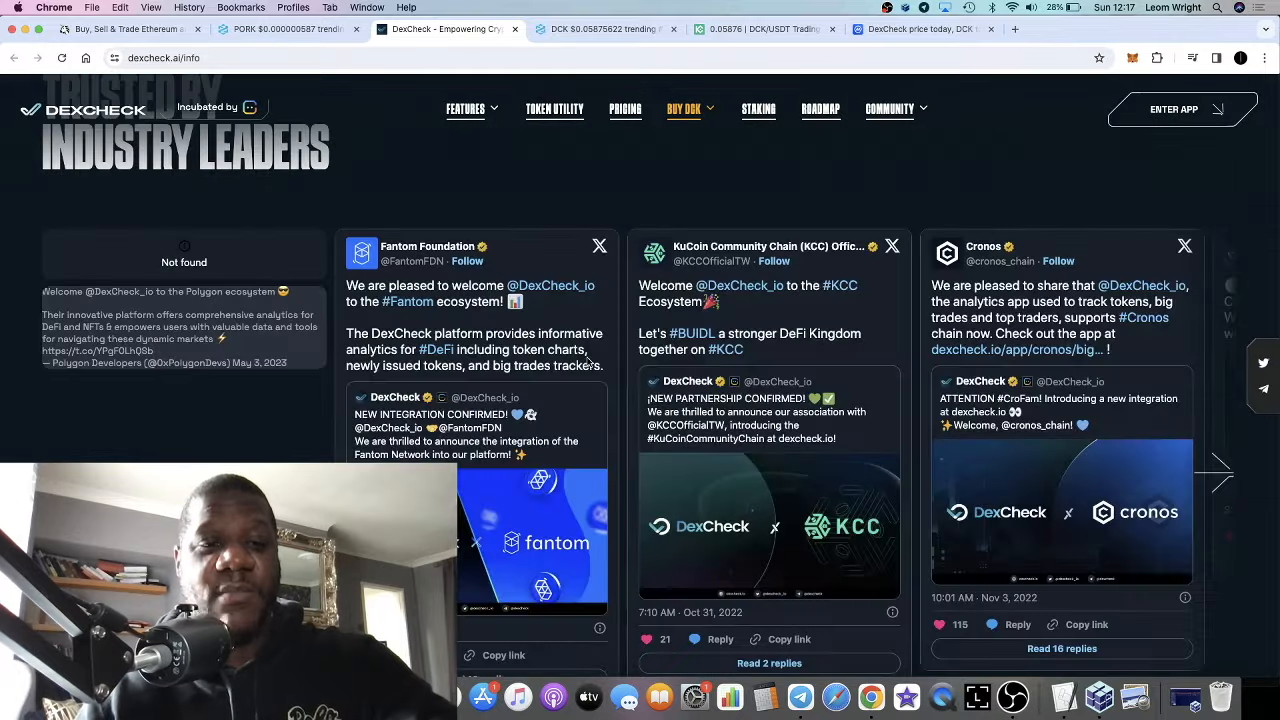
pyautogui.scroll(3)
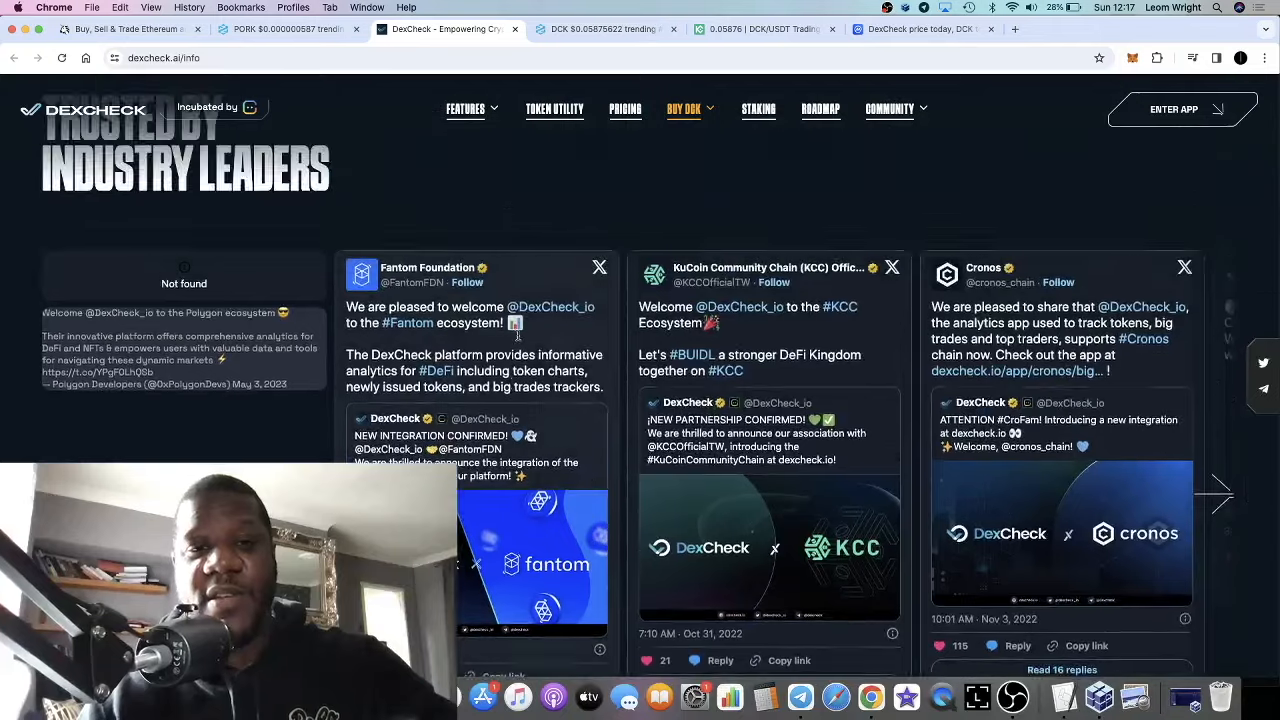
pyautogui.scroll(-3)
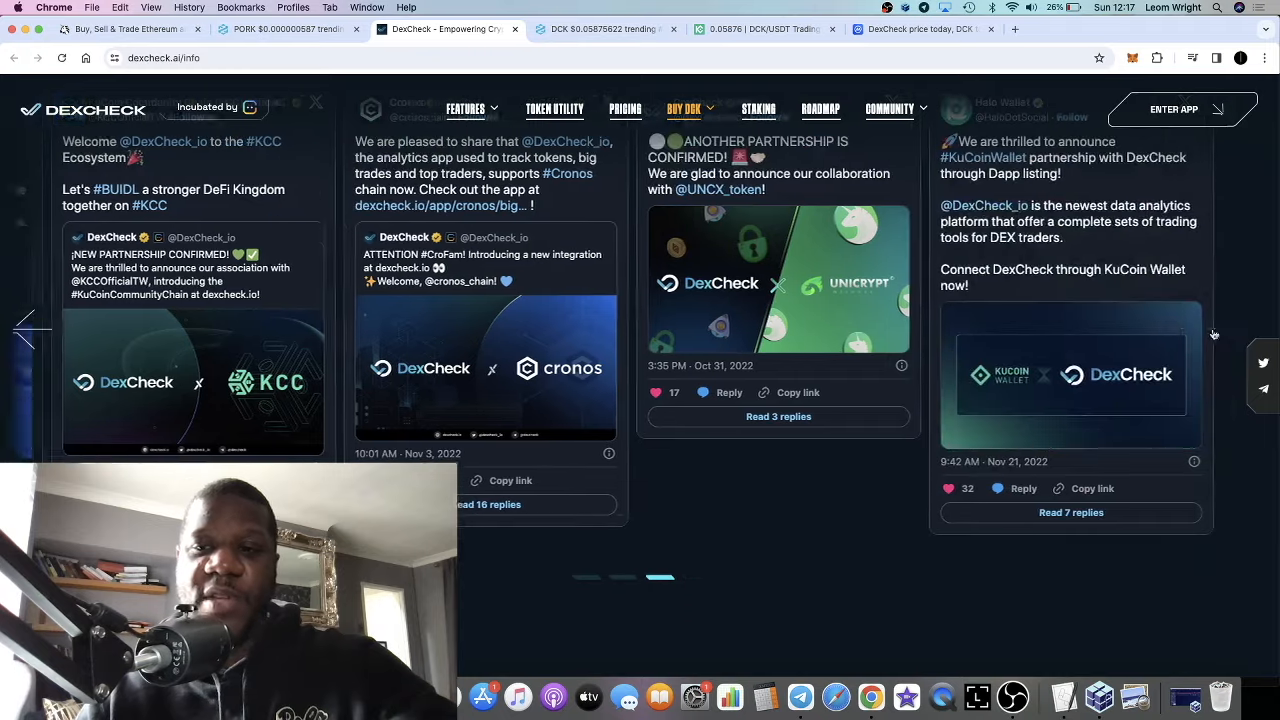
pyautogui.scroll(-3)
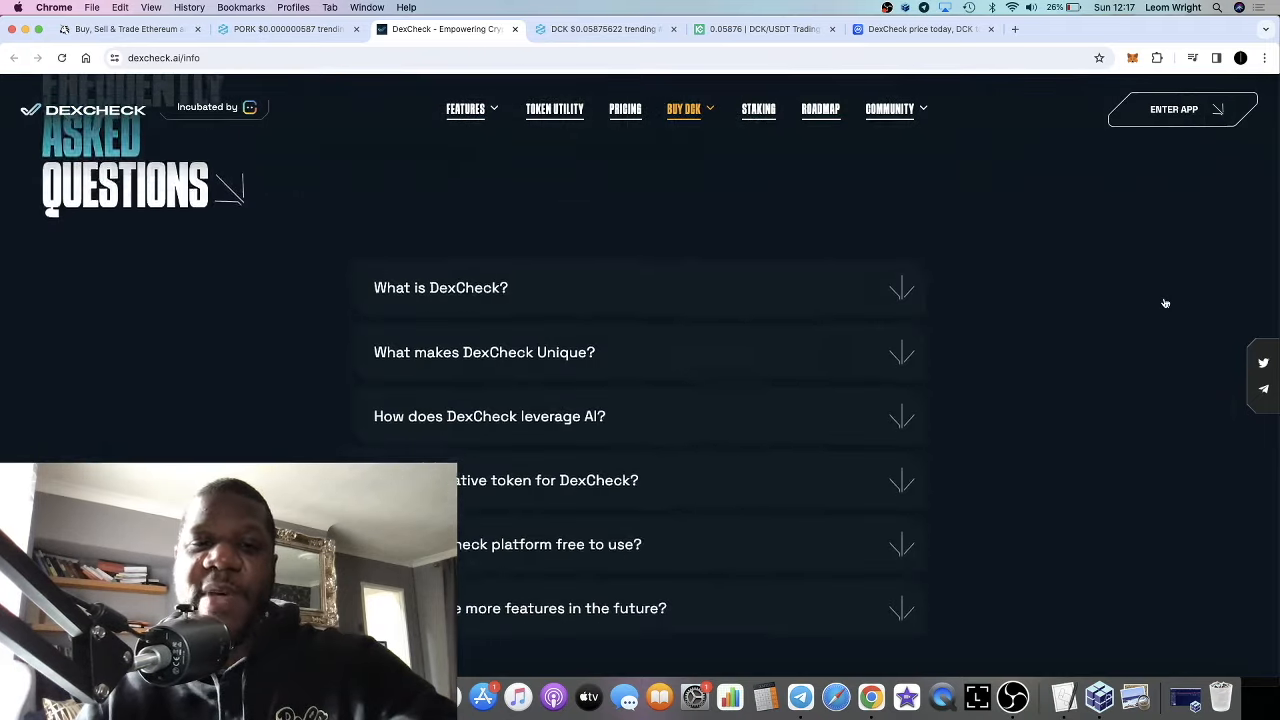
pyautogui.scroll(-3)
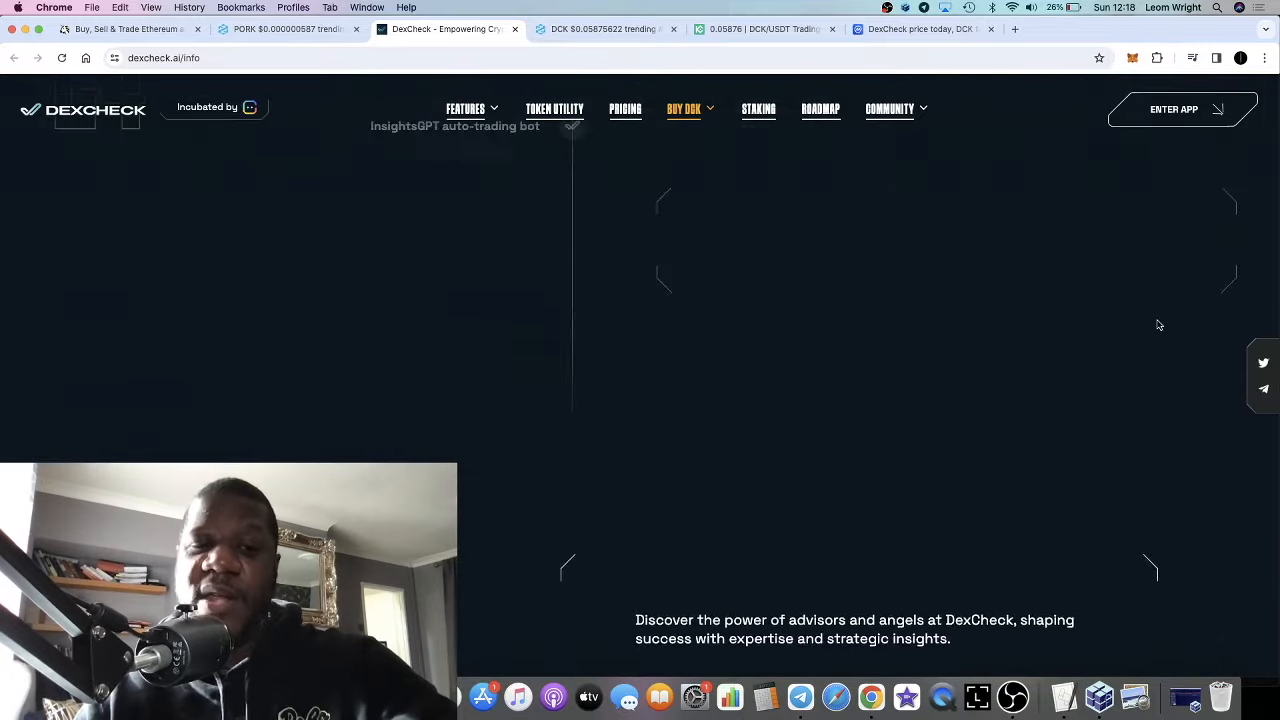
pyautogui.scroll(3)
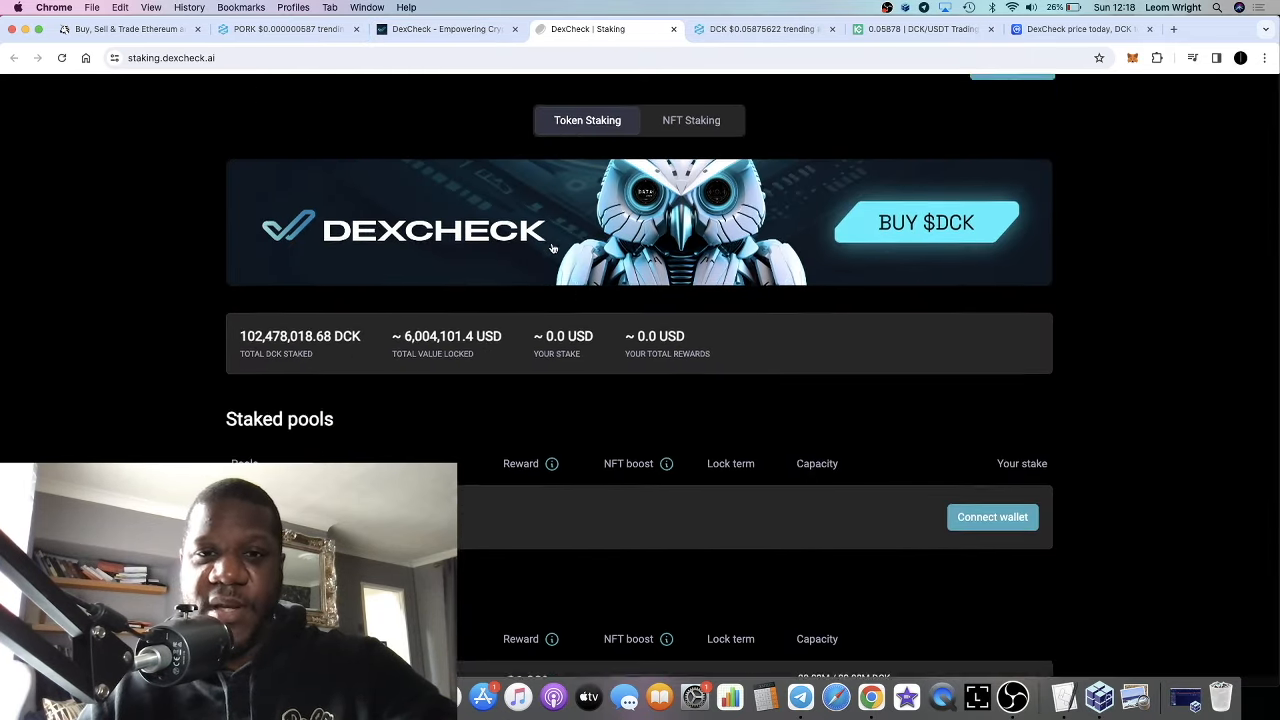
# Step: Scroll to the active staking pools, from 36.32% over 547 days to 4.08% over 45 days
pyautogui.scroll(-3)
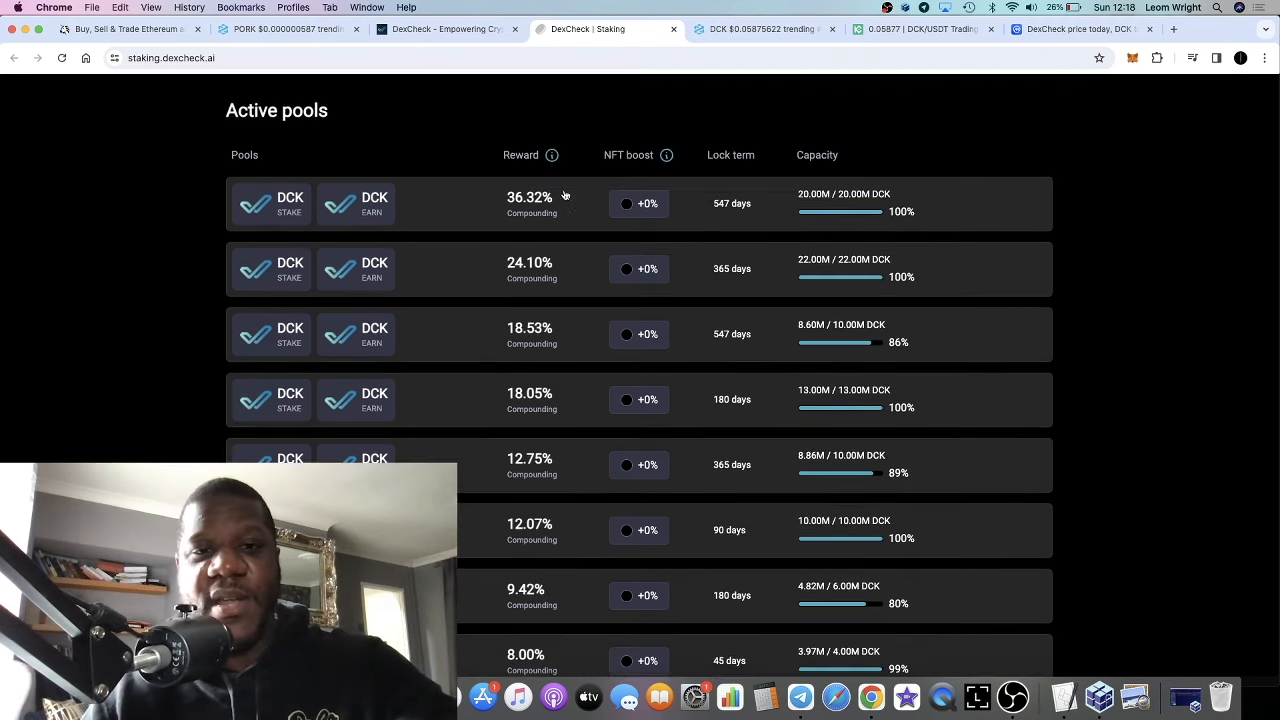
pyautogui.moveTo(770, 227)
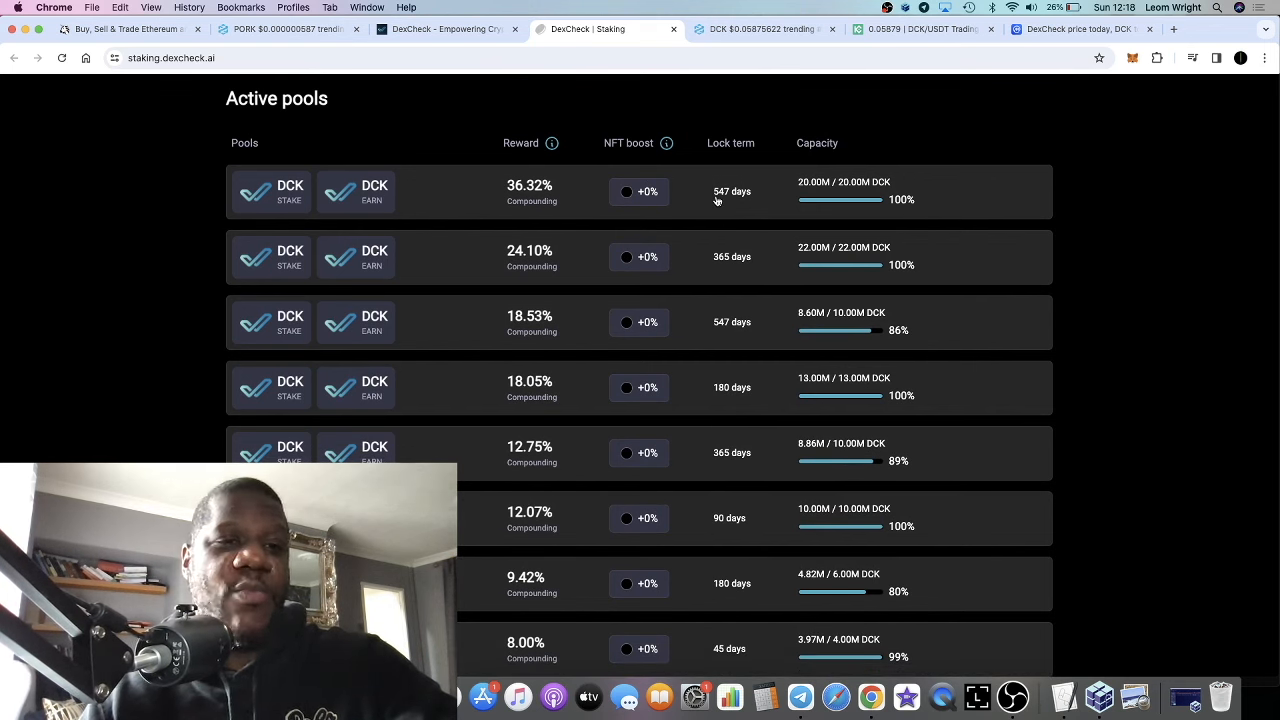
pyautogui.moveTo(756, 214)
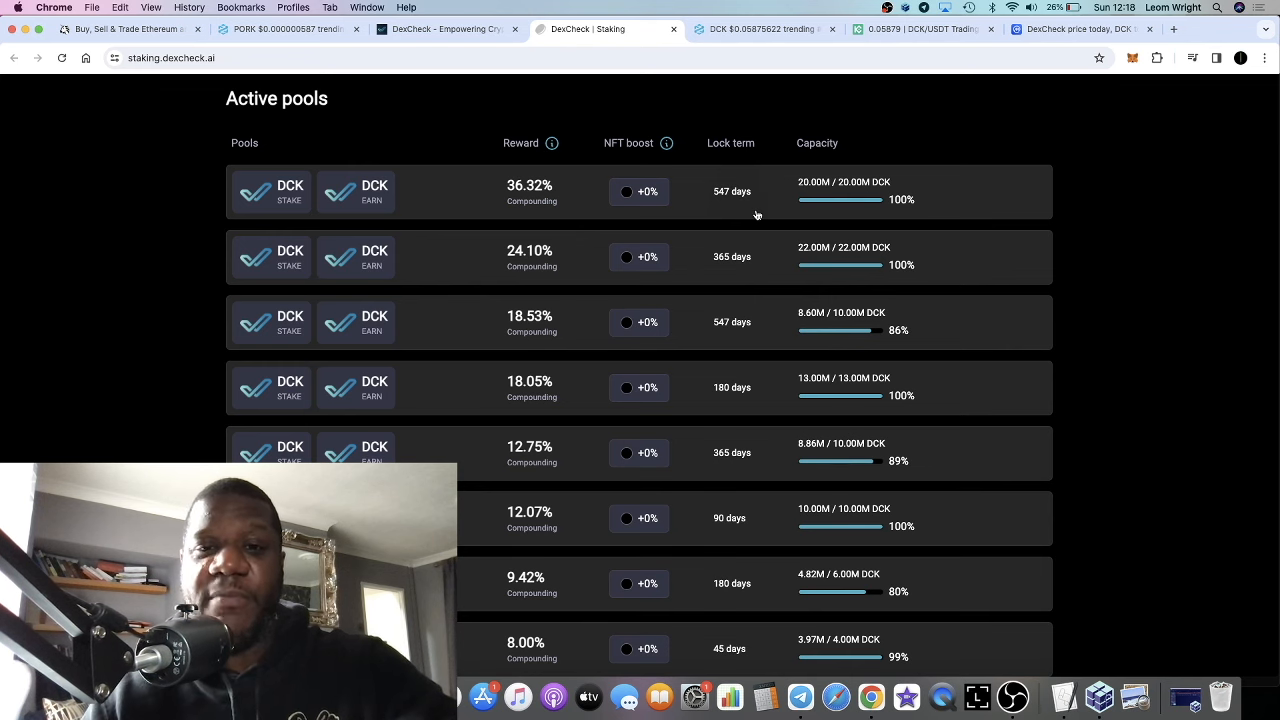
pyautogui.scroll(-3)
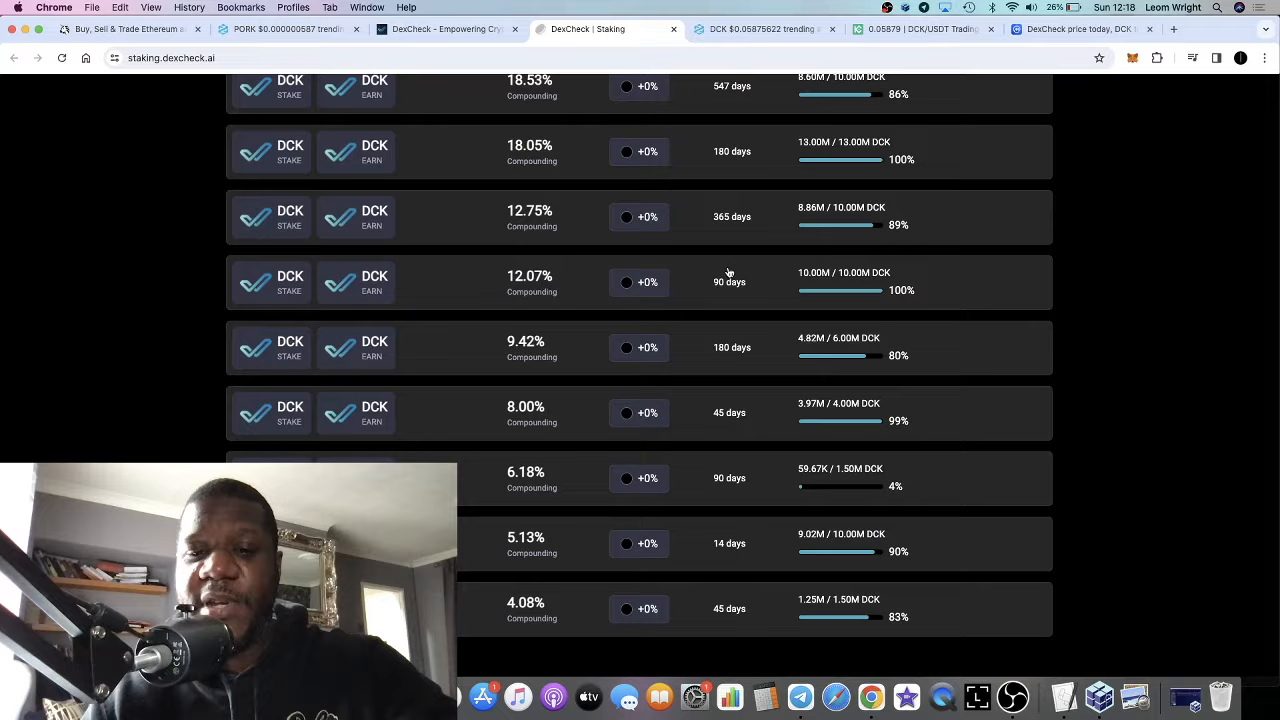
pyautogui.scroll(-3)
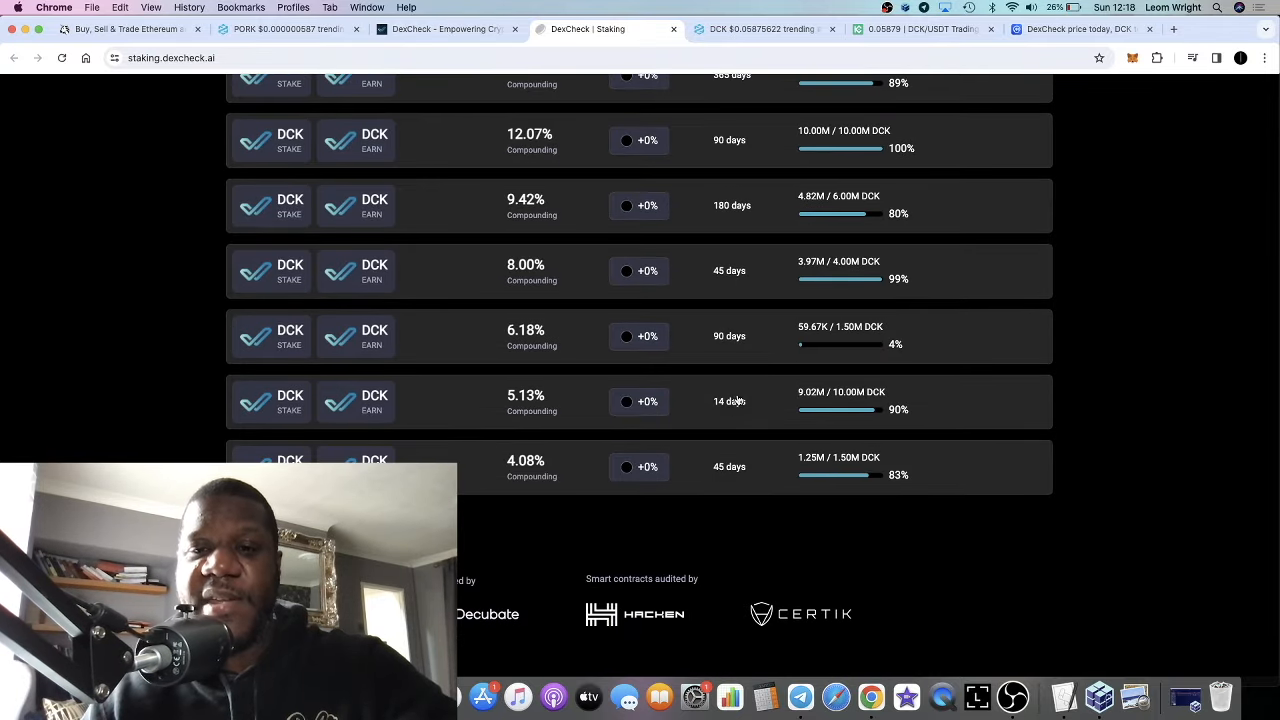
pyautogui.moveTo(841, 432)
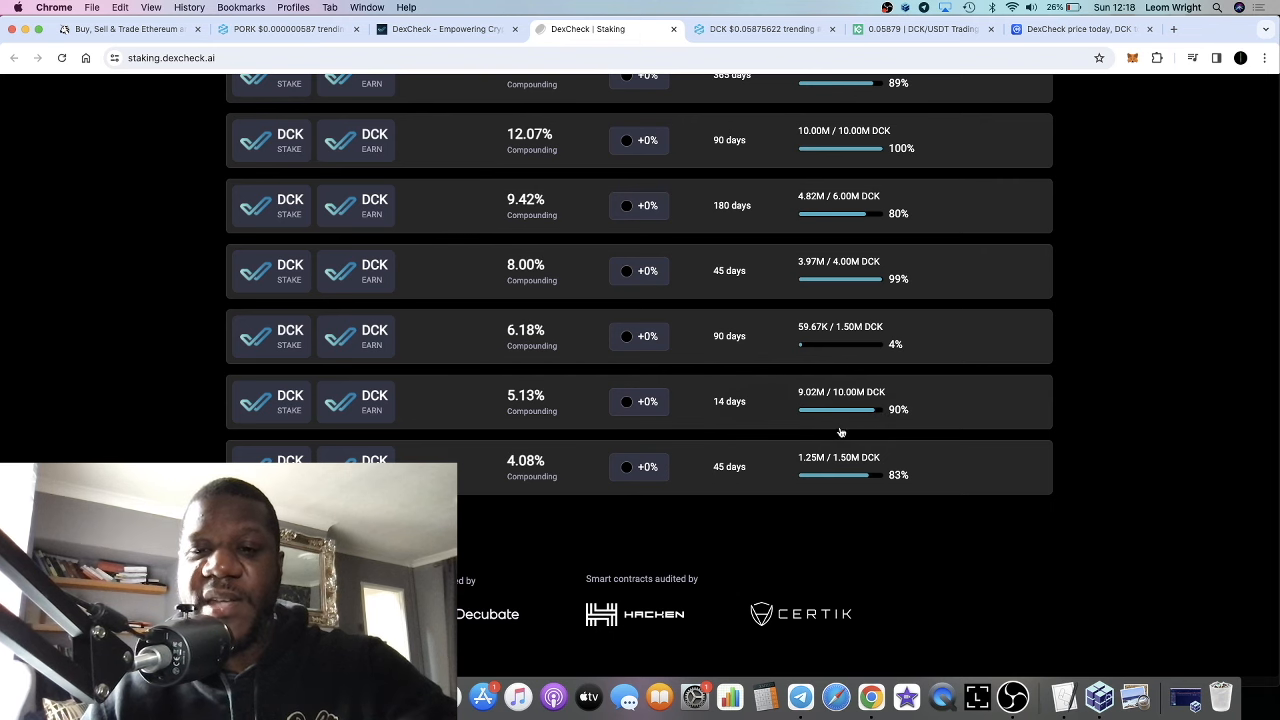
pyautogui.scroll(3)
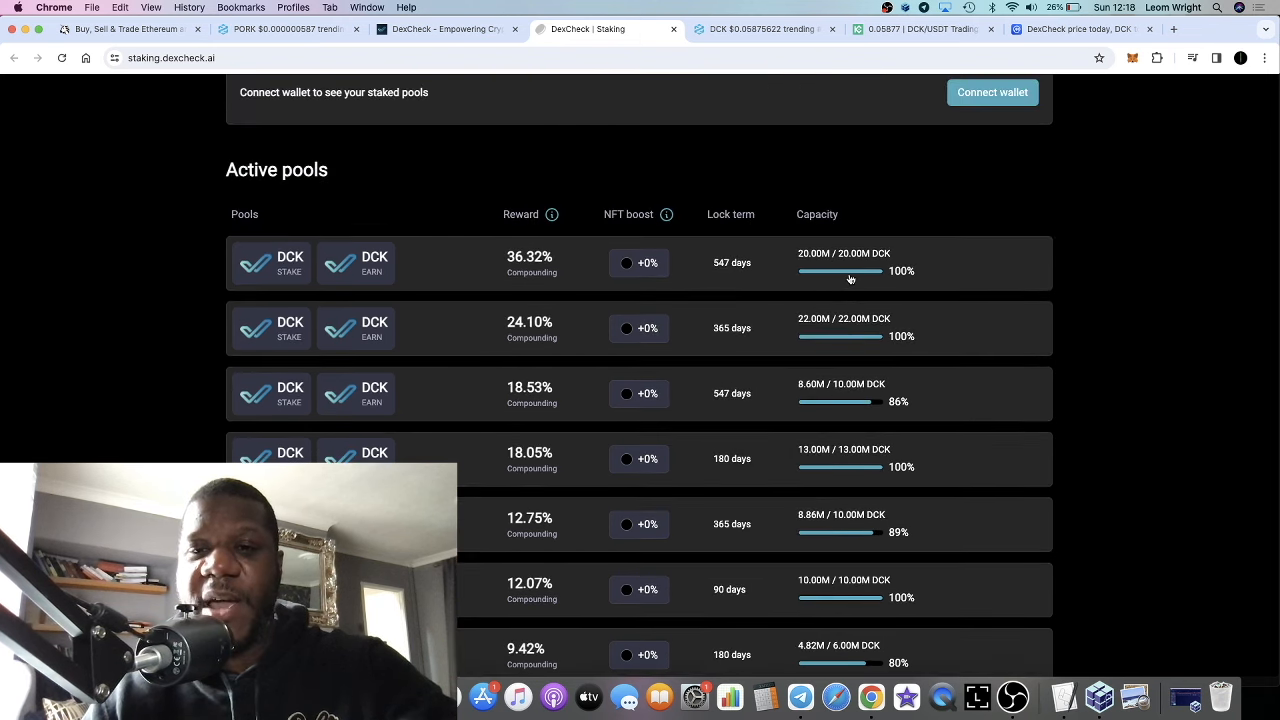
pyautogui.scroll(-3)
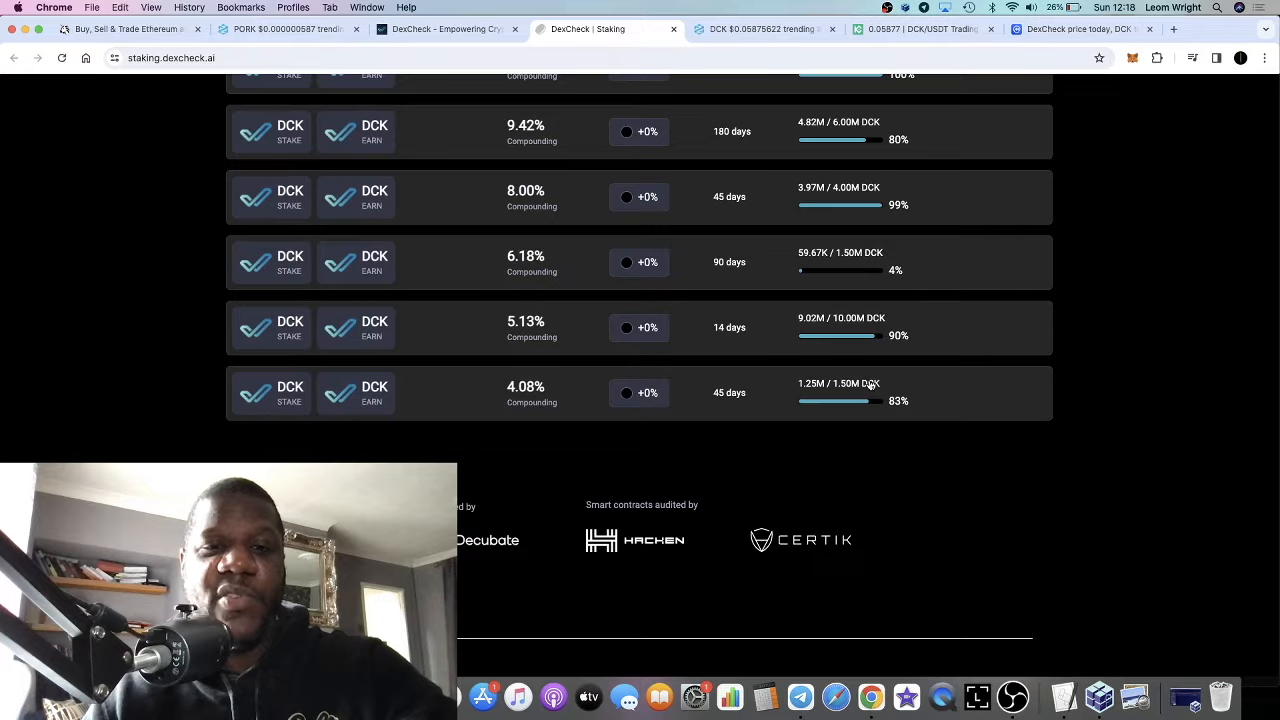
pyautogui.scroll(3)
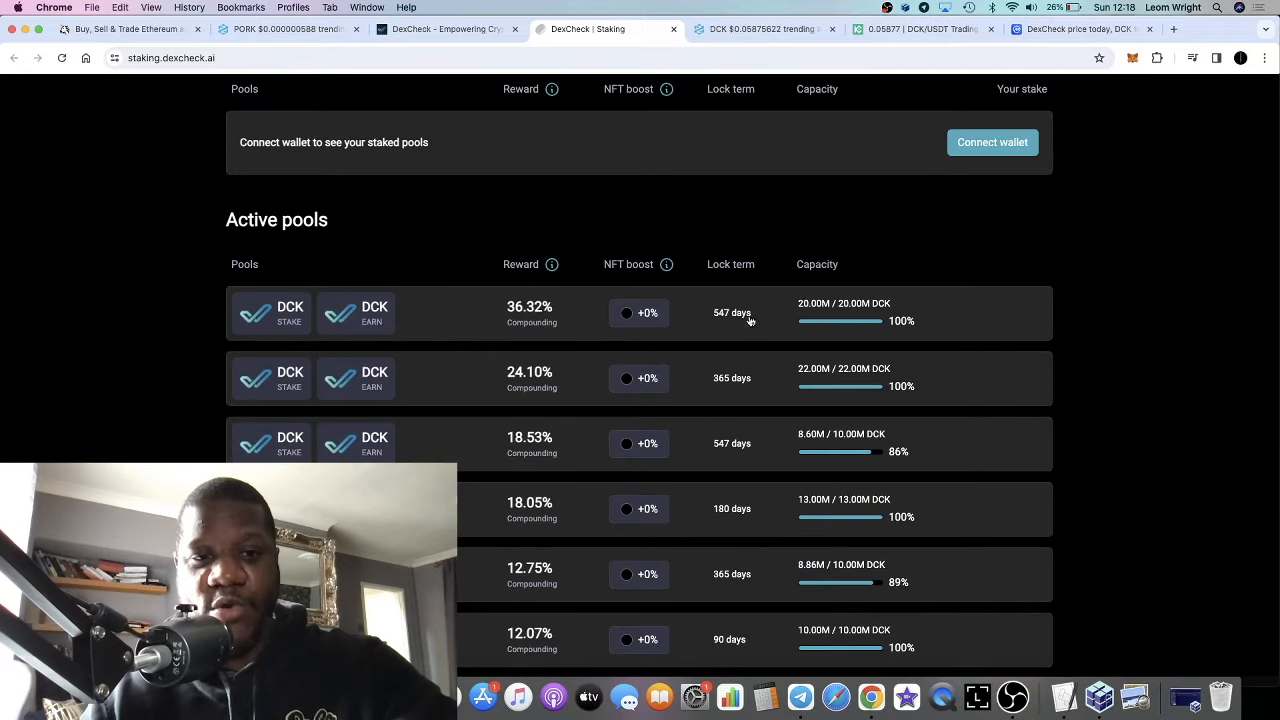
pyautogui.scroll(-3)
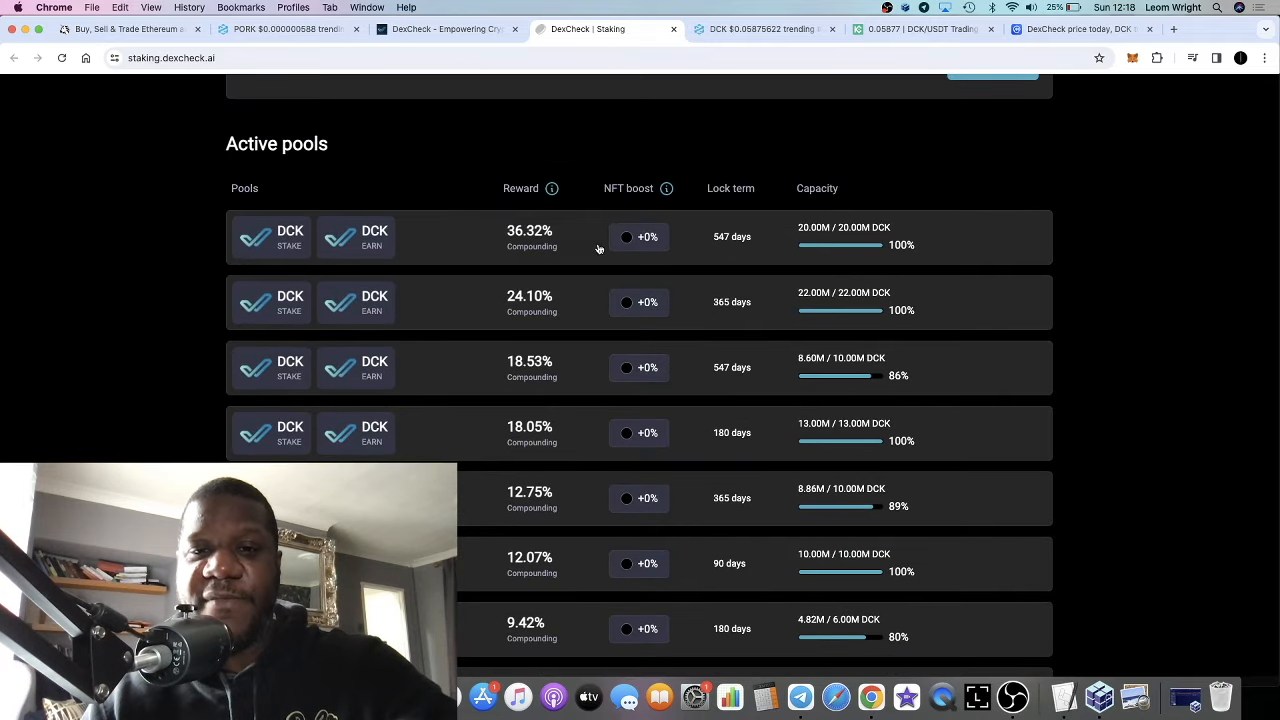
pyautogui.moveTo(768, 250)
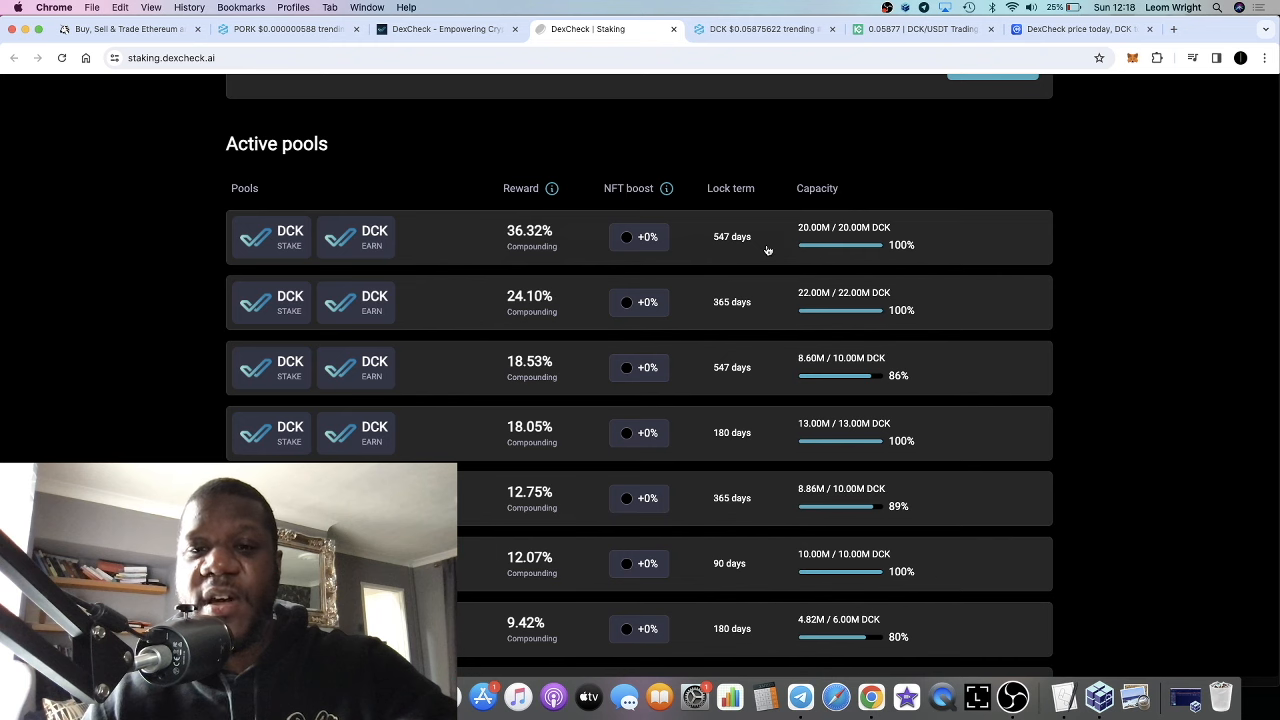
pyautogui.scroll(-3)
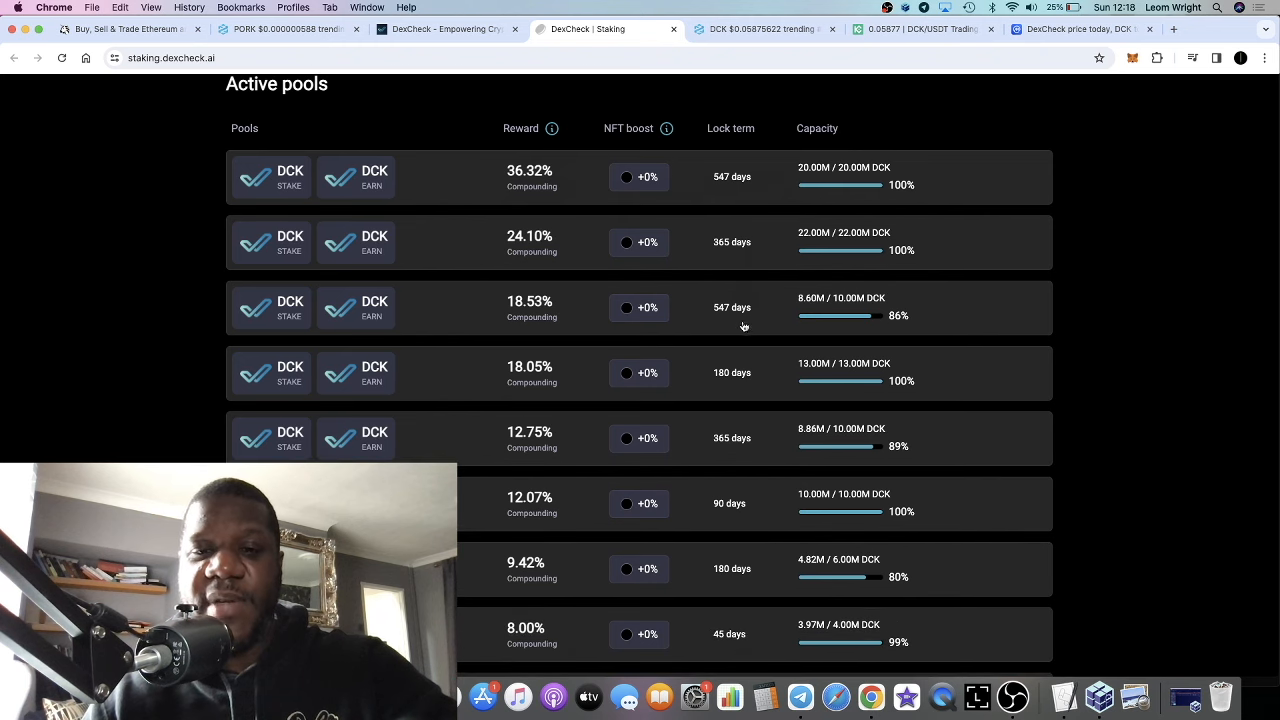
pyautogui.scroll(-3)
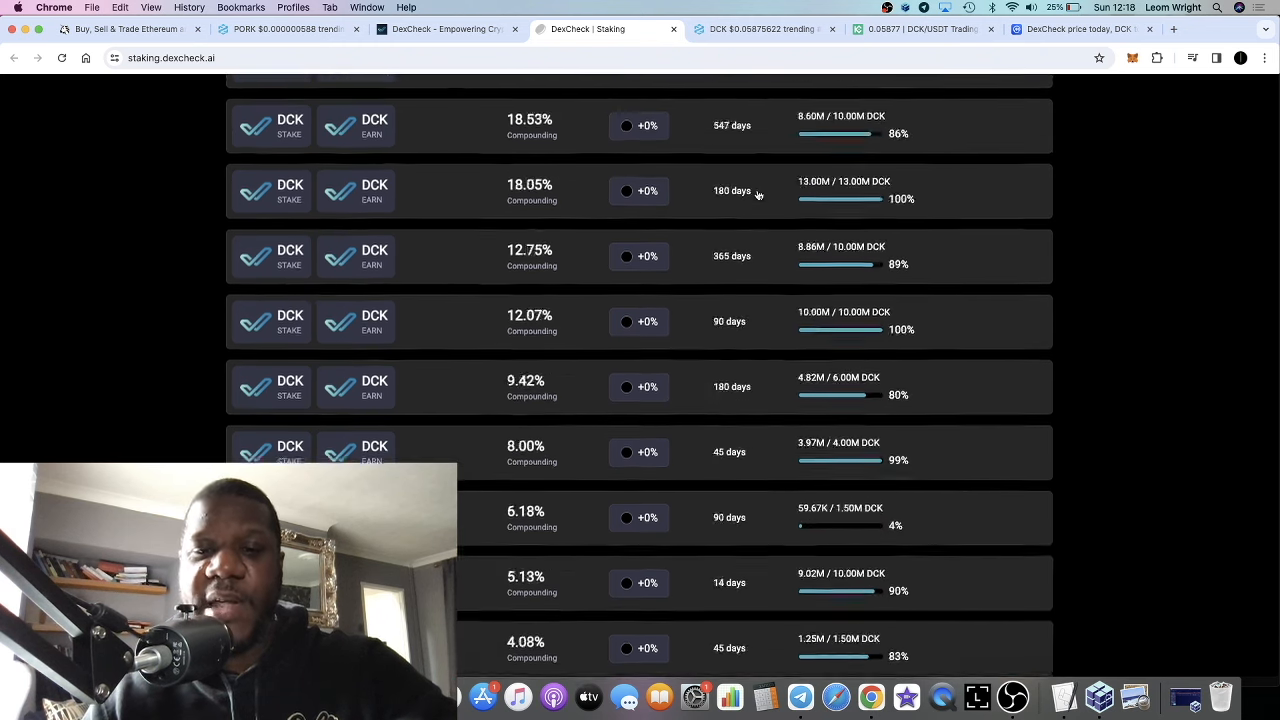
pyautogui.scroll(3)
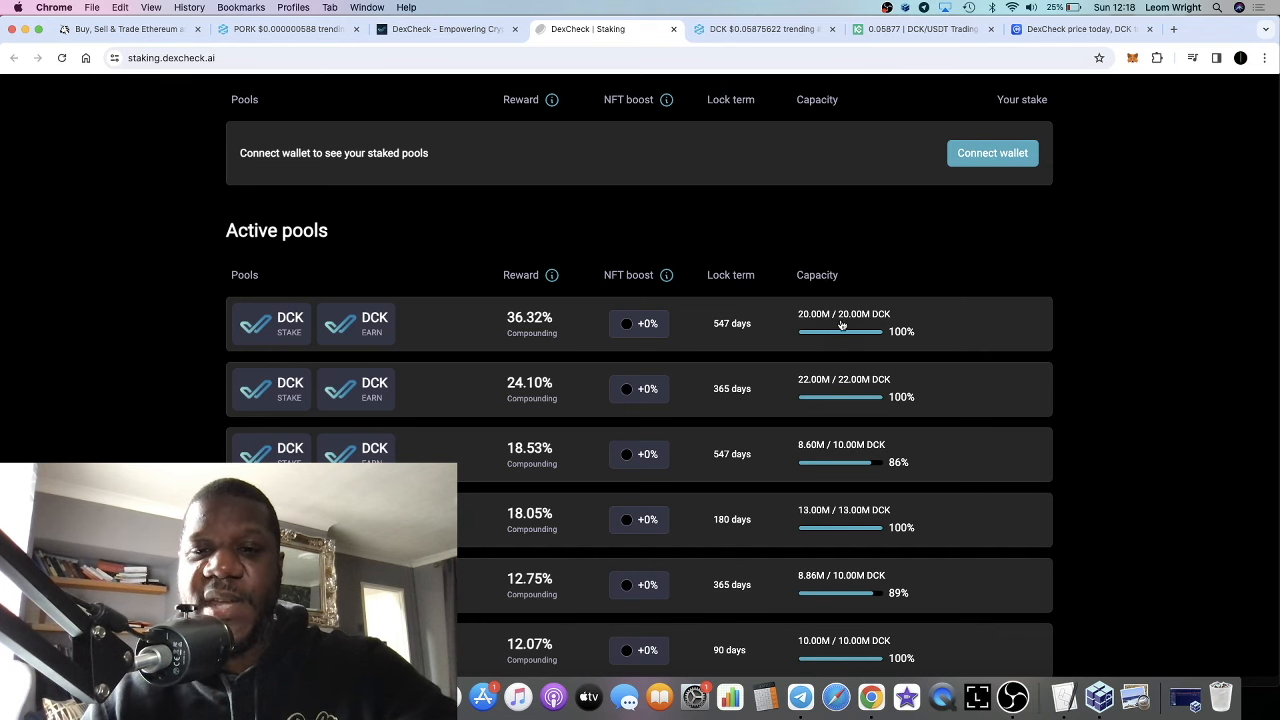
pyautogui.scroll(-3)
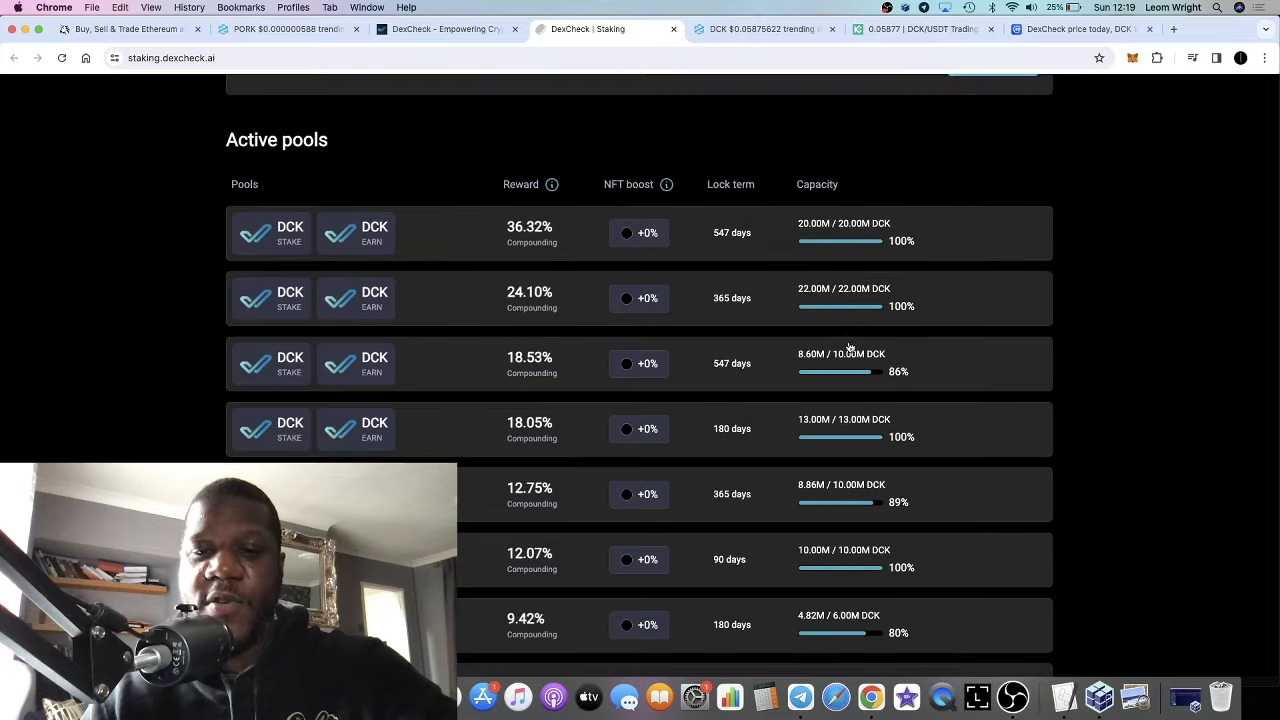
pyautogui.moveTo(837, 366)
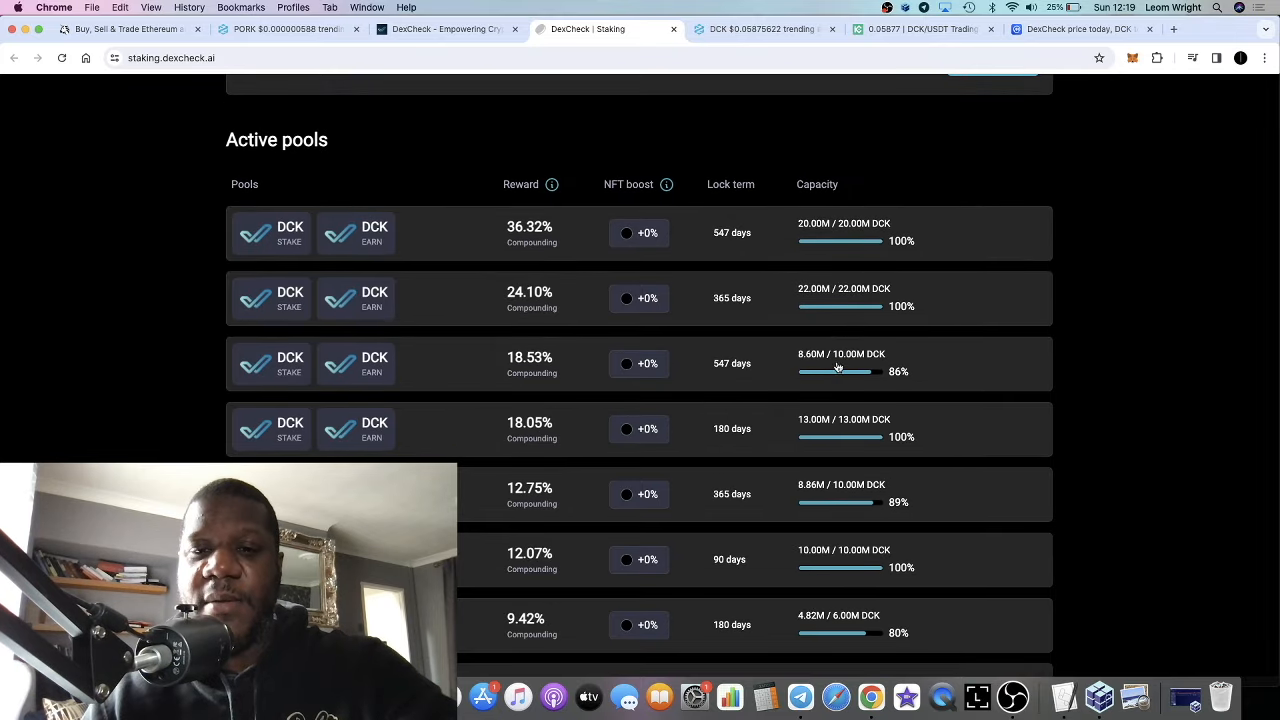
pyautogui.moveTo(818, 365)
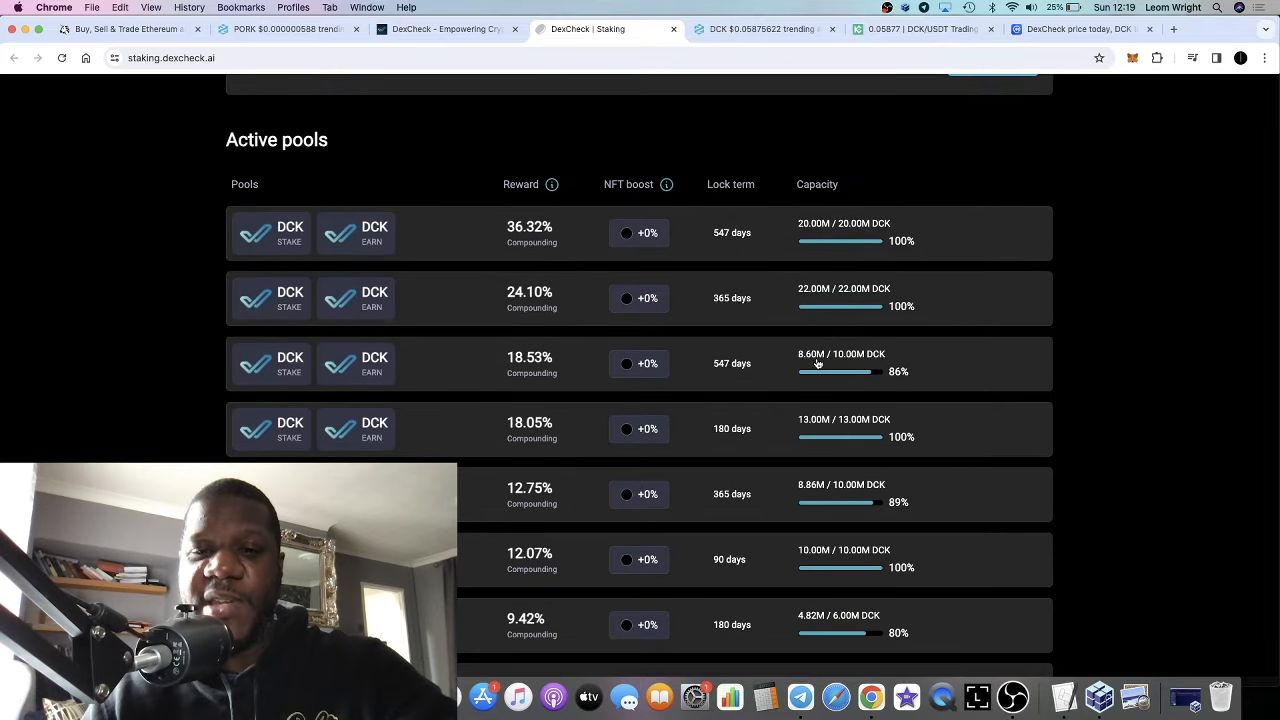
pyautogui.moveTo(786, 106)
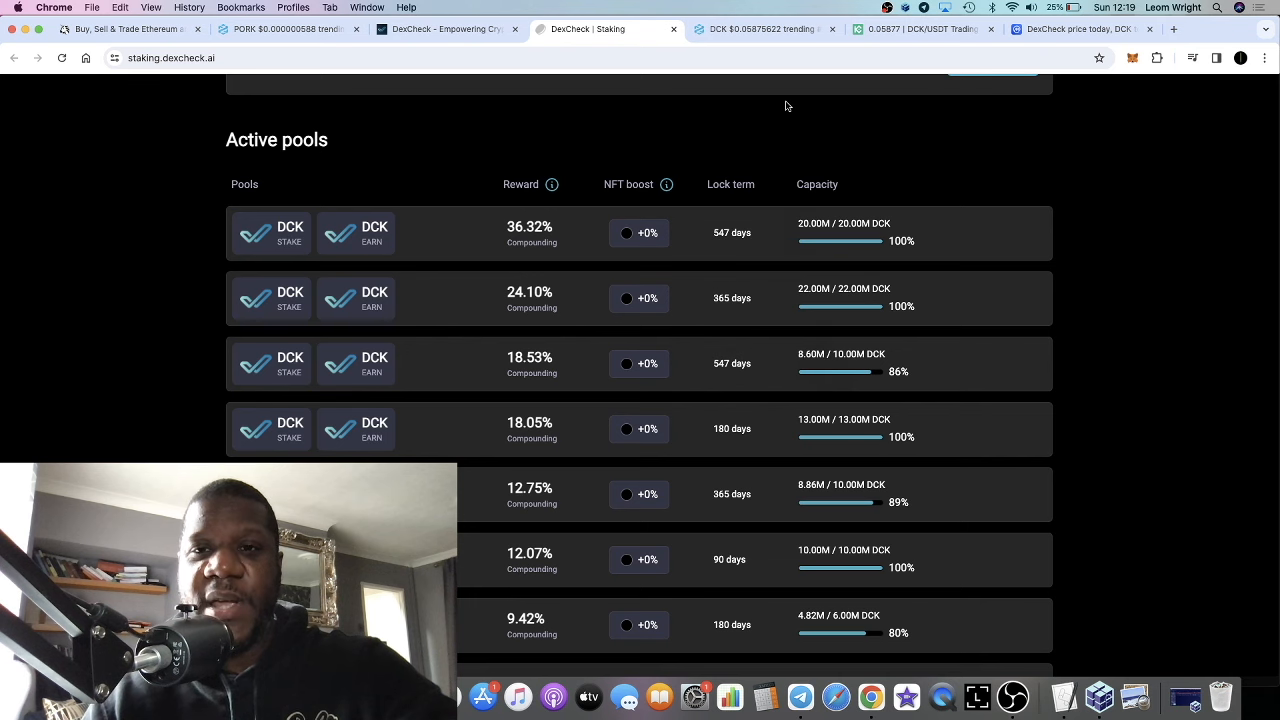
# Step: Show DexCheck on CoinMarketCap at $0.05851 with $10.2M market cap and supply figures
pyautogui.click(1075, 28)
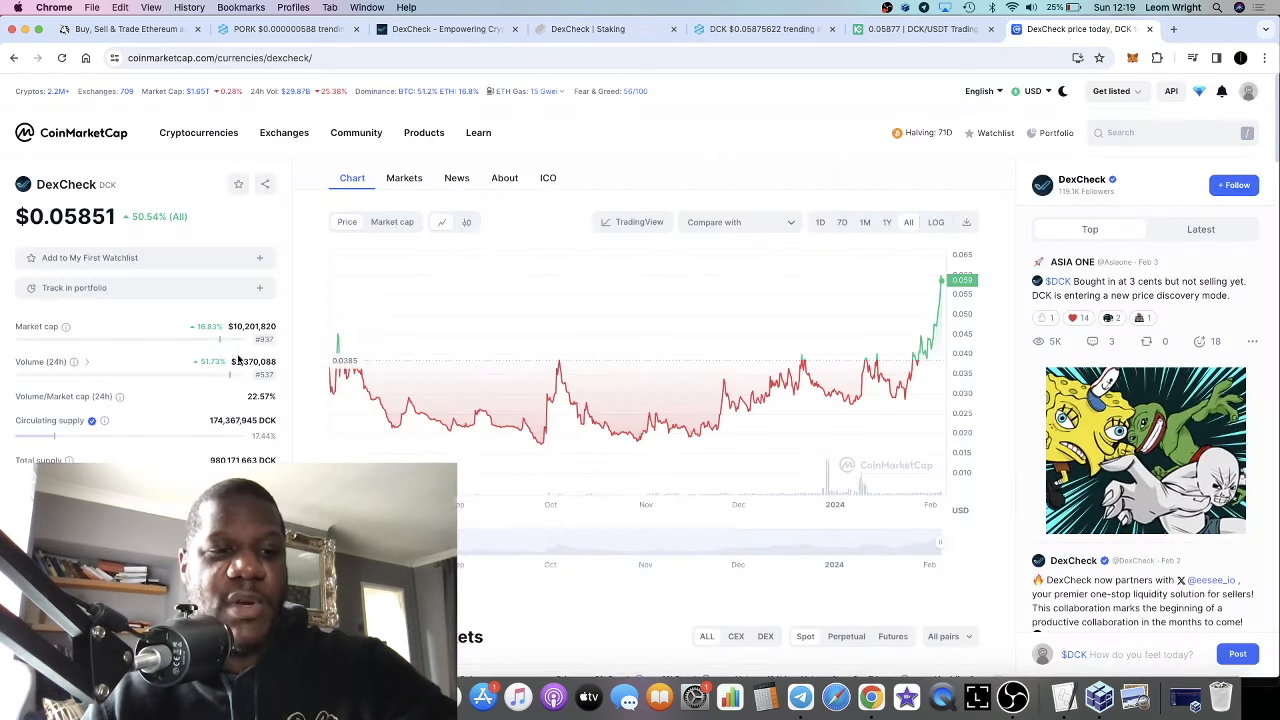
pyautogui.scroll(-3)
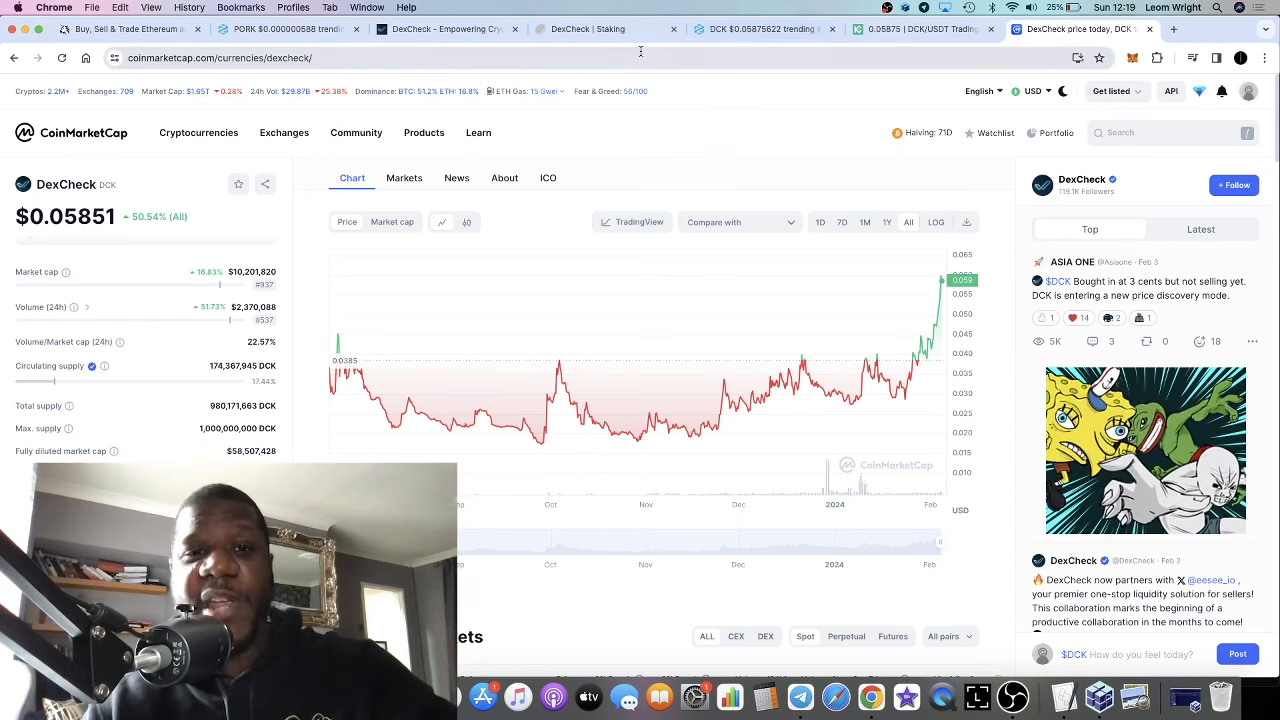
# Step: Launch the DexCheck app and browse the CheckBoard top-volume tokens, DCK at $0.057509
pyautogui.click(445, 29)
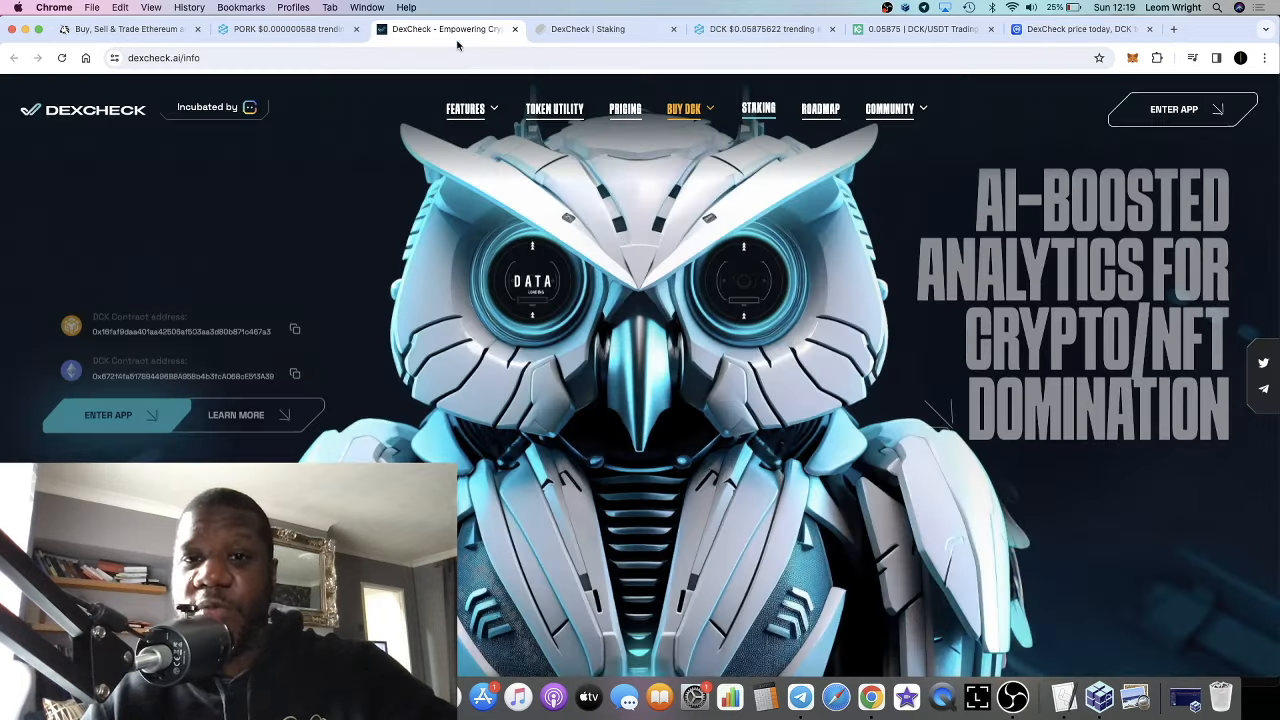
pyautogui.scroll(-3)
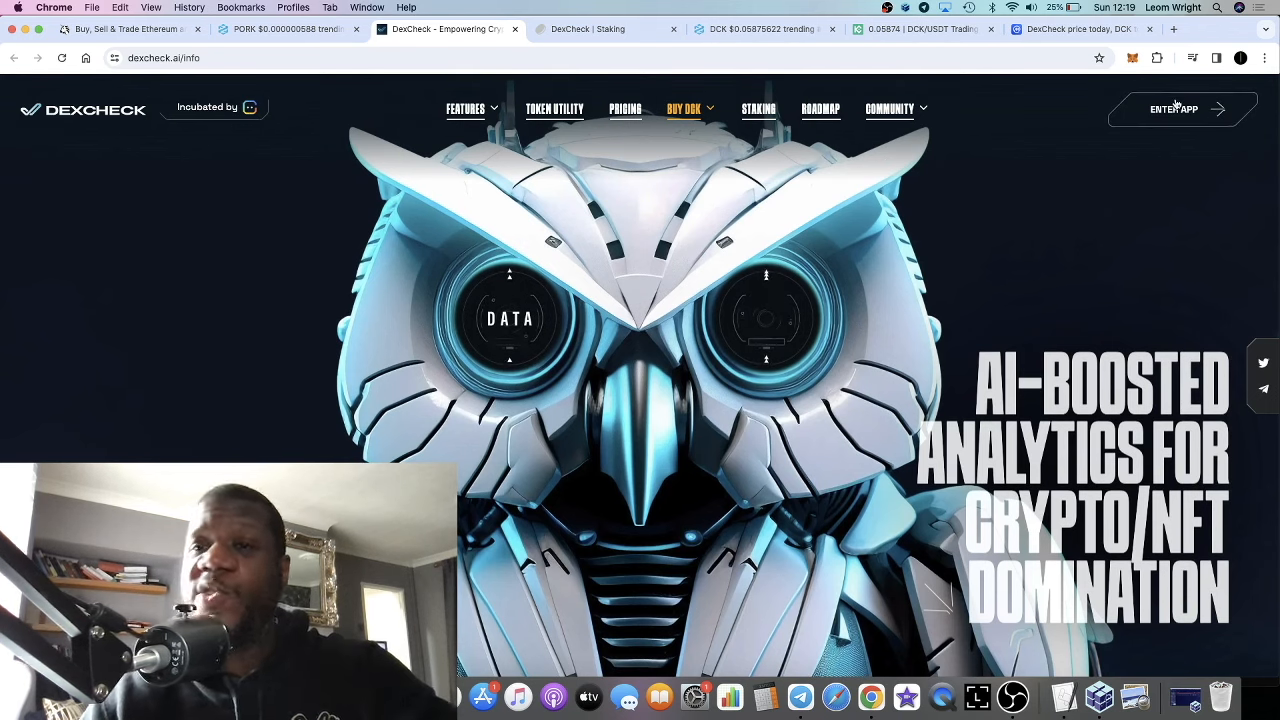
pyautogui.click(1183, 109)
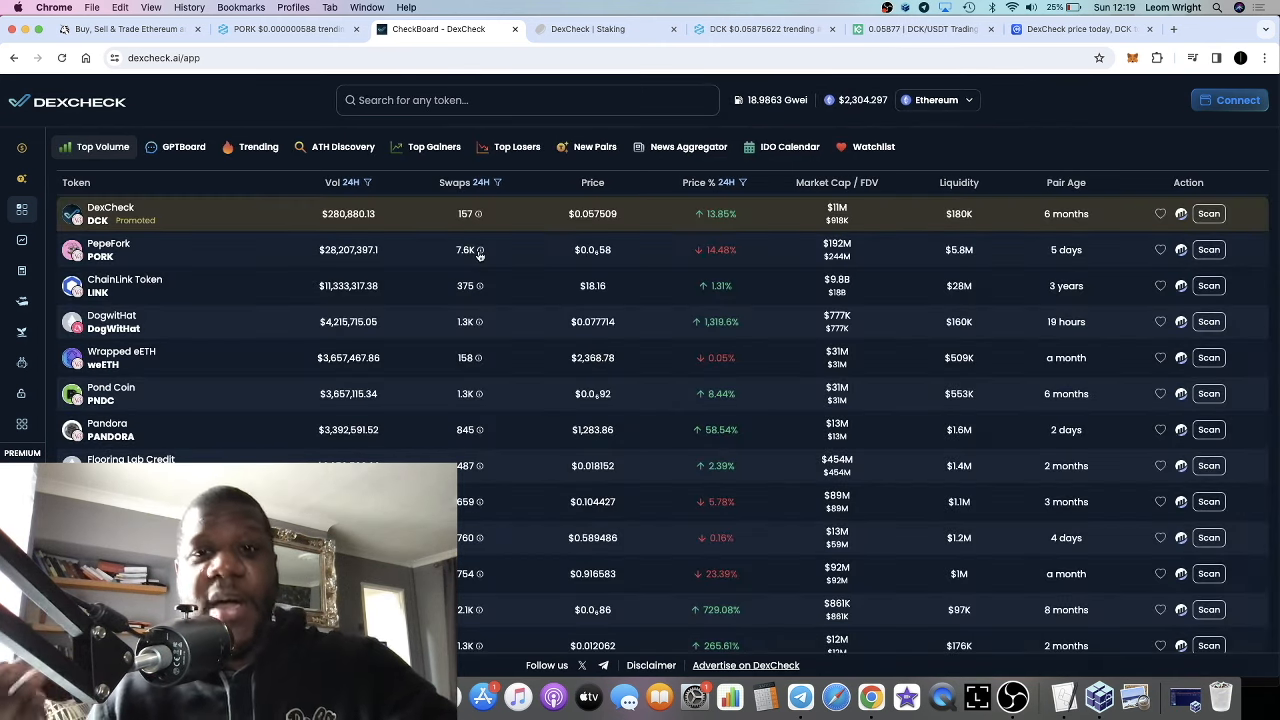
pyautogui.scroll(-3)
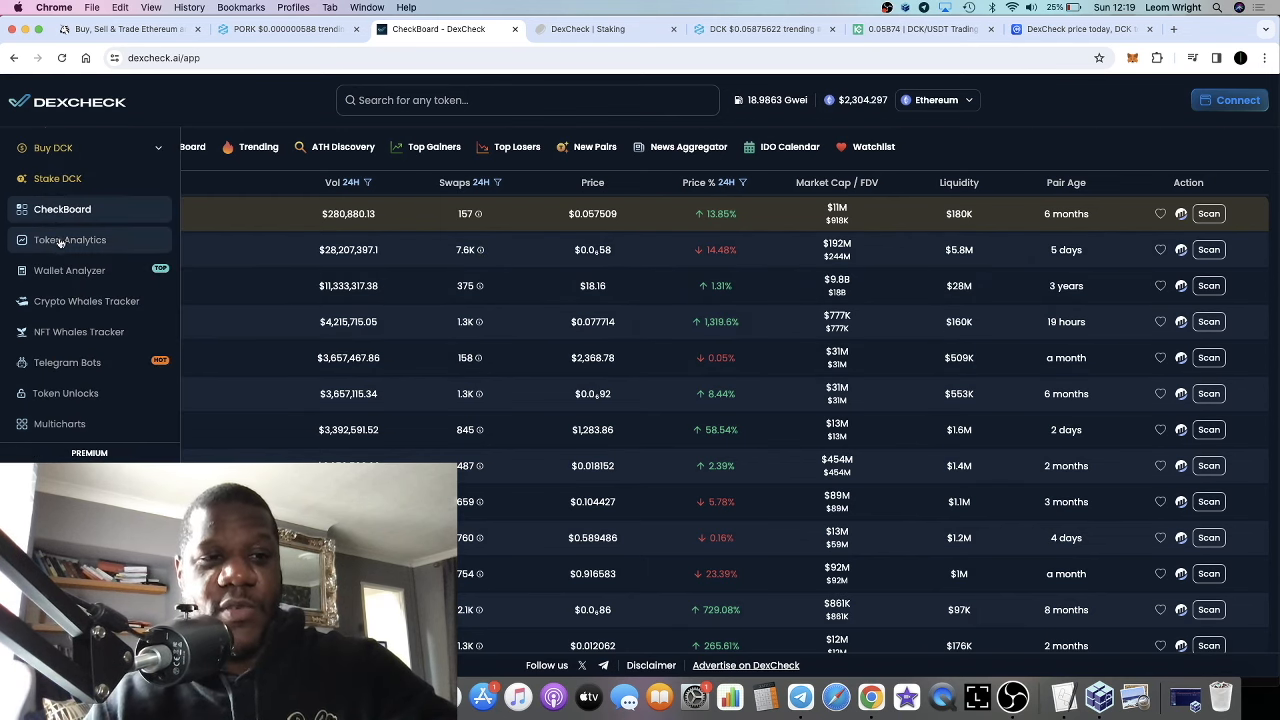
pyautogui.moveTo(91, 280)
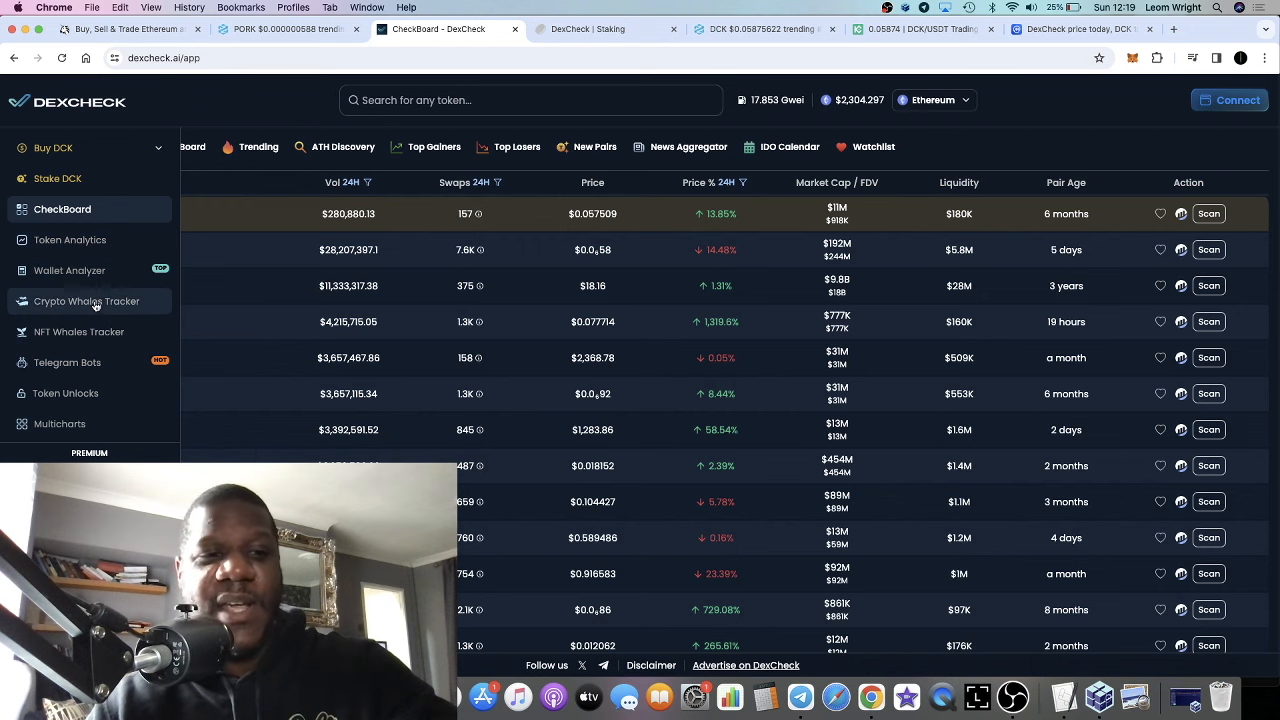
pyautogui.moveTo(108, 404)
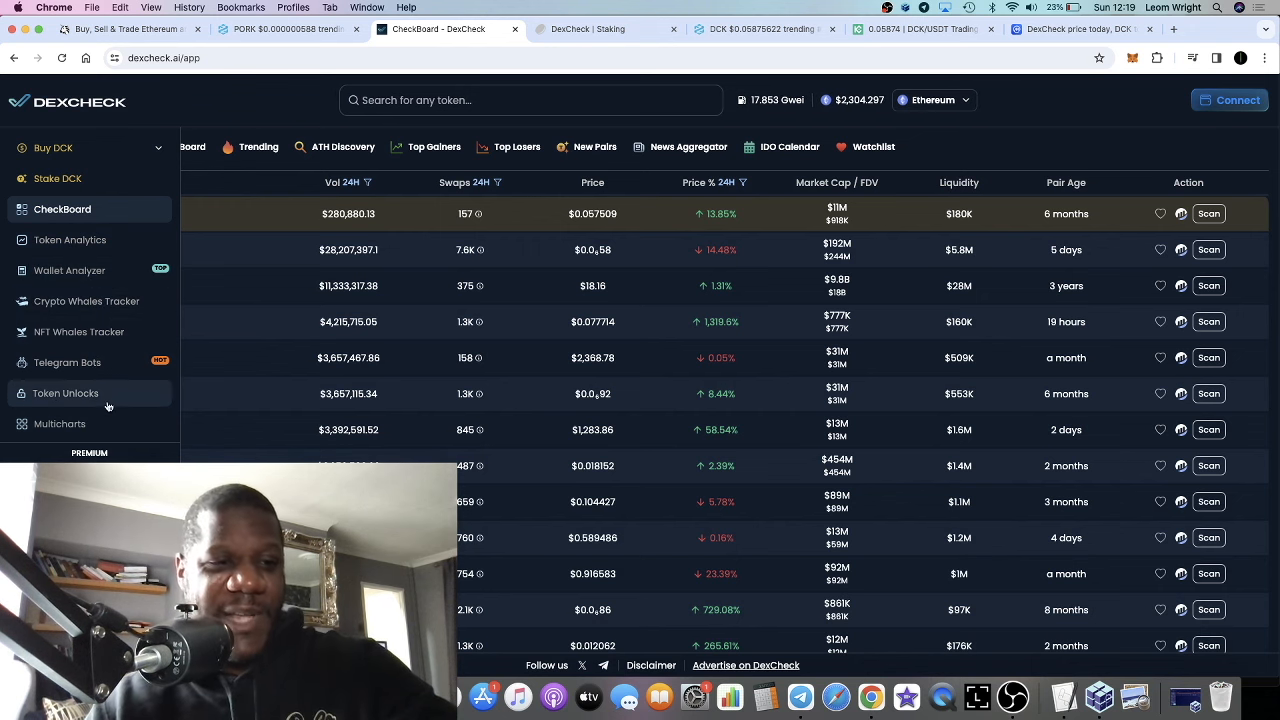
pyautogui.scroll(-3)
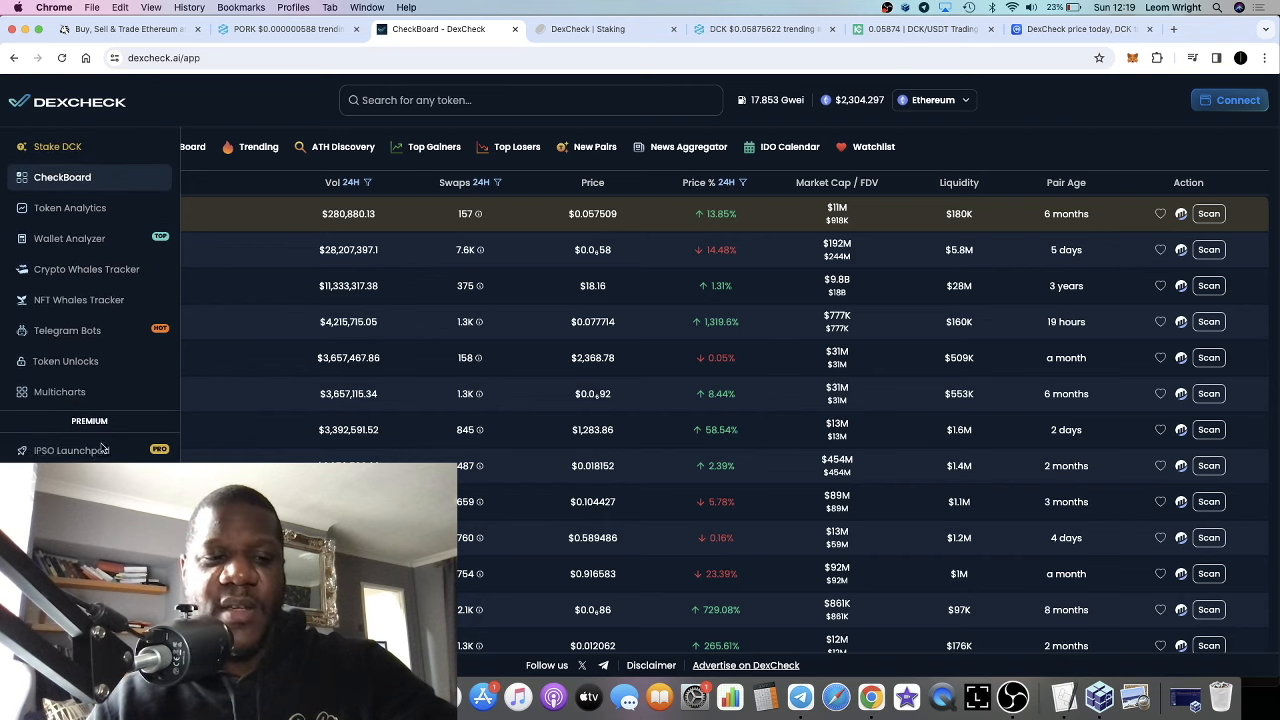
pyautogui.scroll(-3)
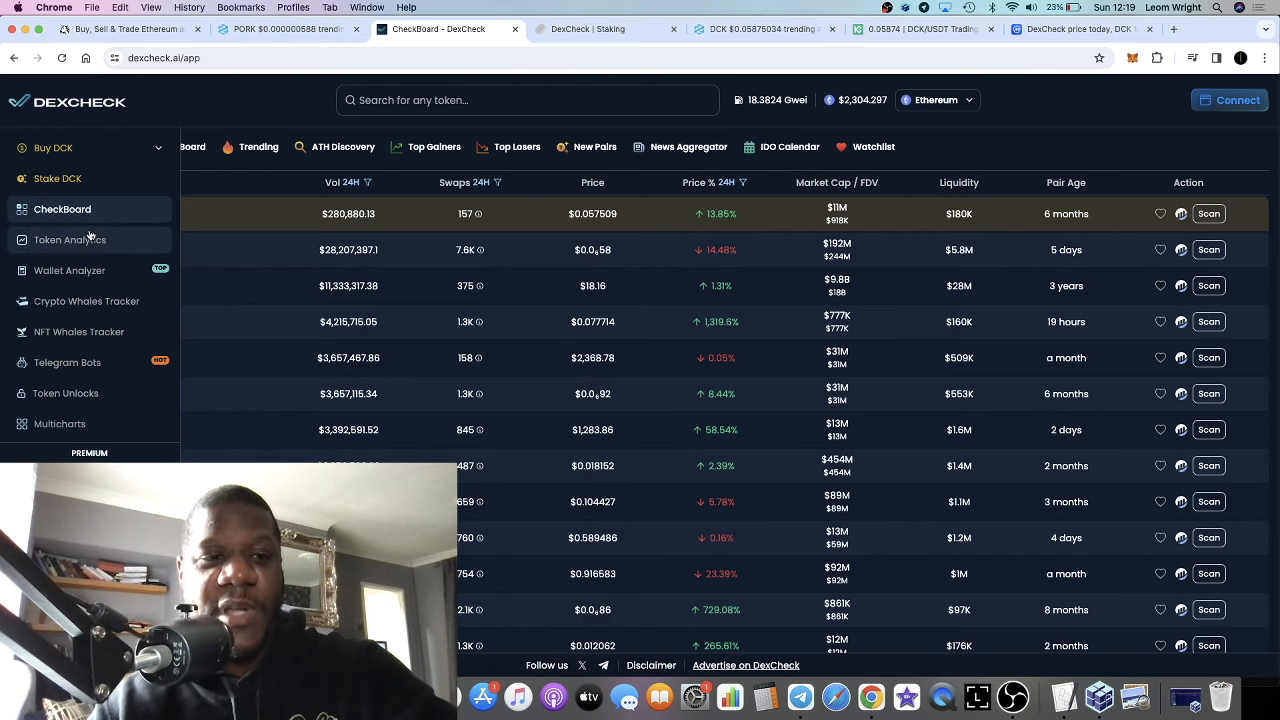
pyautogui.moveTo(87, 301)
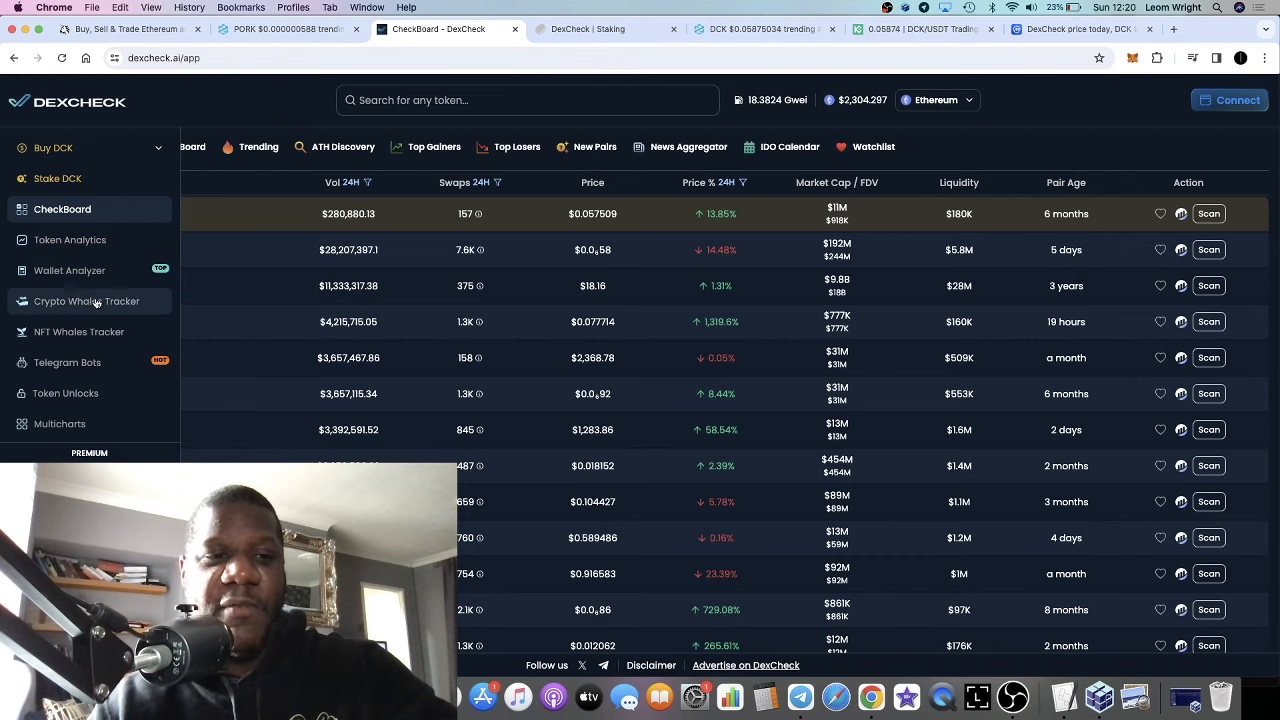
# Step: Open the Crypto Whales Tracker listing BNB Smart Chain whale trades above $10k
pyautogui.click(86, 301)
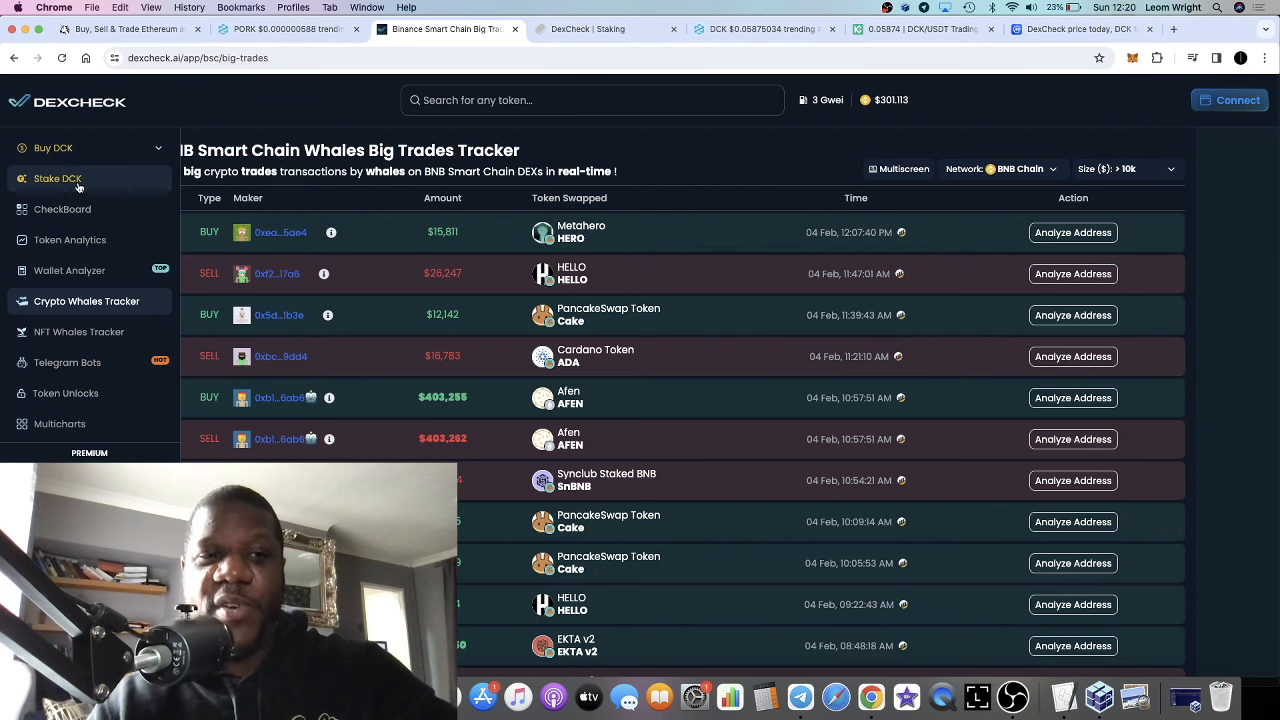
pyautogui.click(57, 178)
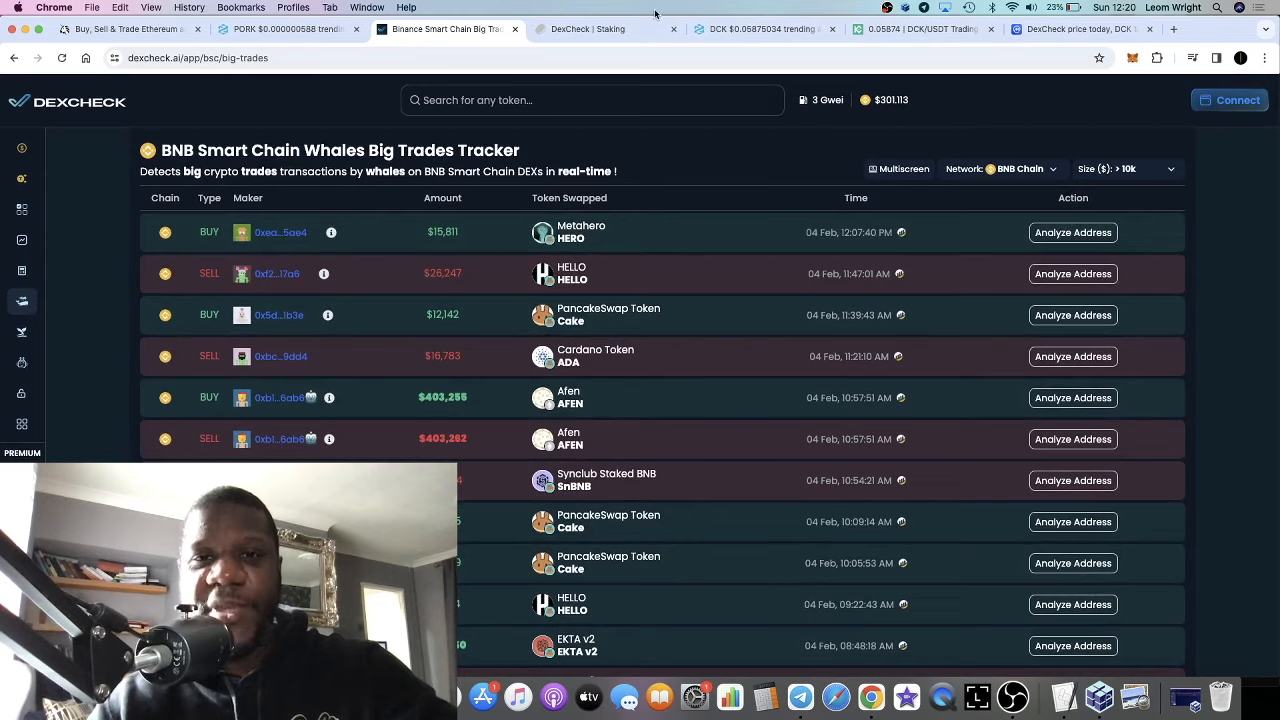
# Step: Check total DCK staked, value locked and NFT pools, then return to the big trades tracker
pyautogui.click(600, 28)
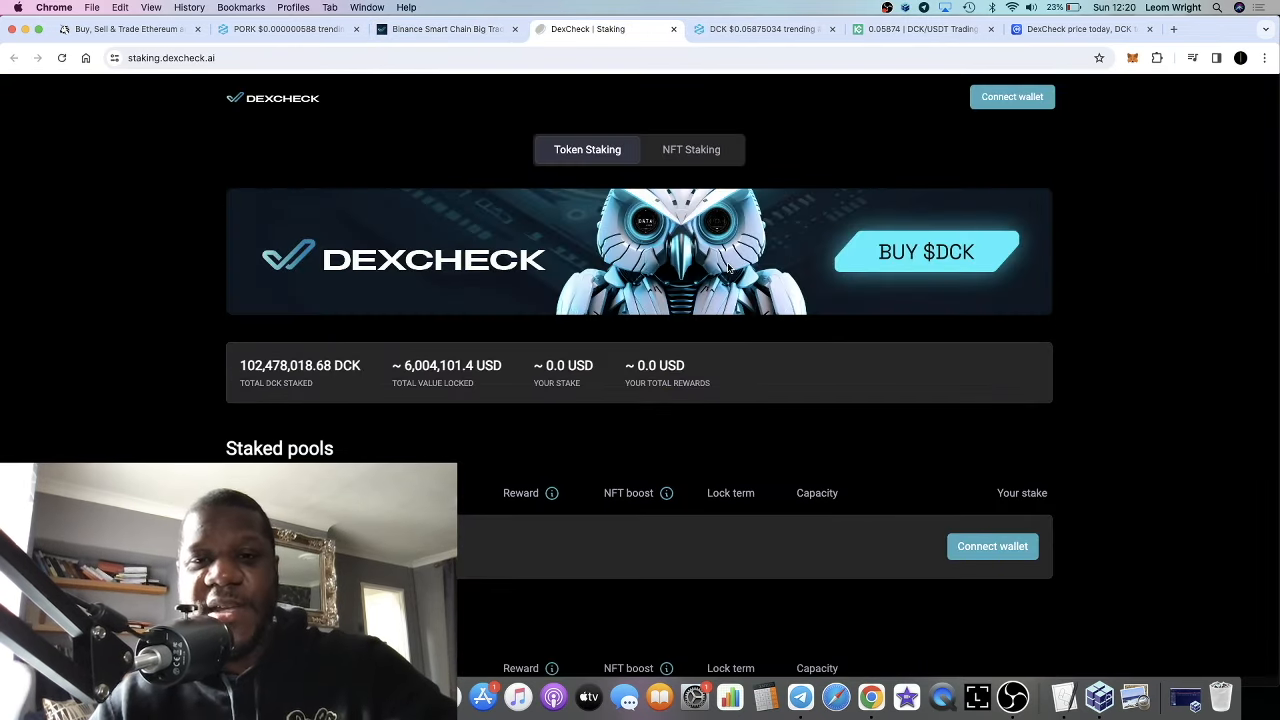
pyautogui.moveTo(693, 147)
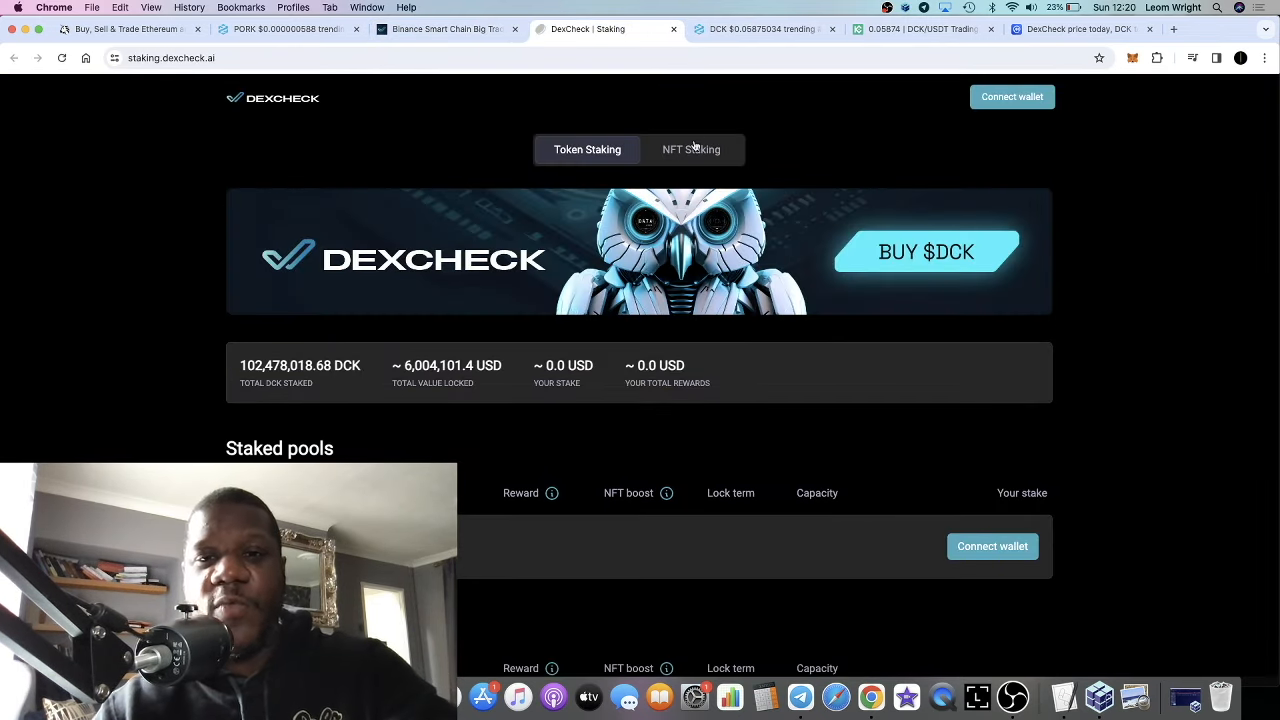
pyautogui.scroll(-3)
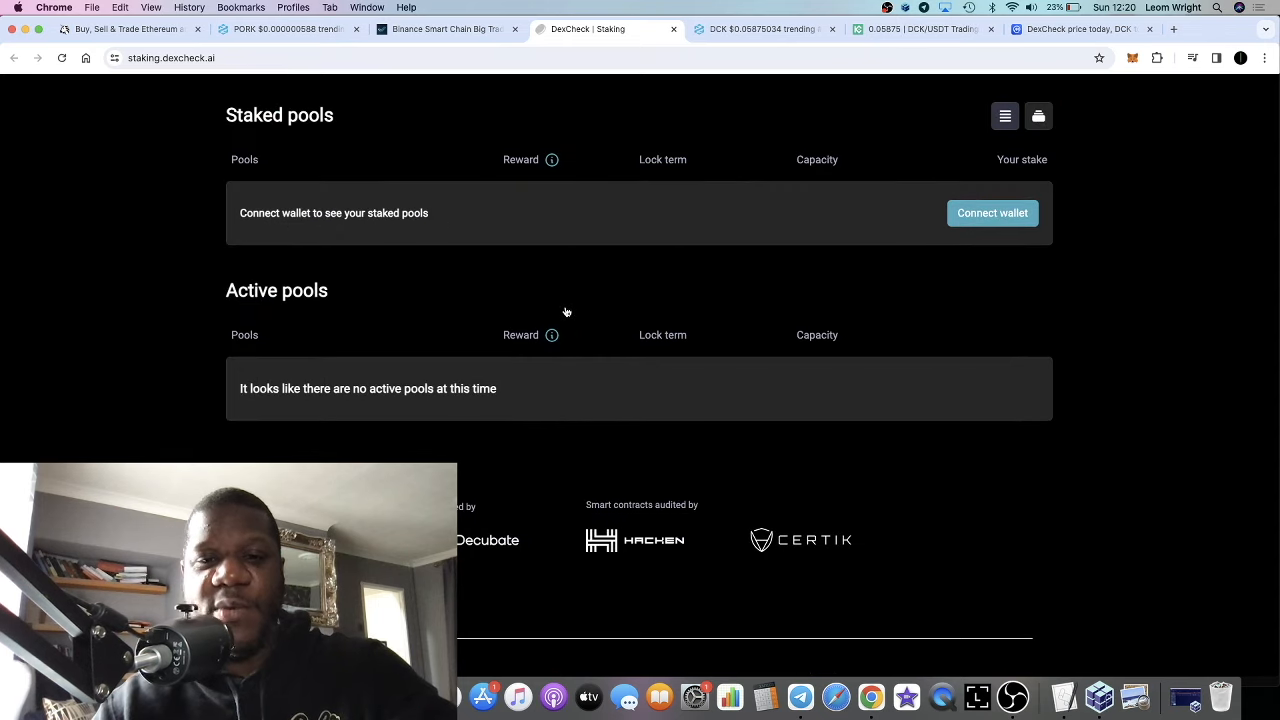
pyautogui.scroll(3)
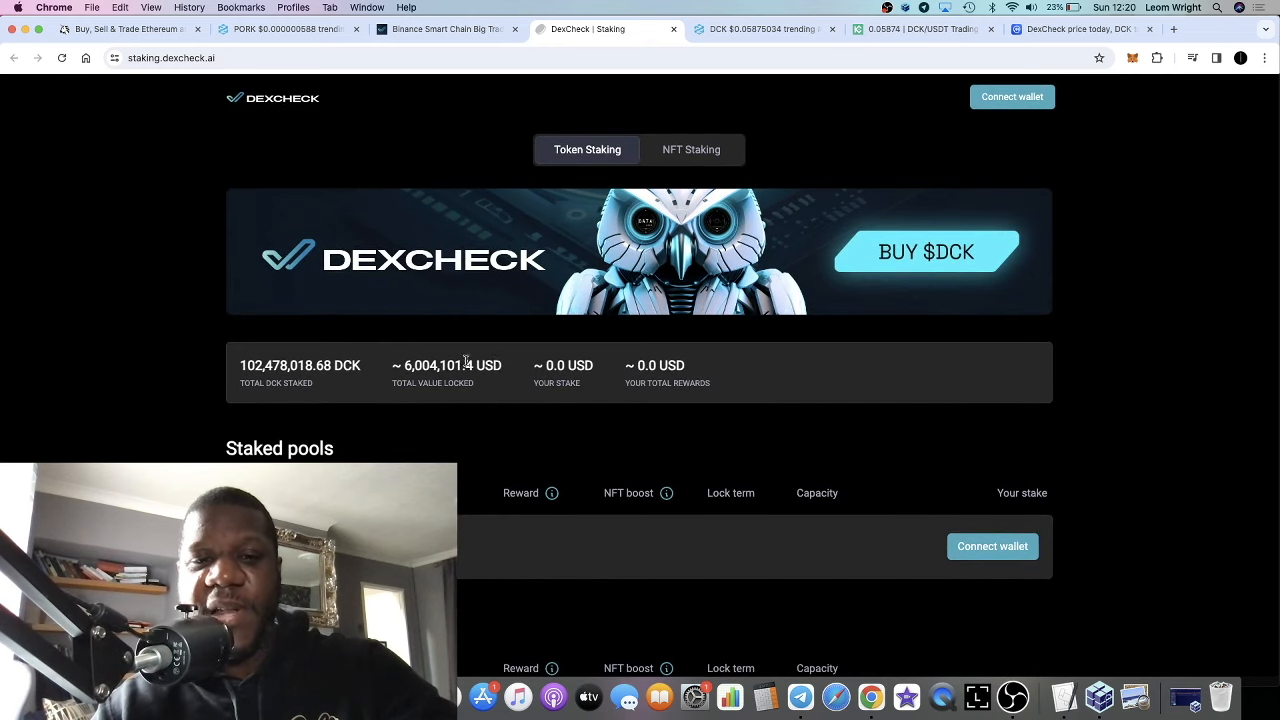
pyautogui.moveTo(505, 302)
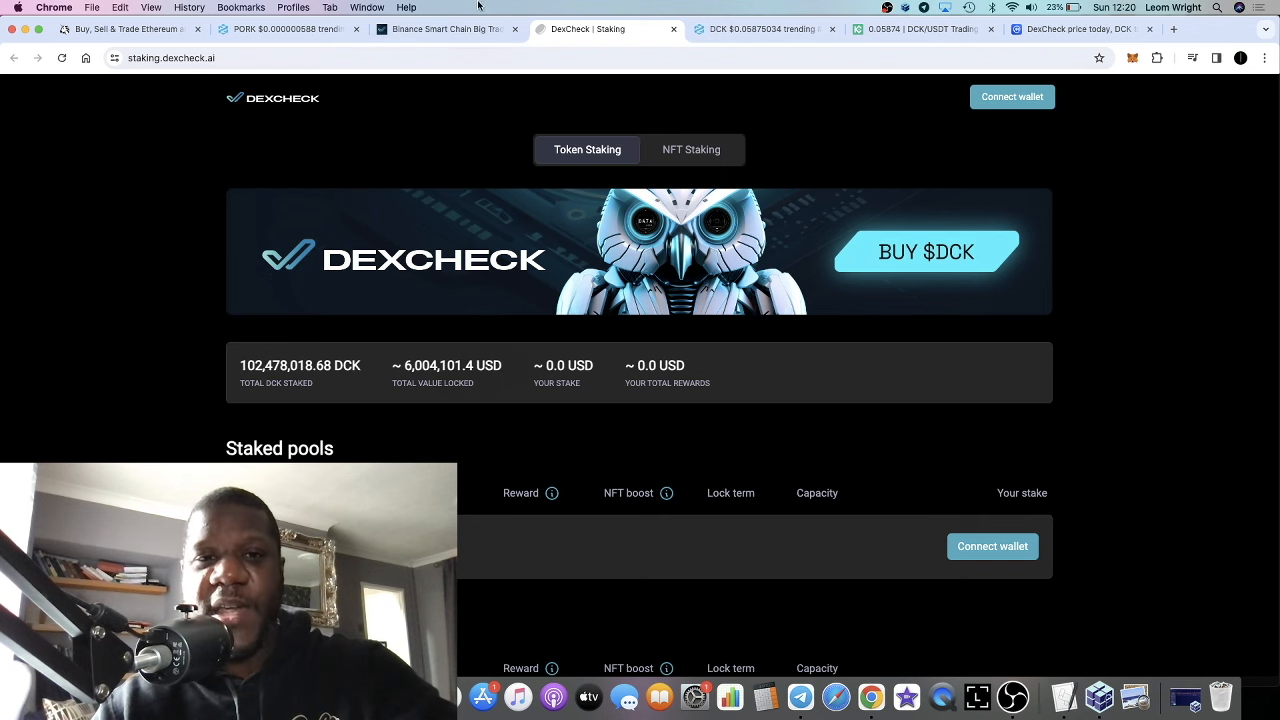
pyautogui.click(445, 28)
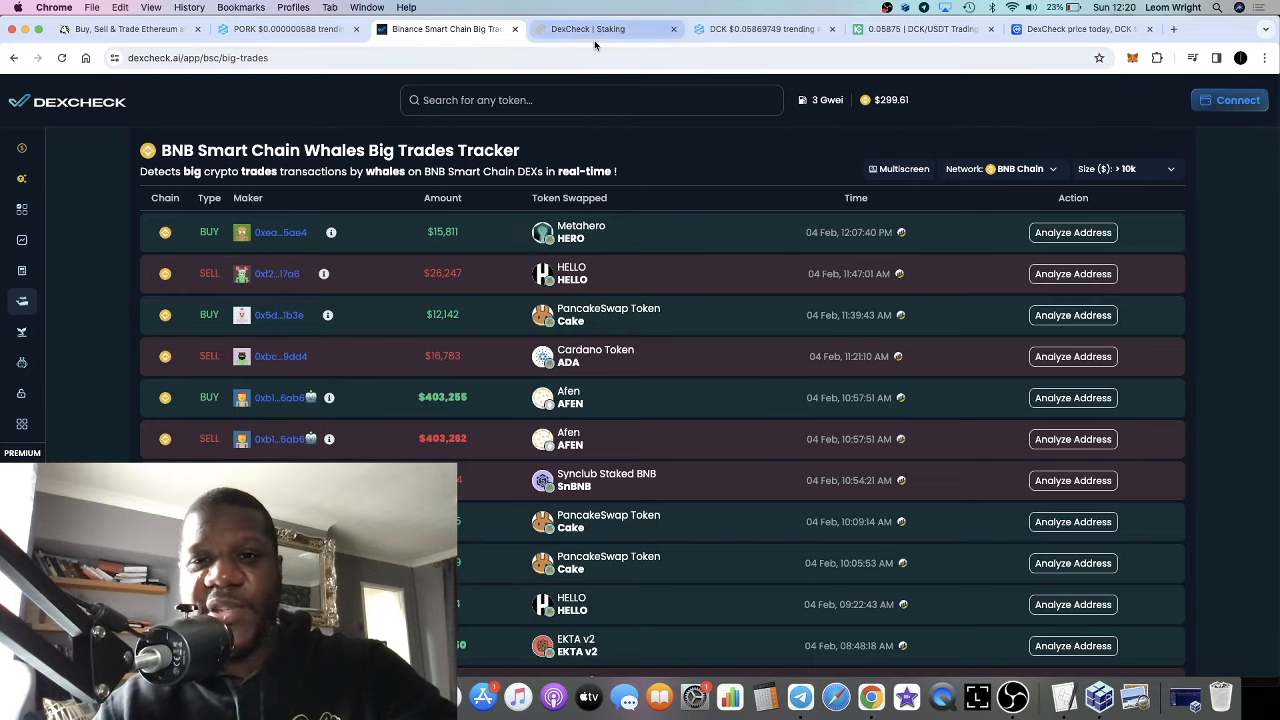
# Step: Switch to the CoinMarketCap 'DexCheck price today' tab showing DCK at $0.05849
pyautogui.click(765, 28)
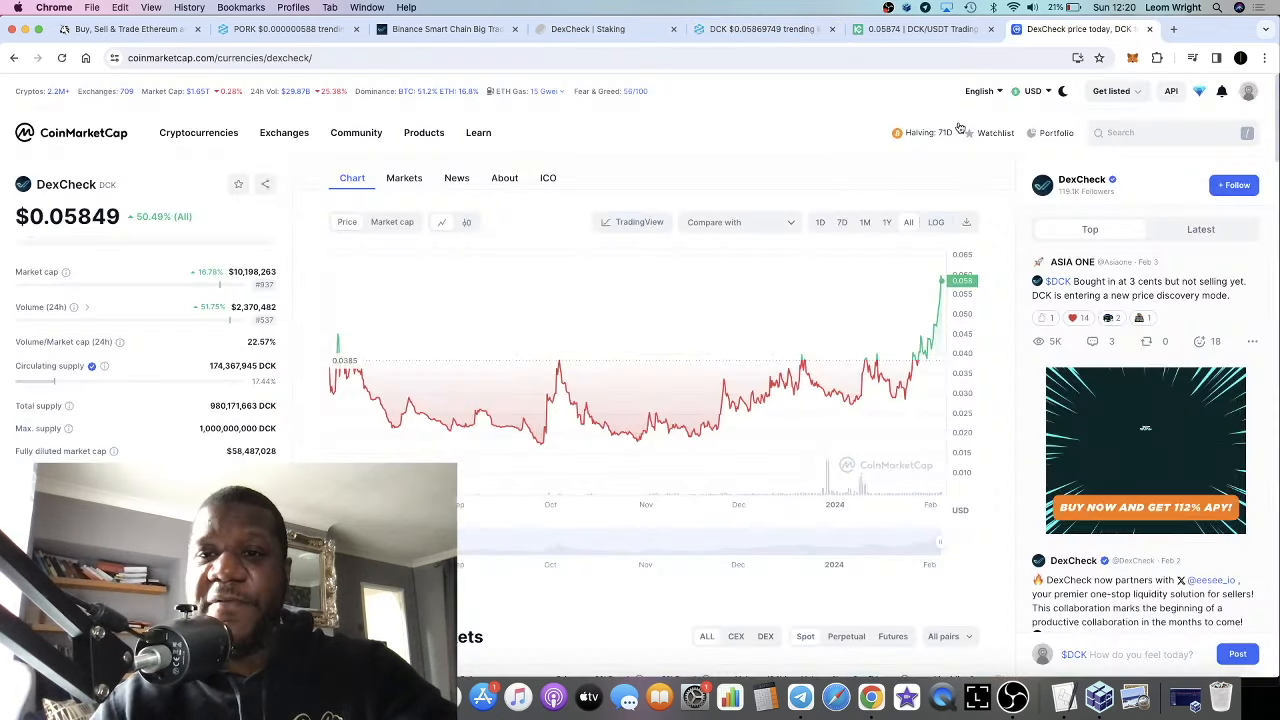
# Step: Review DexCheck's CoinMarketCap price chart and scroll through its markets list
pyautogui.click(920, 132)
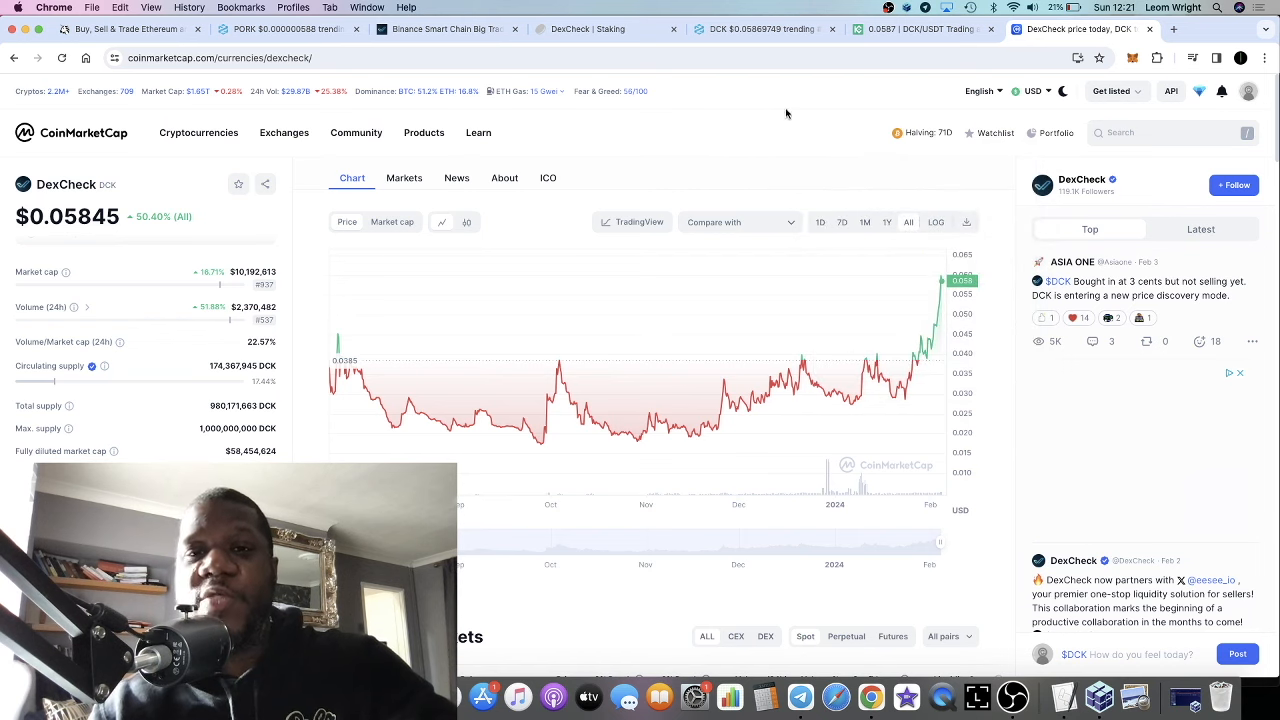
pyautogui.scroll(-3)
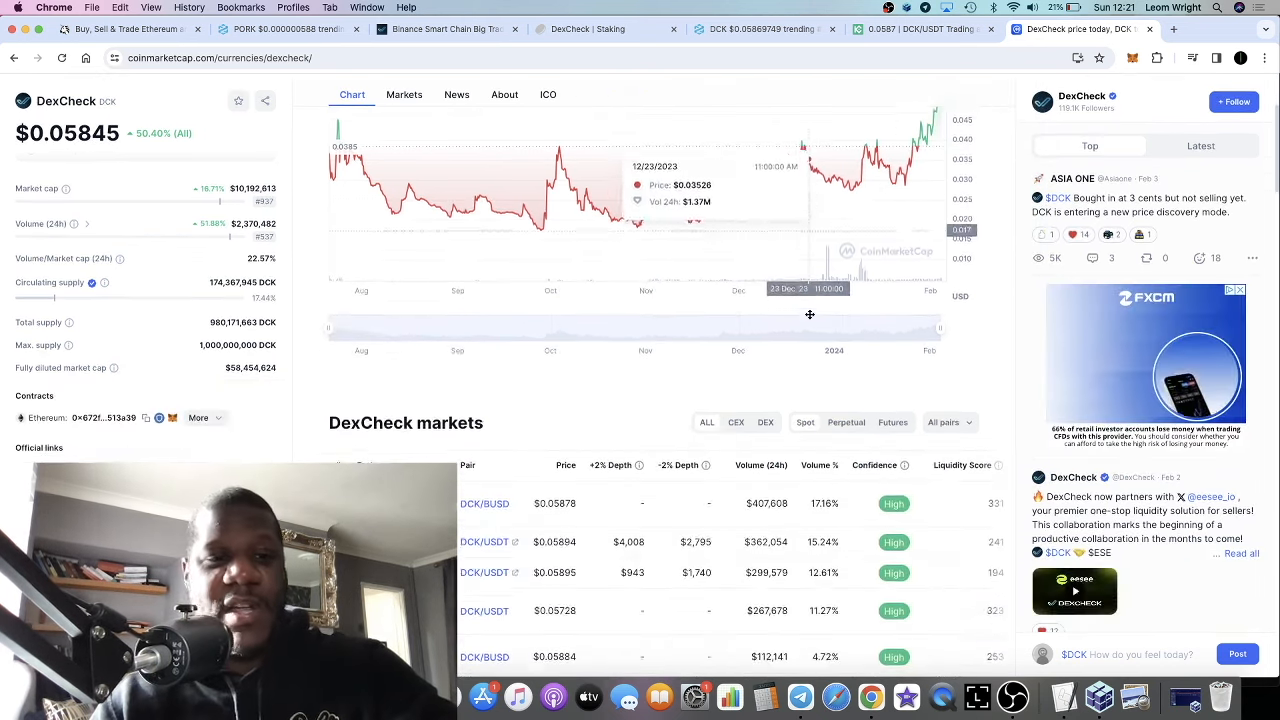
pyautogui.scroll(3)
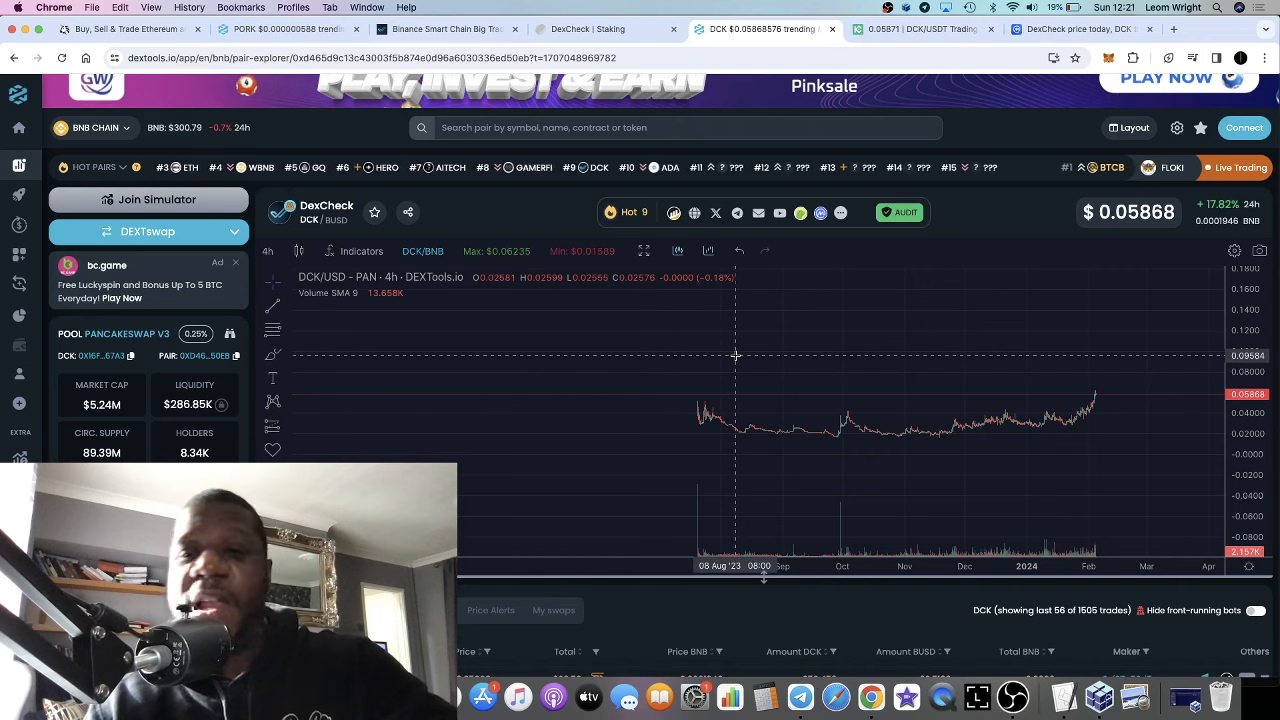
# Step: Return to the CheckBoard - DexCheck tab with DCK topping top-volume tokens
pyautogui.click(445, 28)
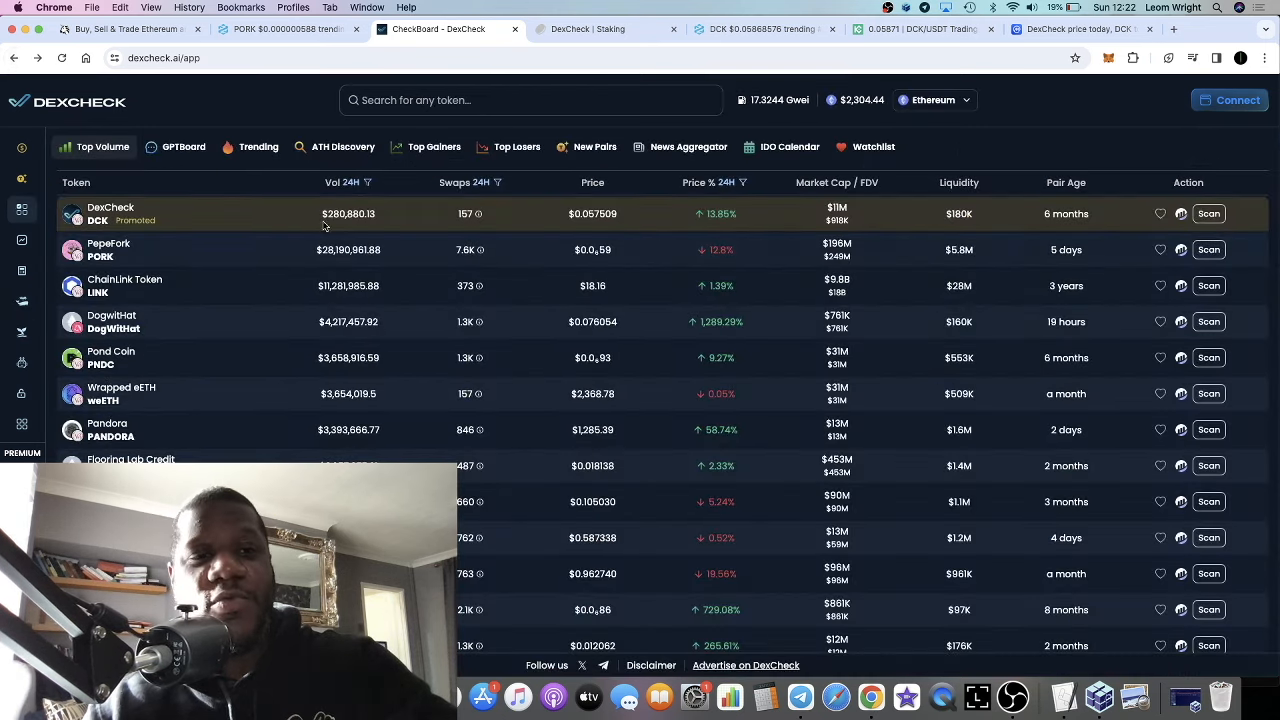
pyautogui.moveTo(388, 213)
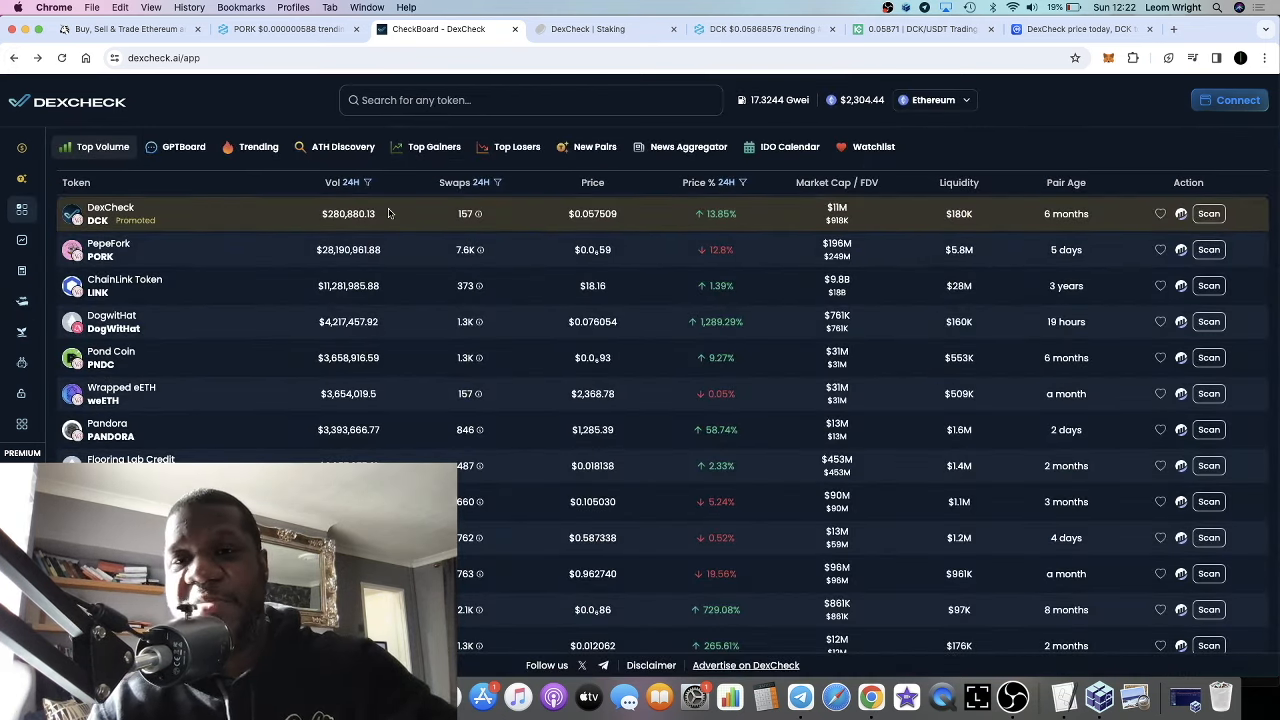